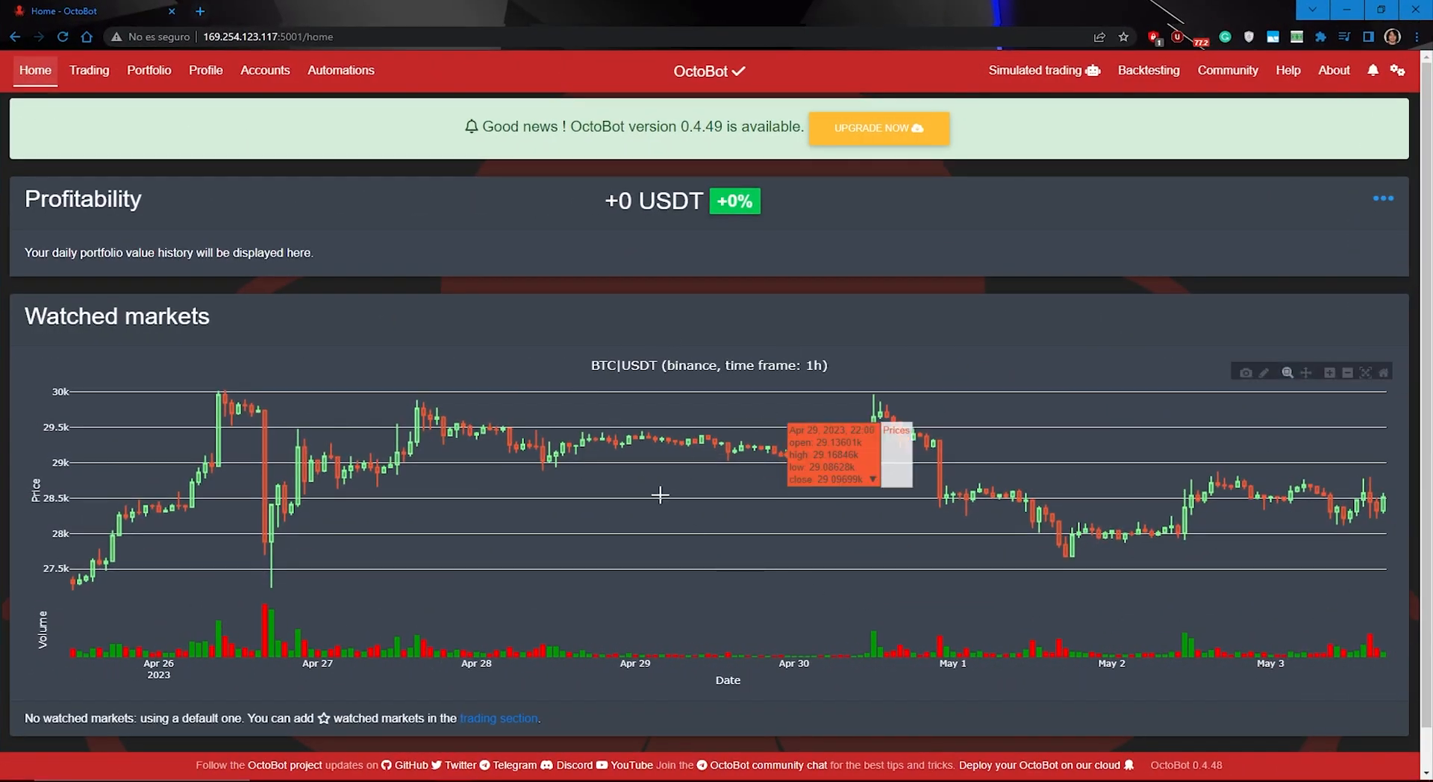
mouse_move(425, 468)
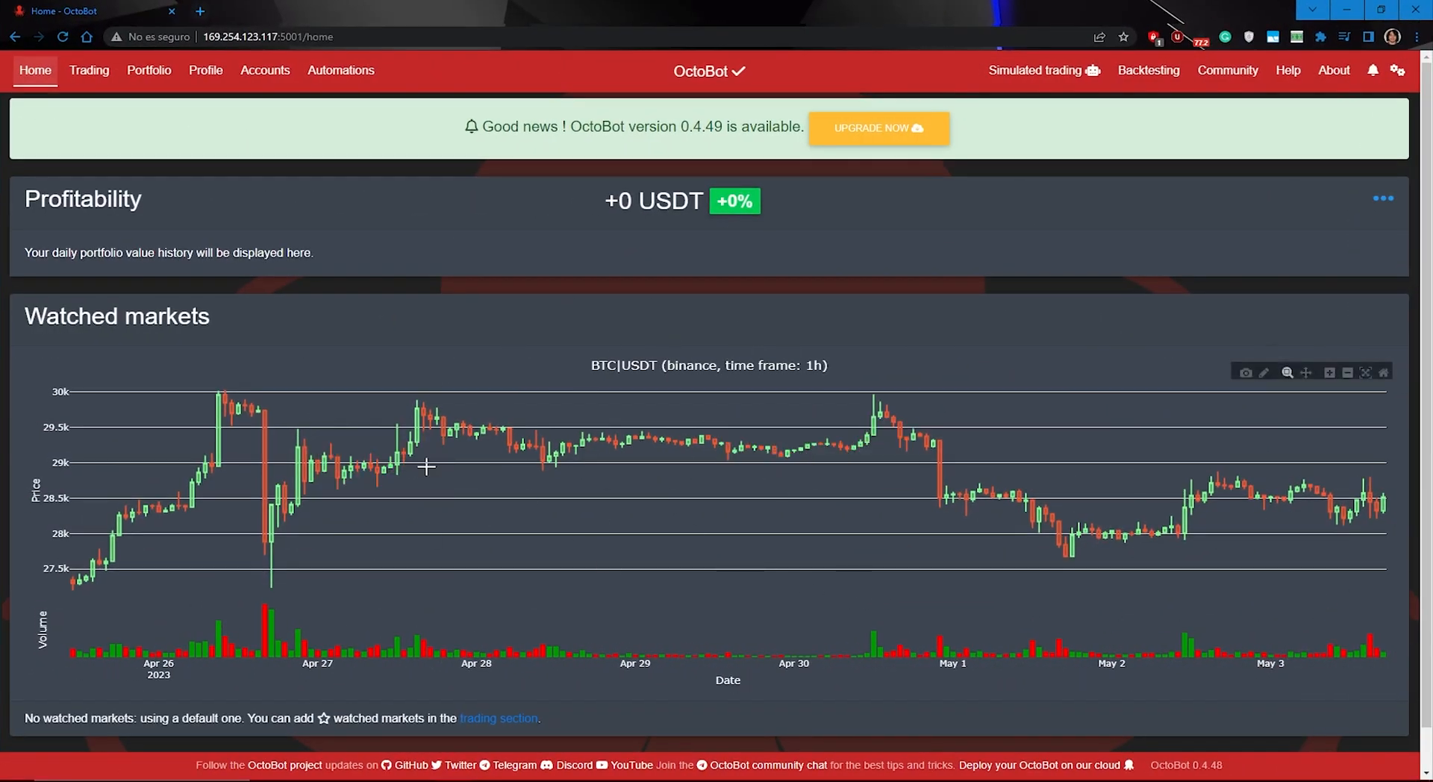
Step: Remove the Binance account and add a Hollaex exchange account in its place
click(265, 70)
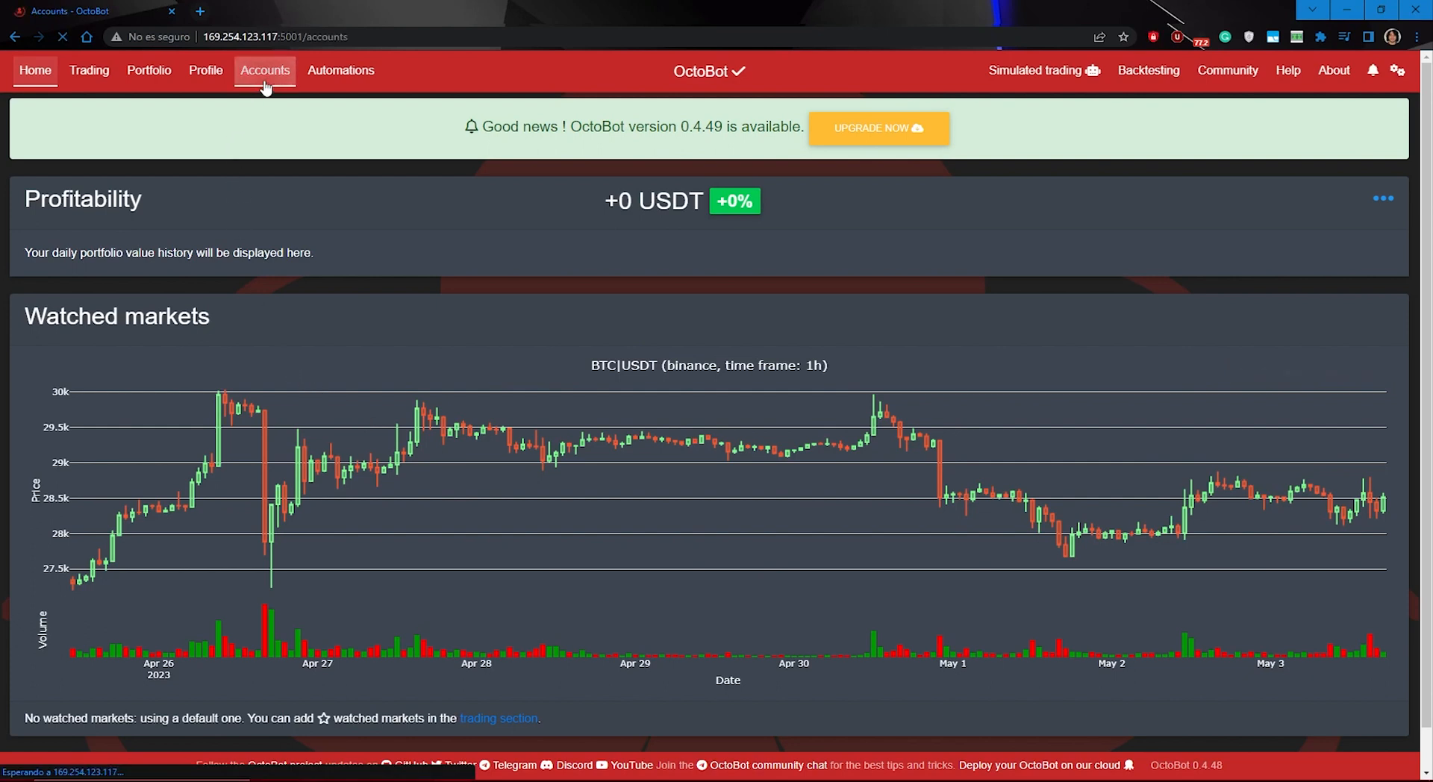
click(265, 70)
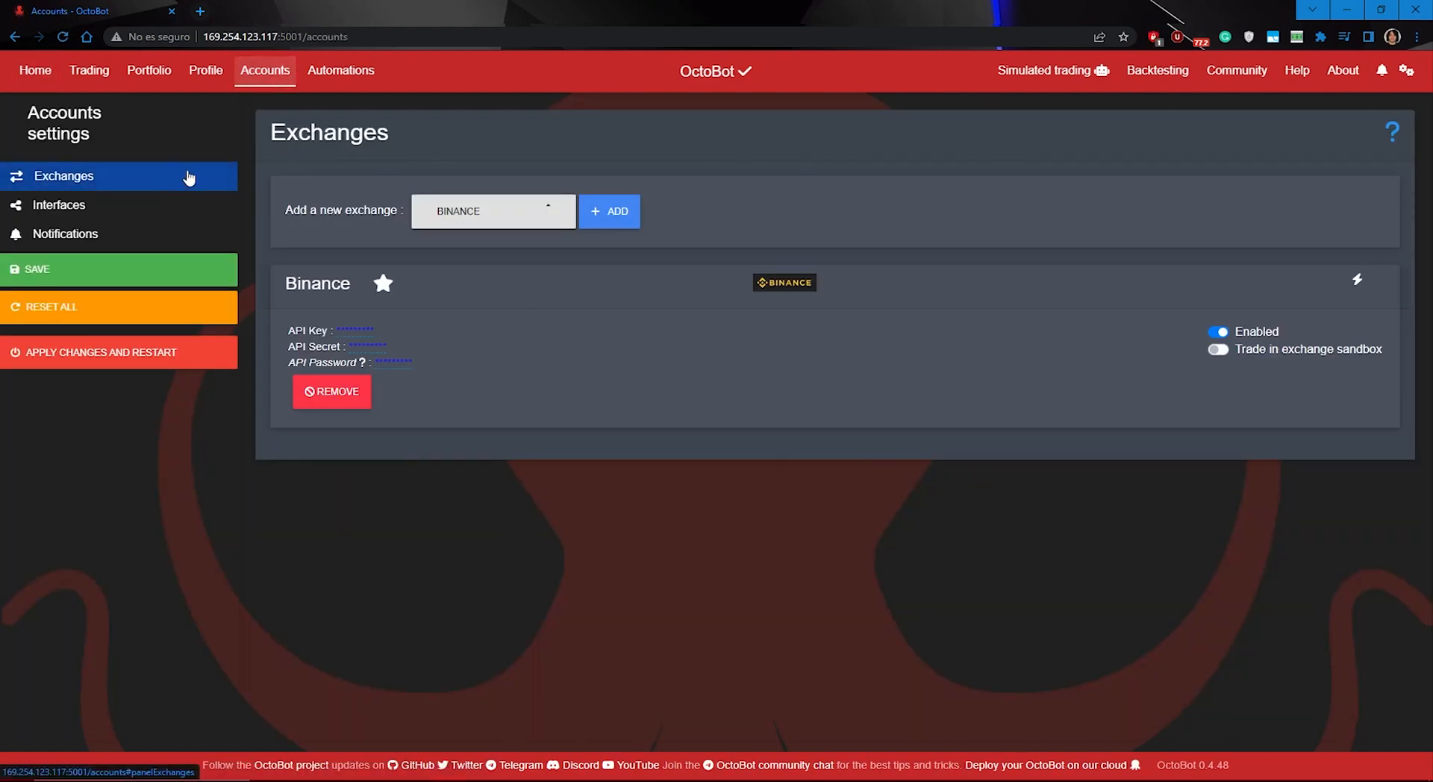
mouse_move(333, 391)
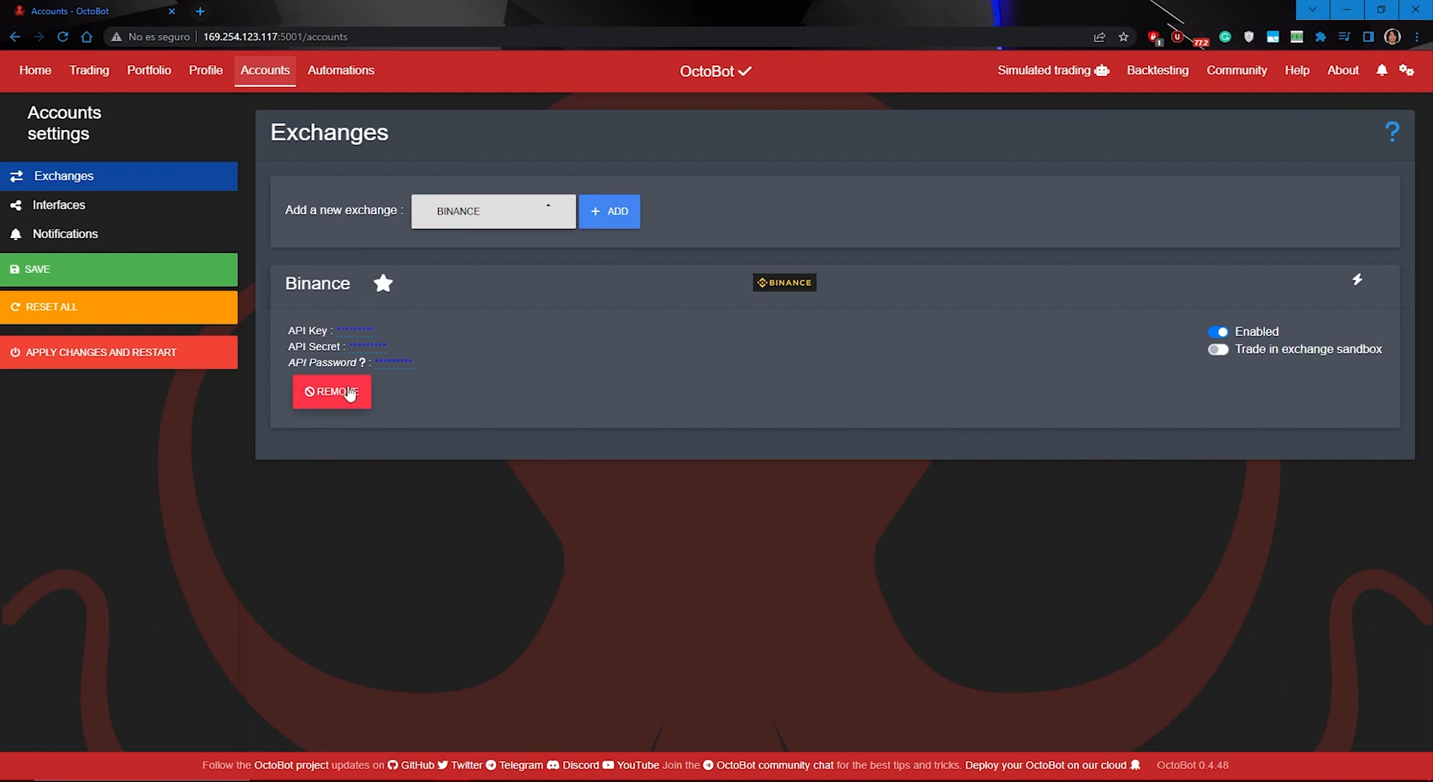
click(492, 211)
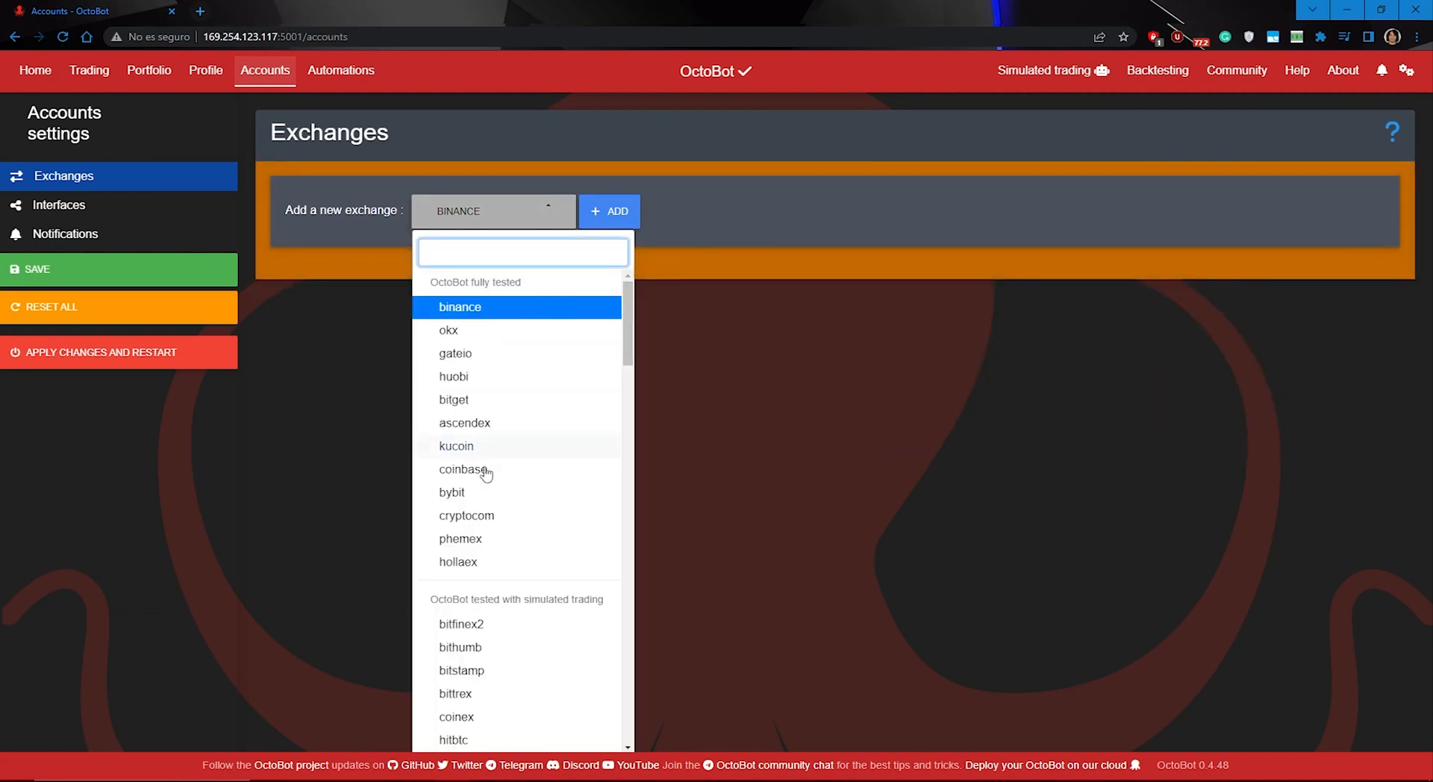
click(459, 562)
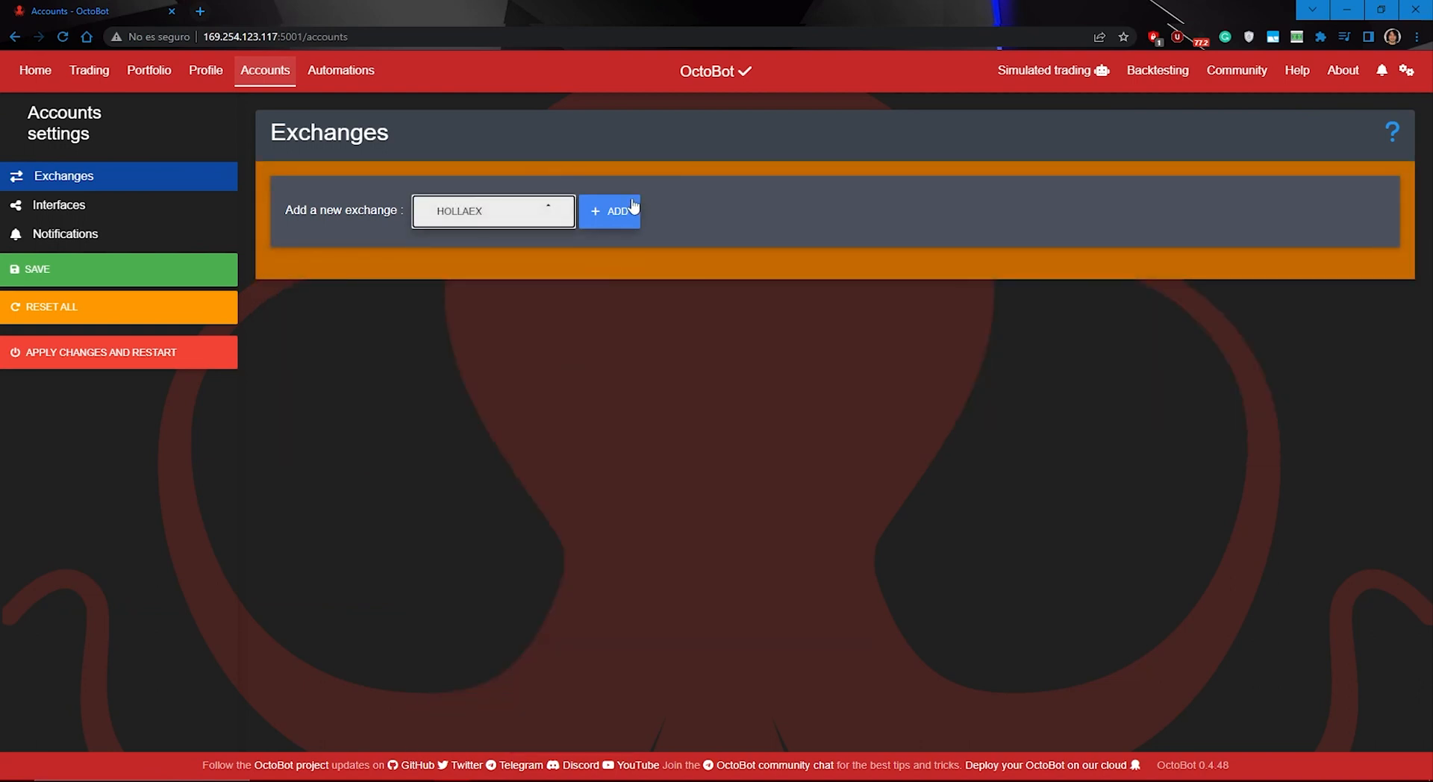
click(610, 211)
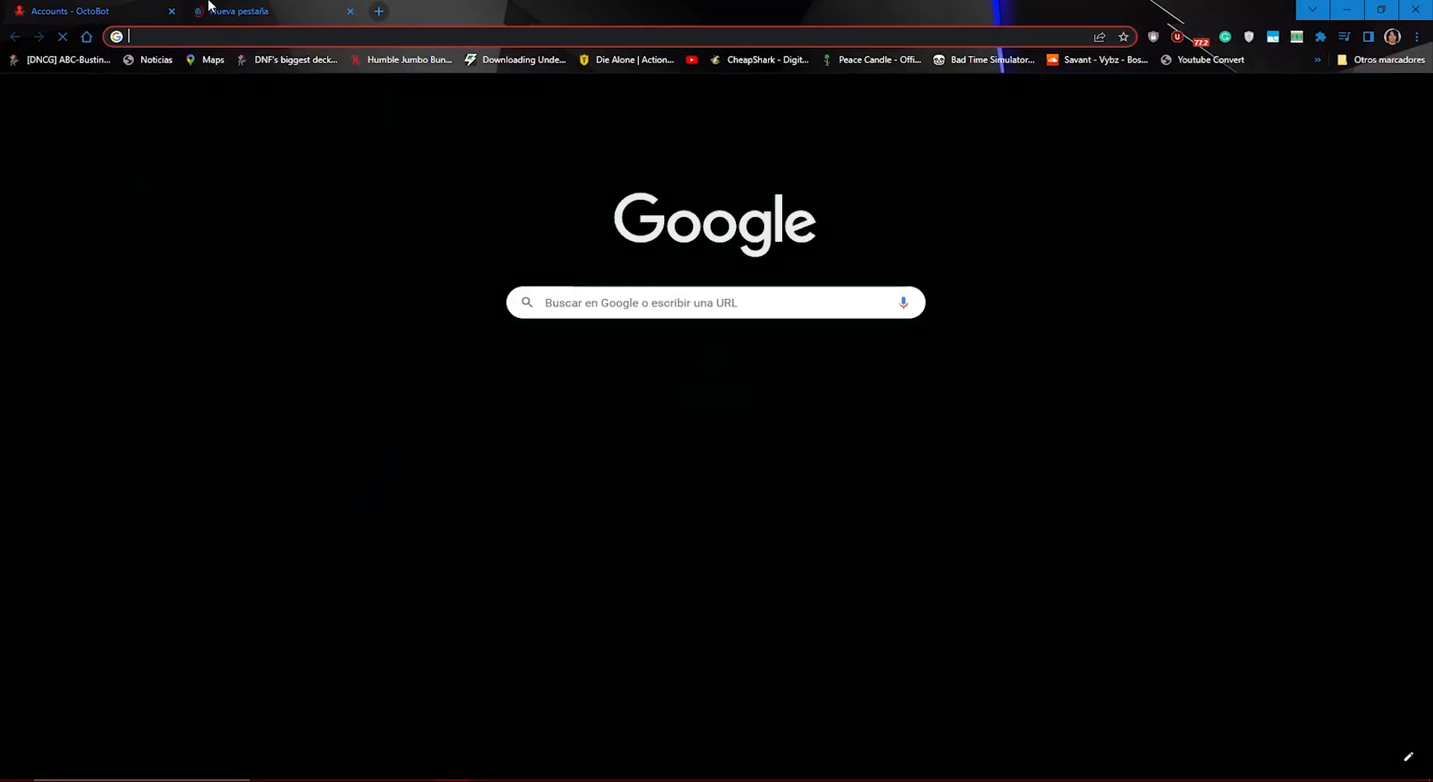
Step: Go to exchange.highrich.io/login and reach the Security > API Key settings
text(exchange.highrich.io/login)
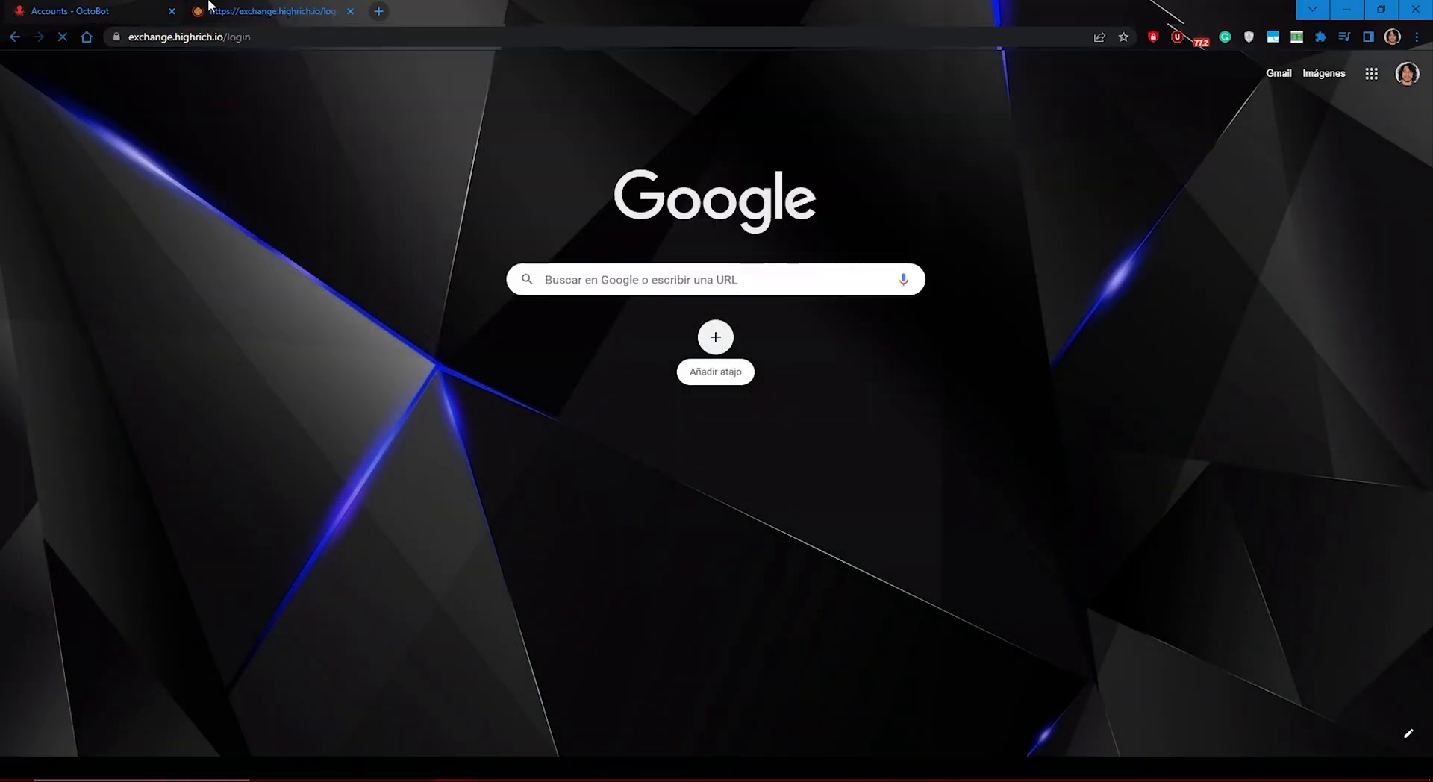
click(271, 11)
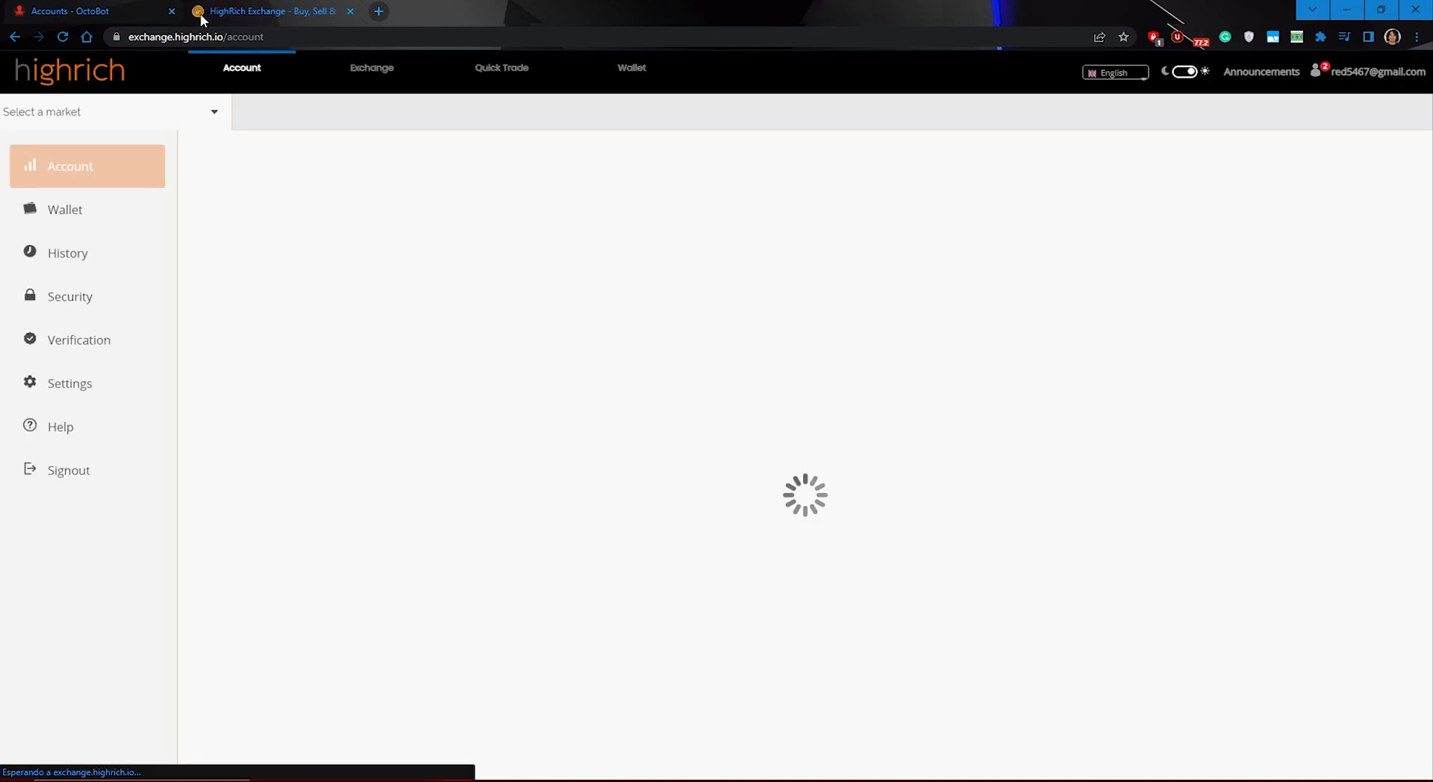
click(70, 296)
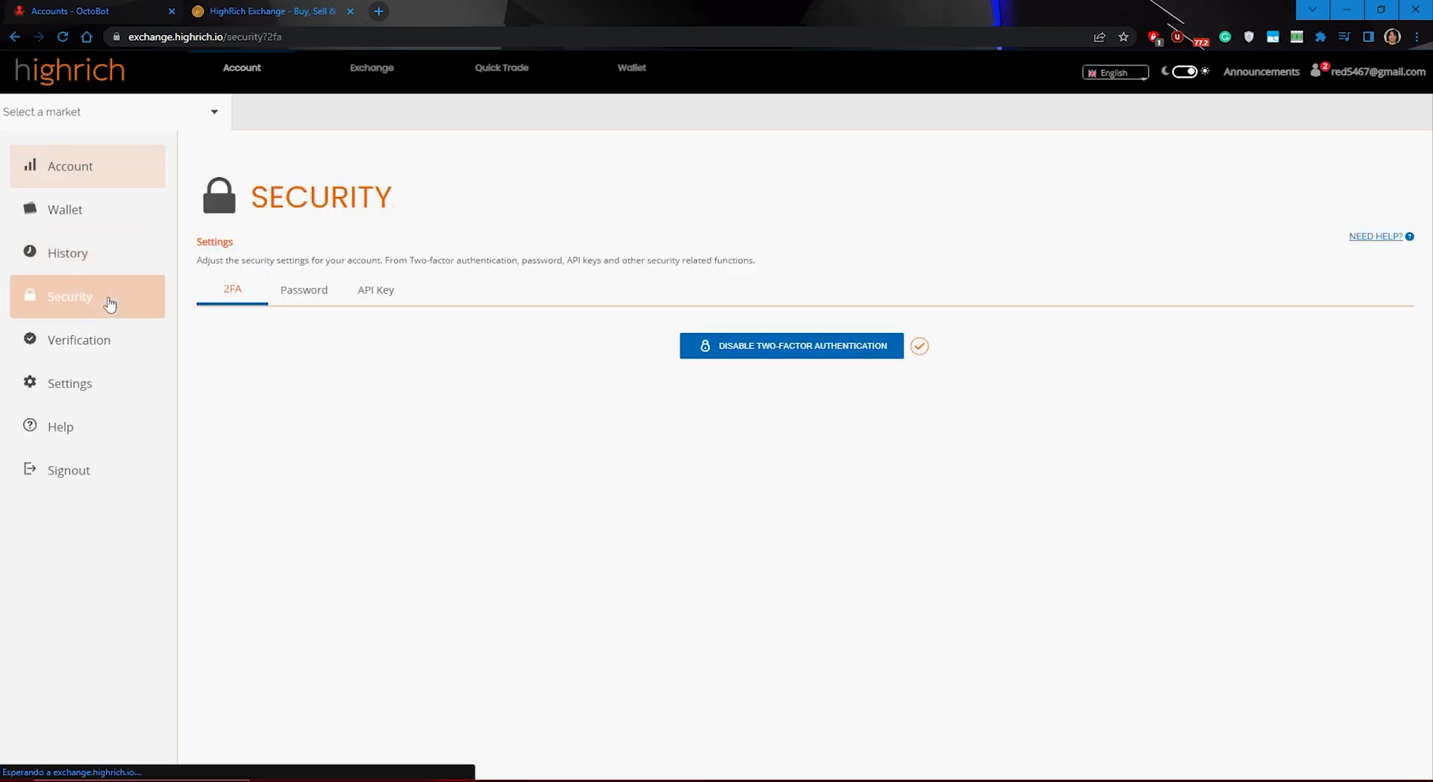
click(375, 289)
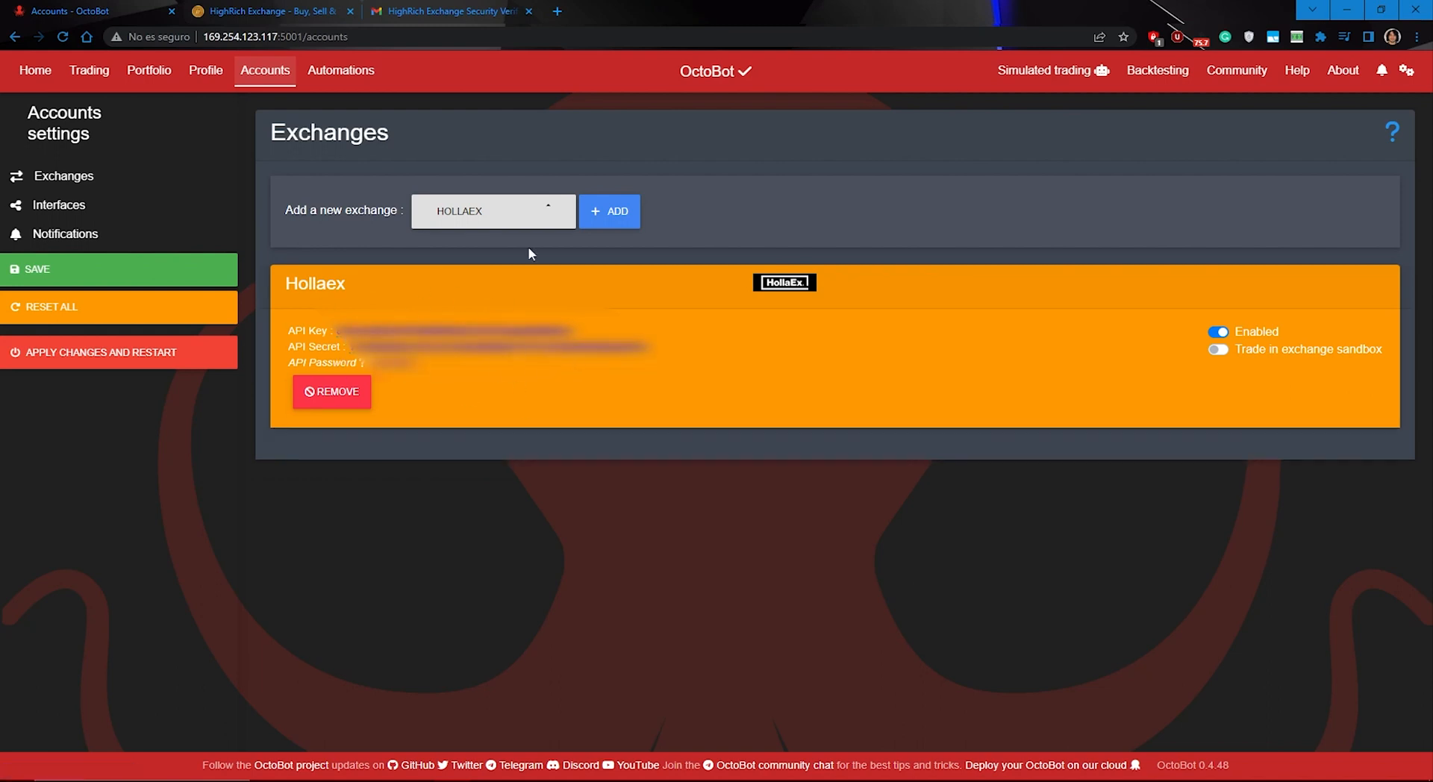
mouse_move(188, 281)
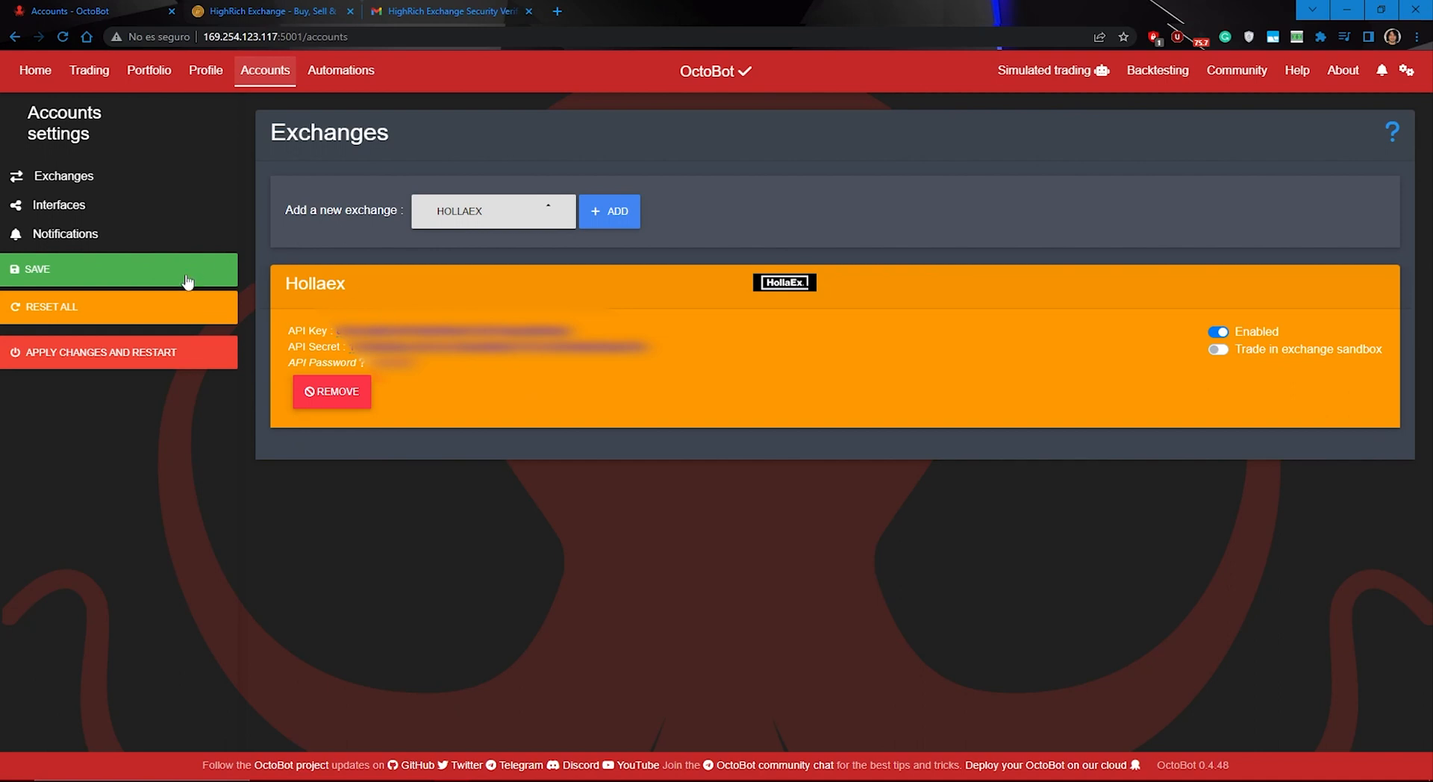
Step: Save the Hollaex credentials (flagged invalid) and head to the Profile page
click(118, 269)
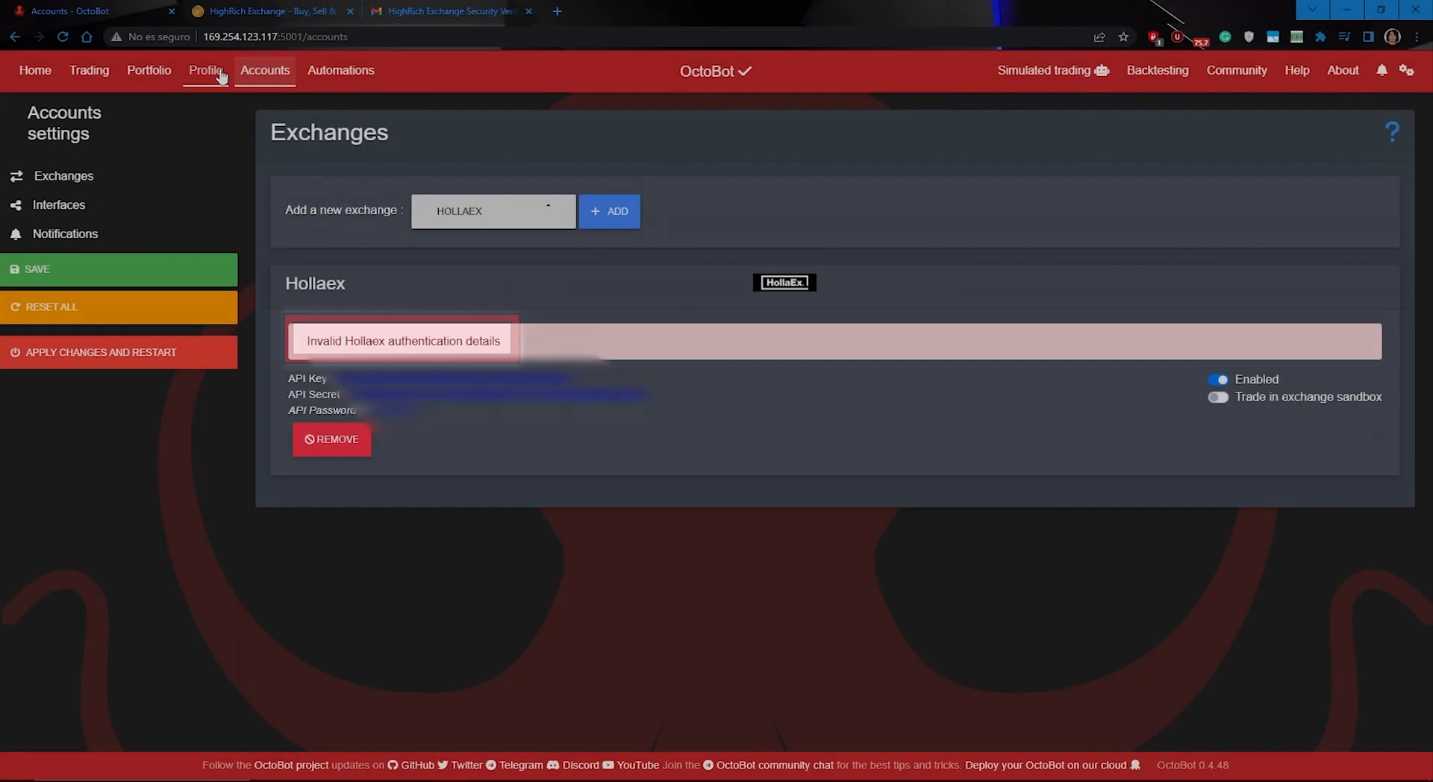
click(100, 352)
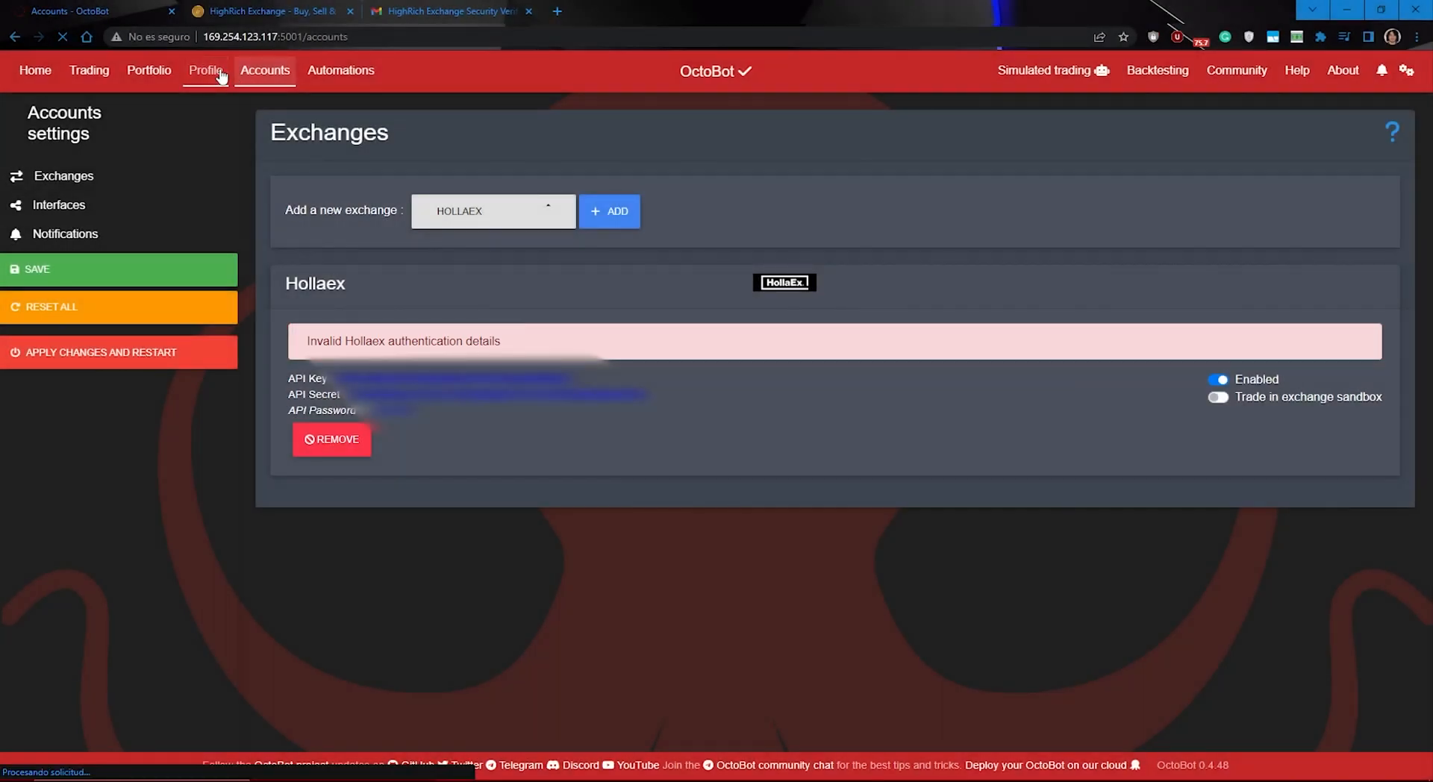
click(204, 70)
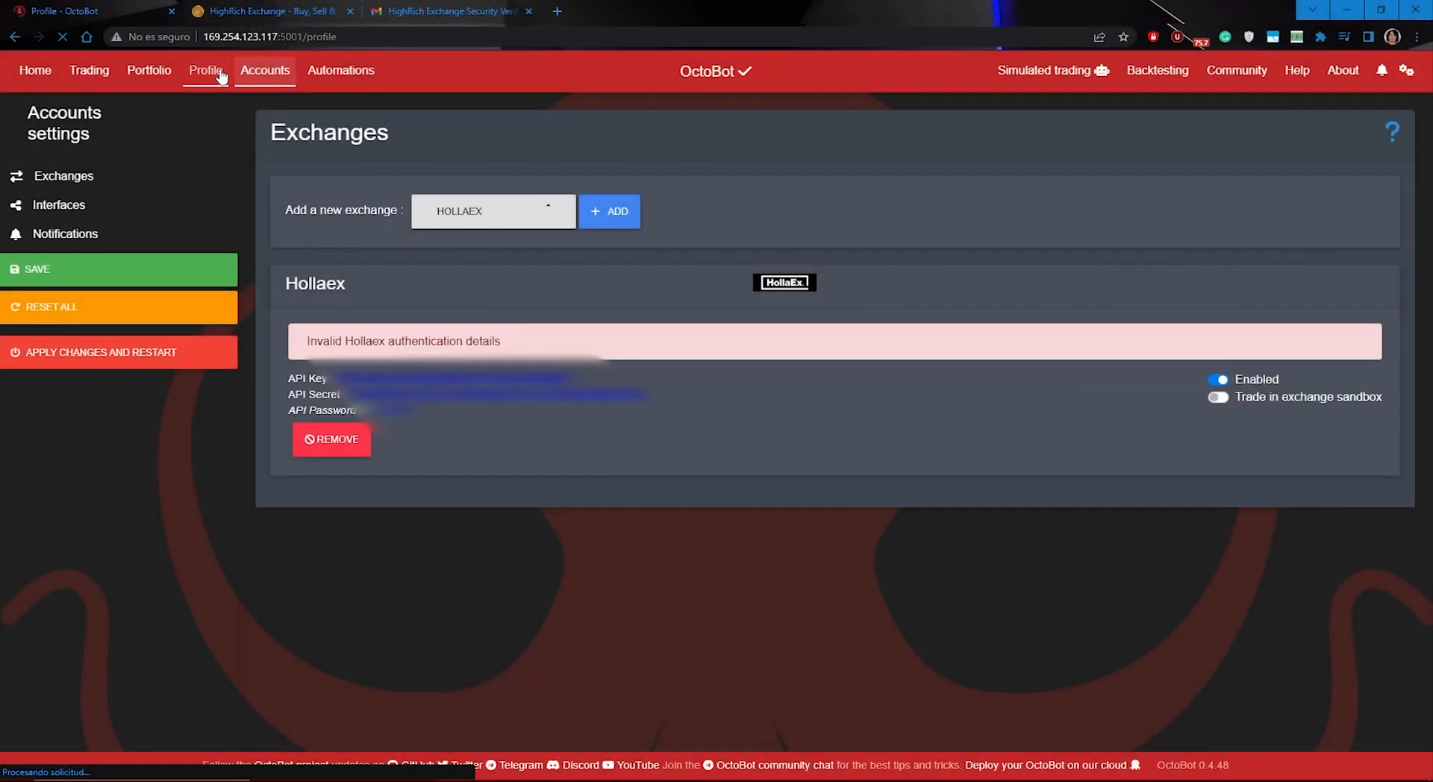
Step: View the Hollaex exchange configuration with its API address, then return to the HighRich tab
click(205, 70)
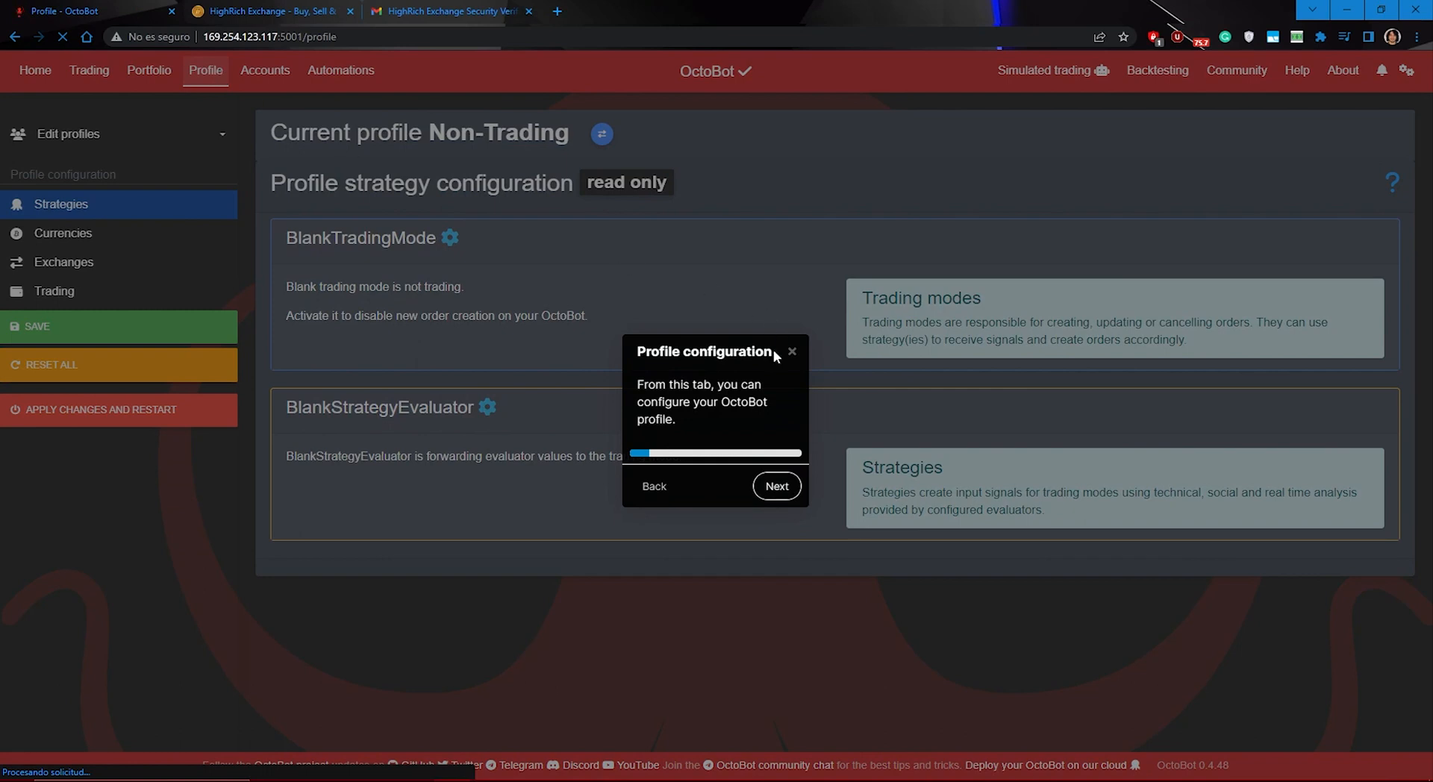
click(792, 353)
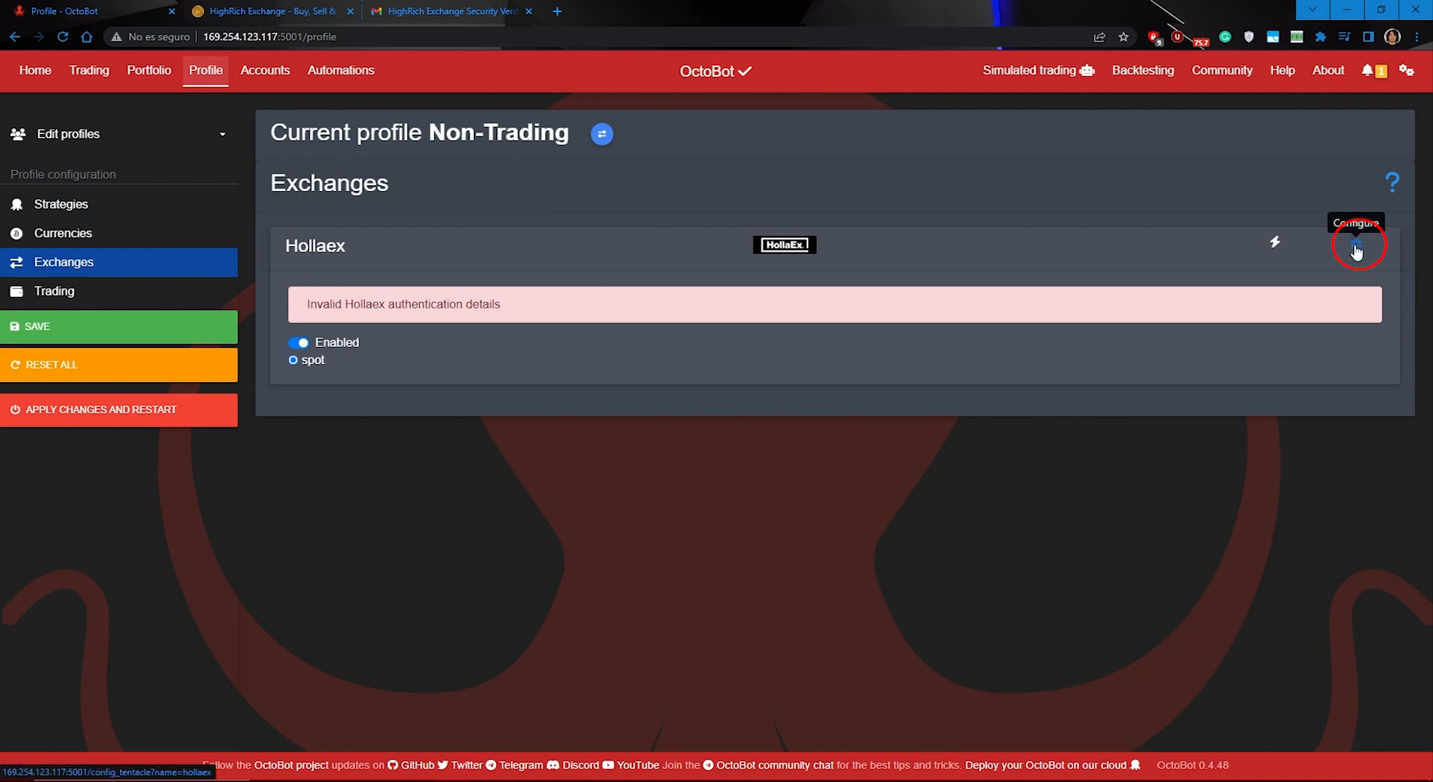
click(1357, 249)
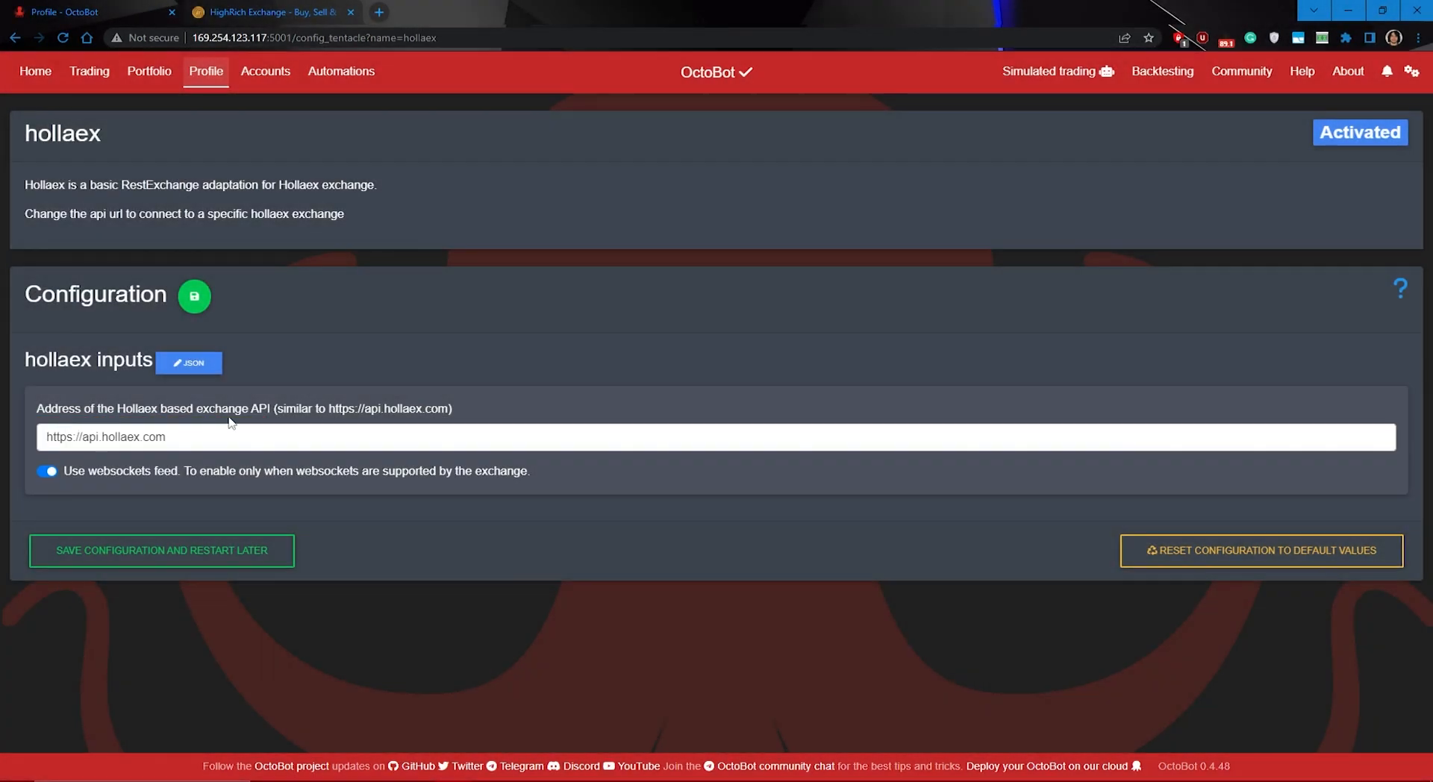
click(266, 12)
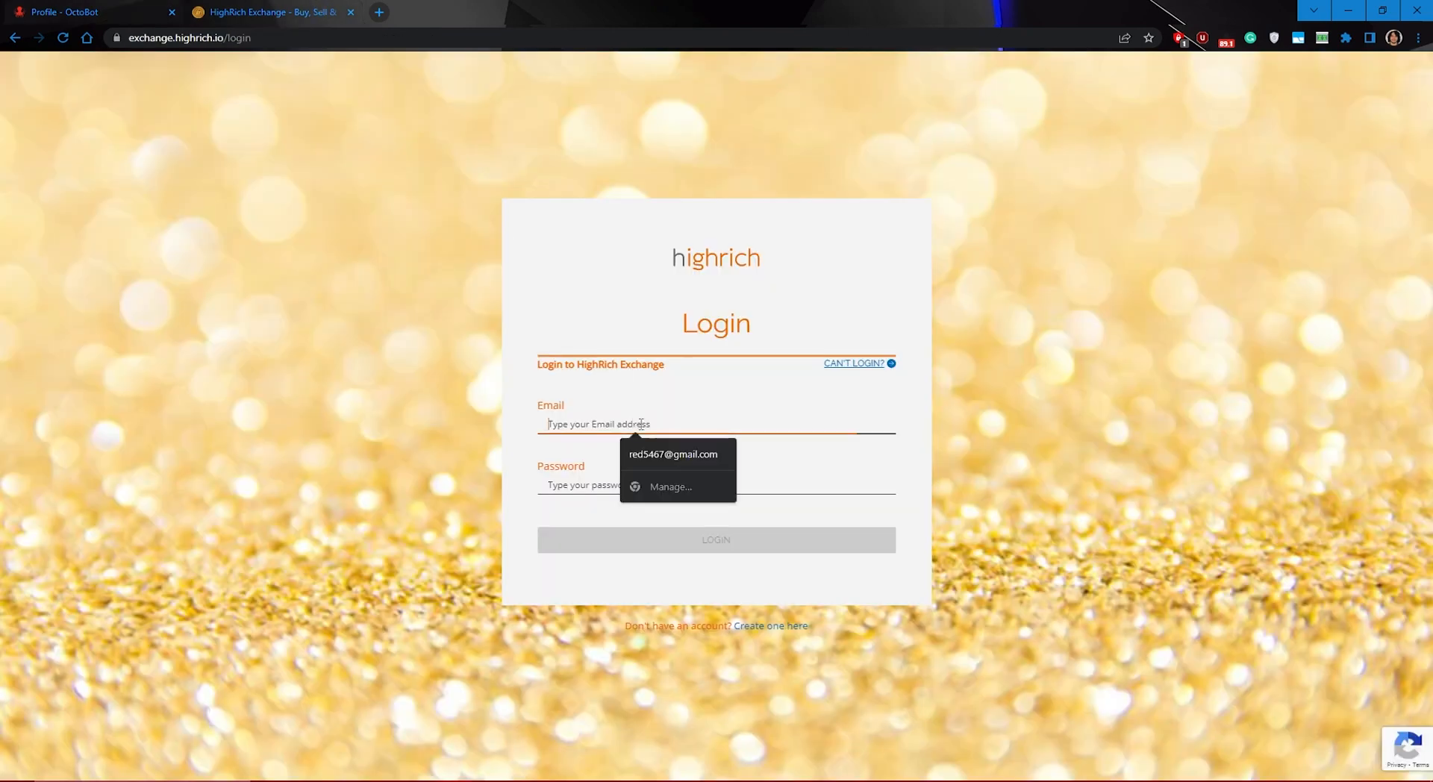
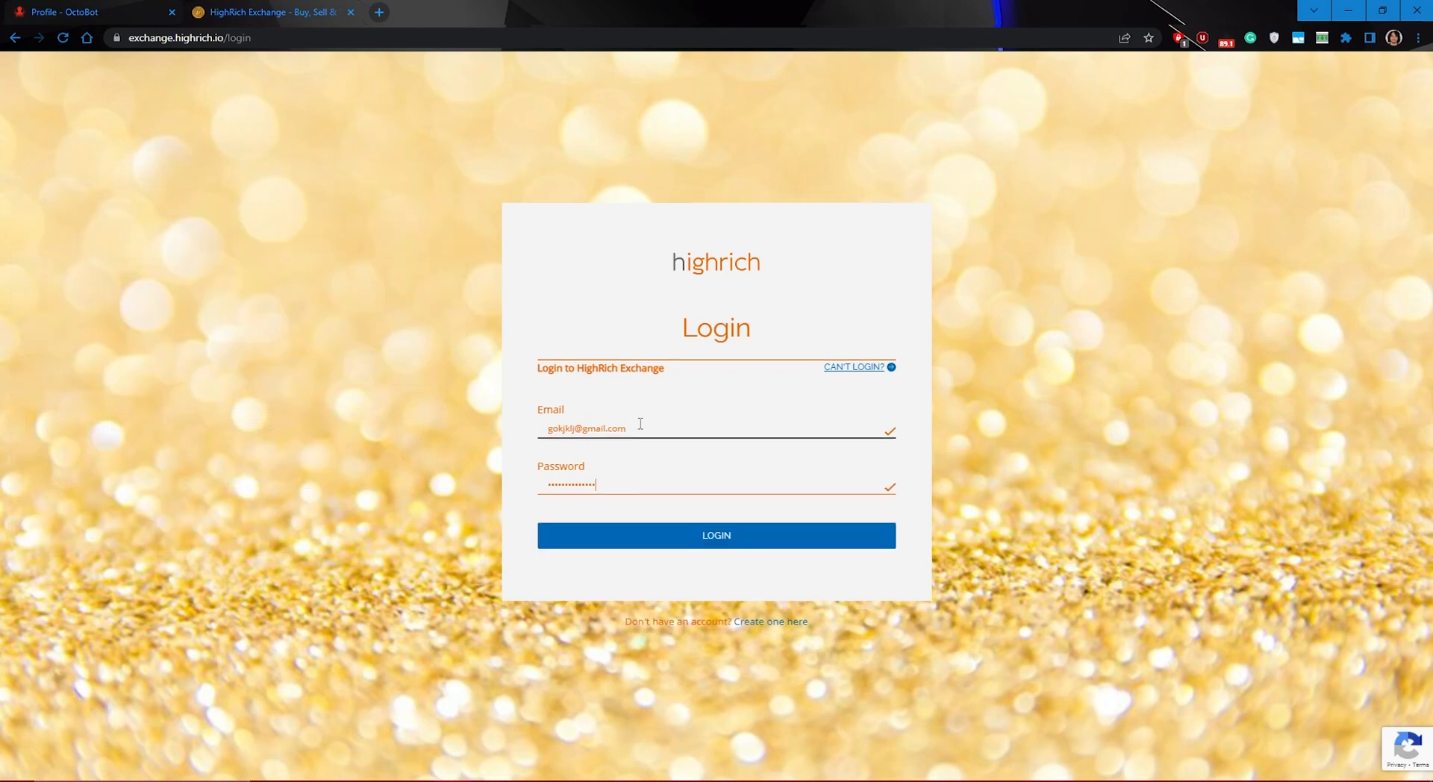
Step: Fill the HighRich login email and password and inspect the page with developer tools
right_click(645, 514)
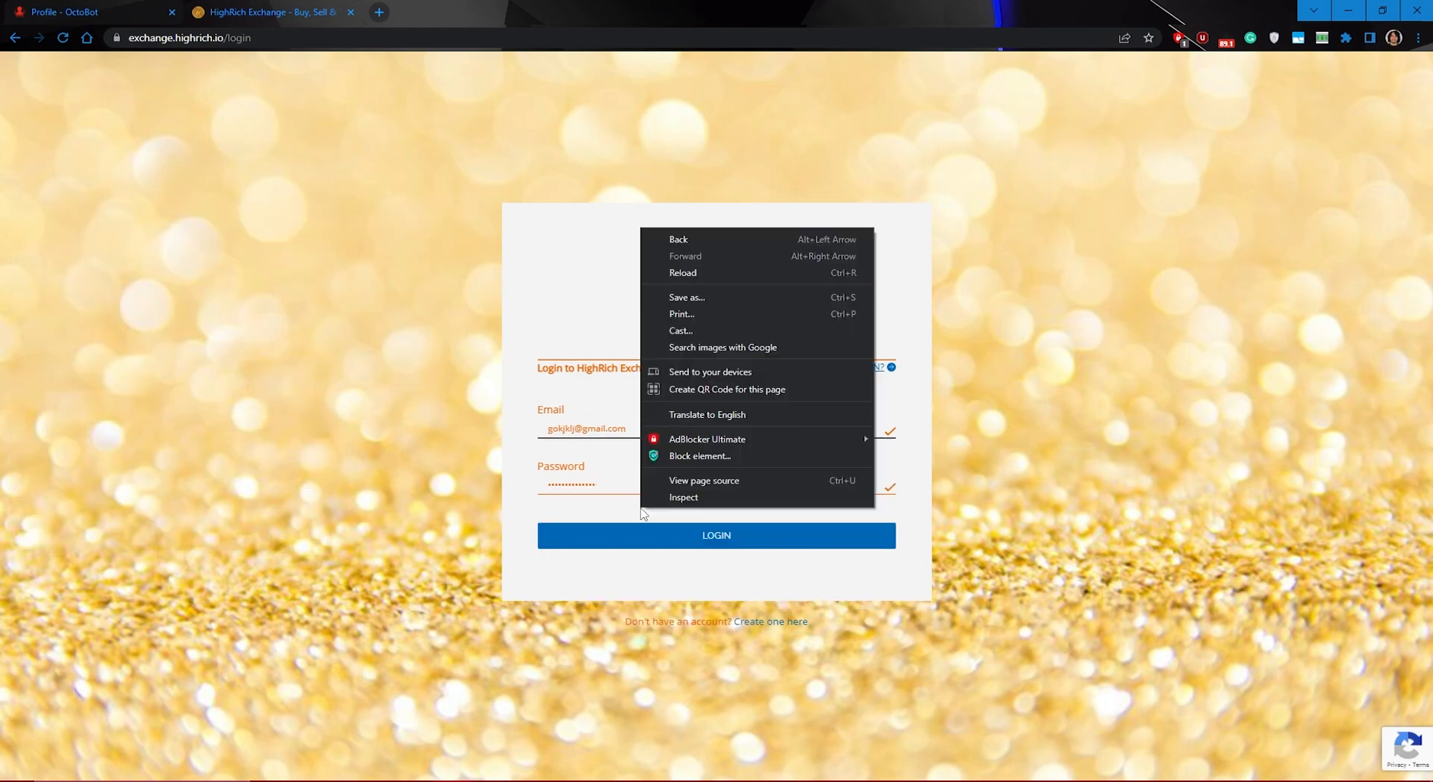
click(684, 497)
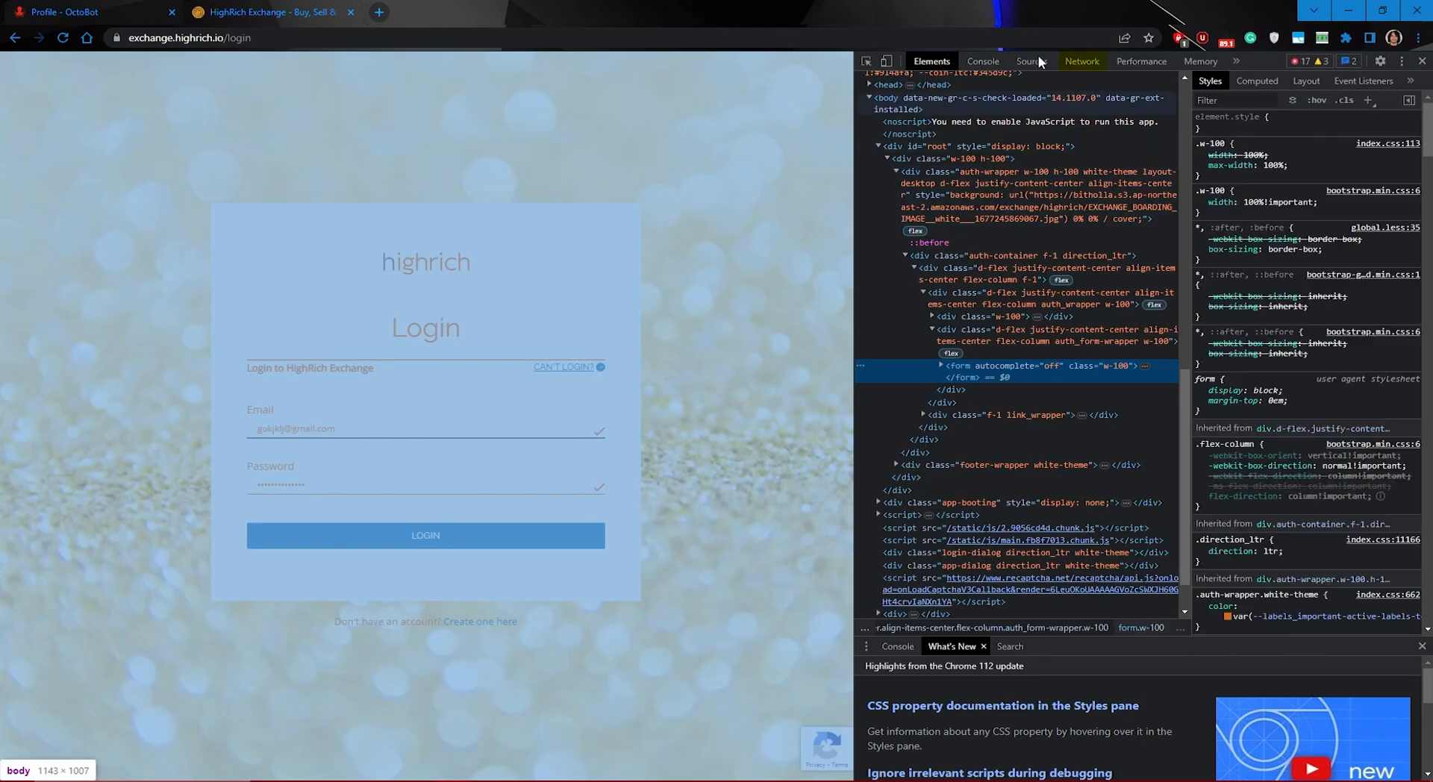
click(1081, 61)
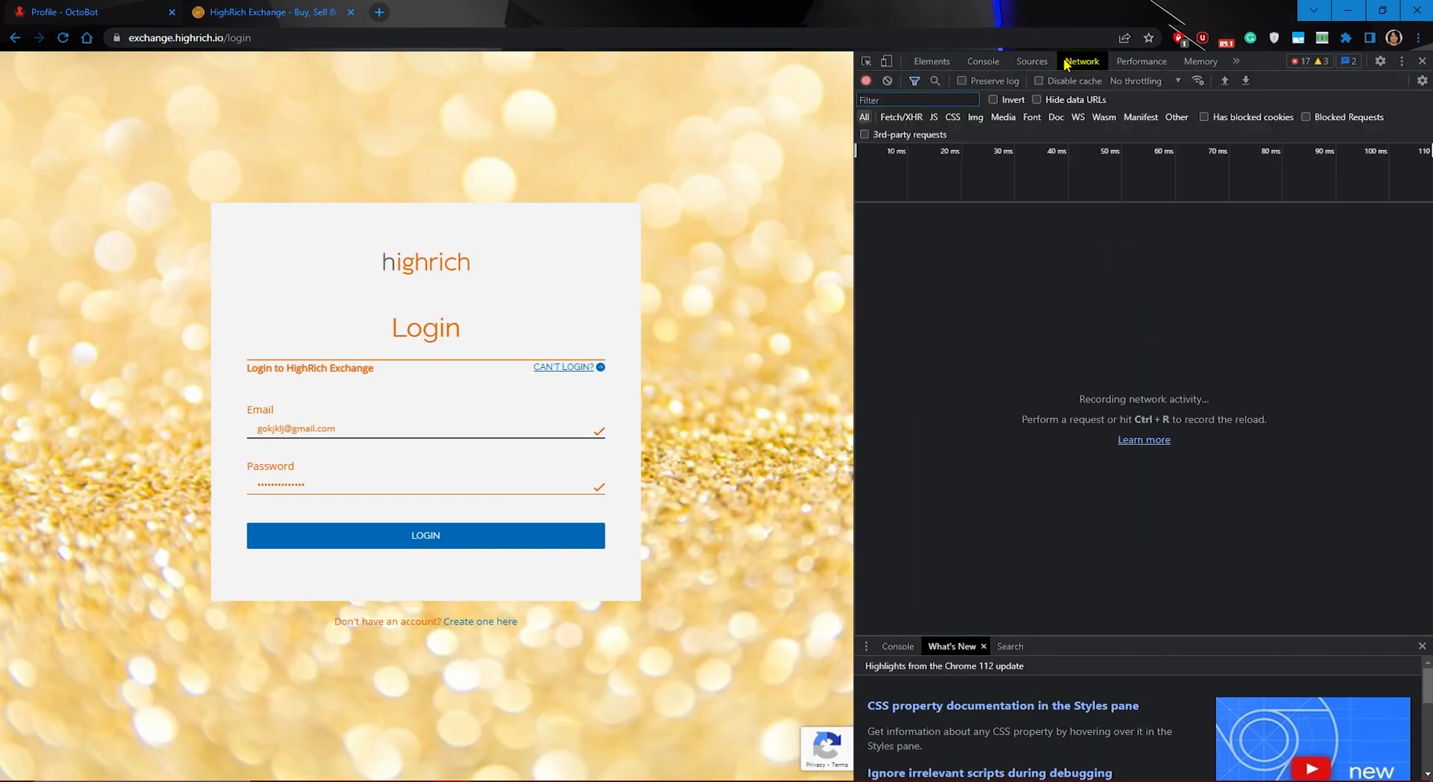
mouse_move(641, 496)
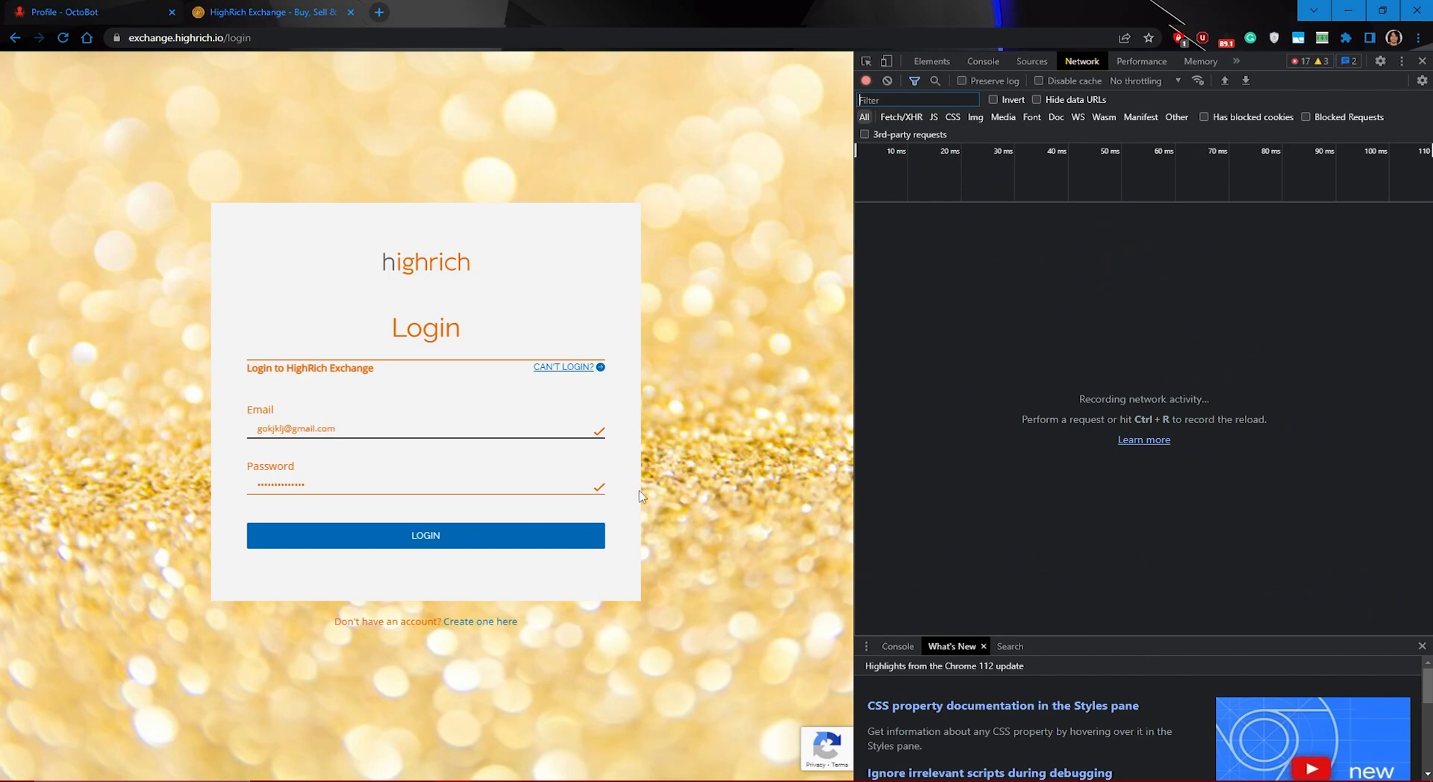
click(426, 536)
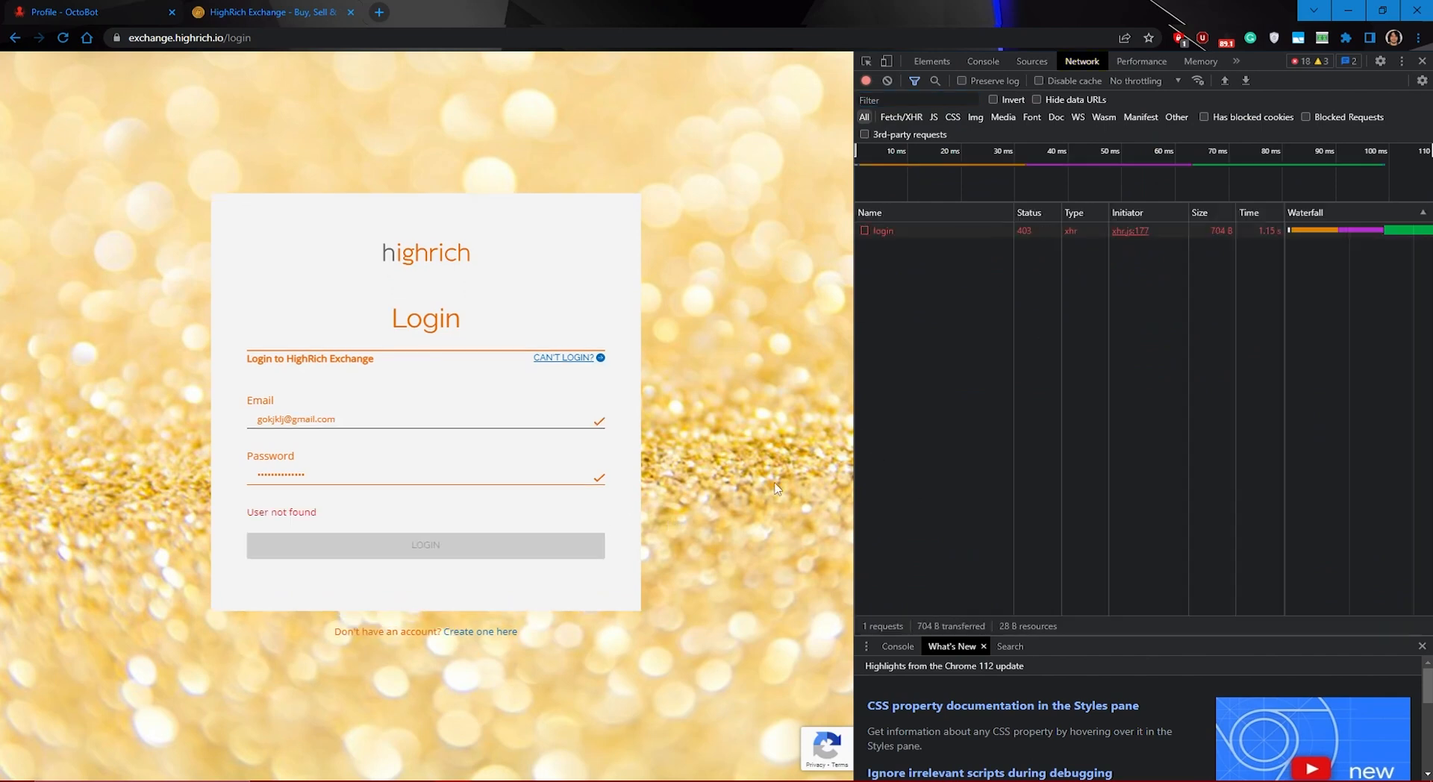
click(883, 230)
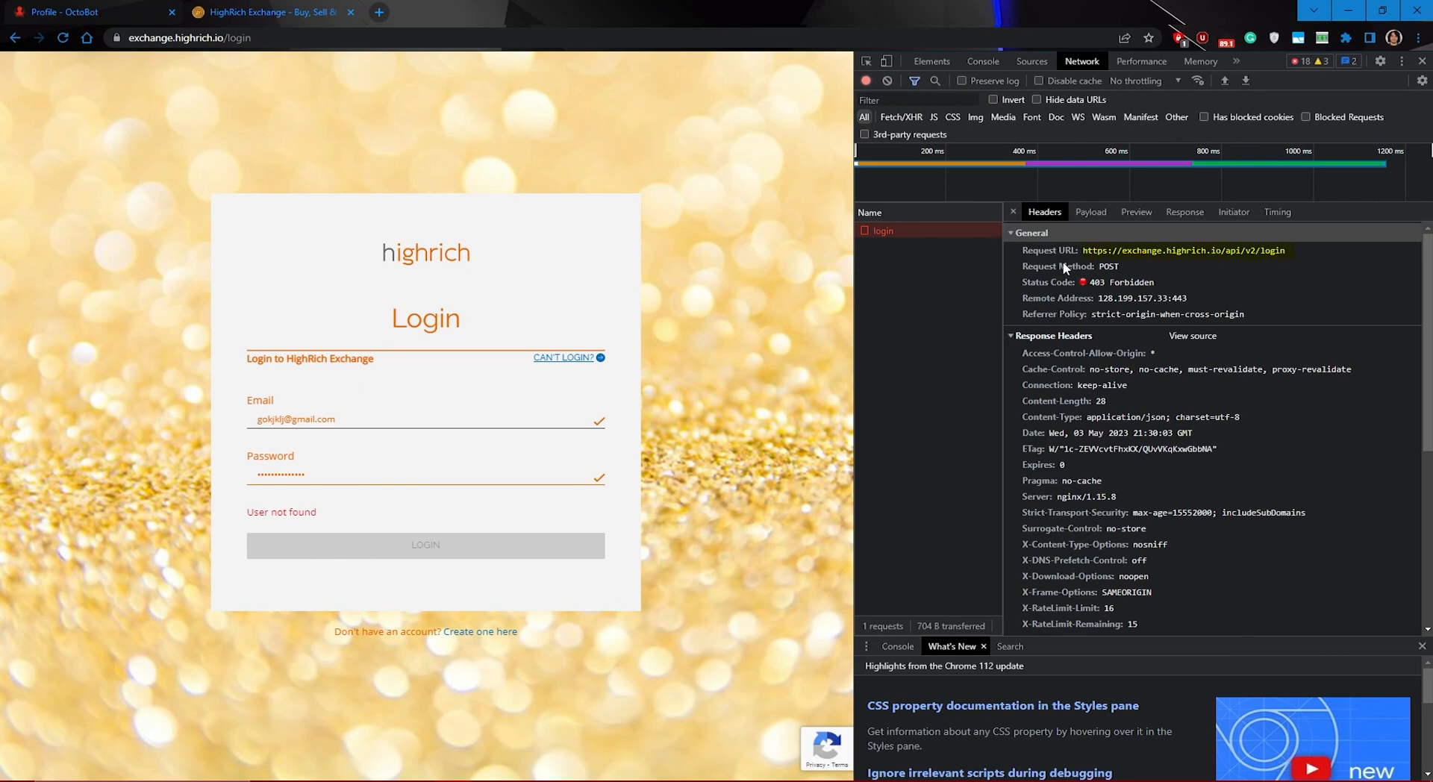
click(426, 545)
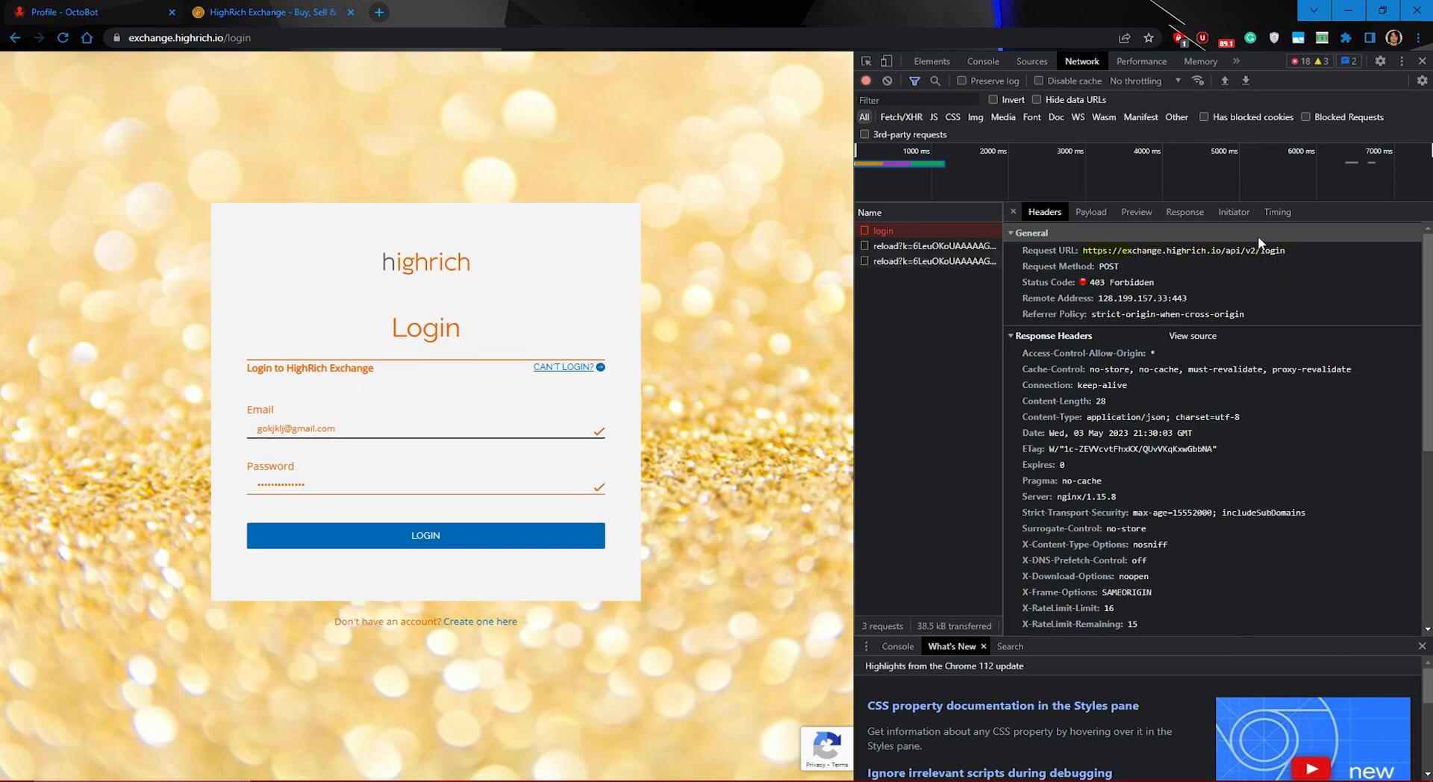
click(1179, 249)
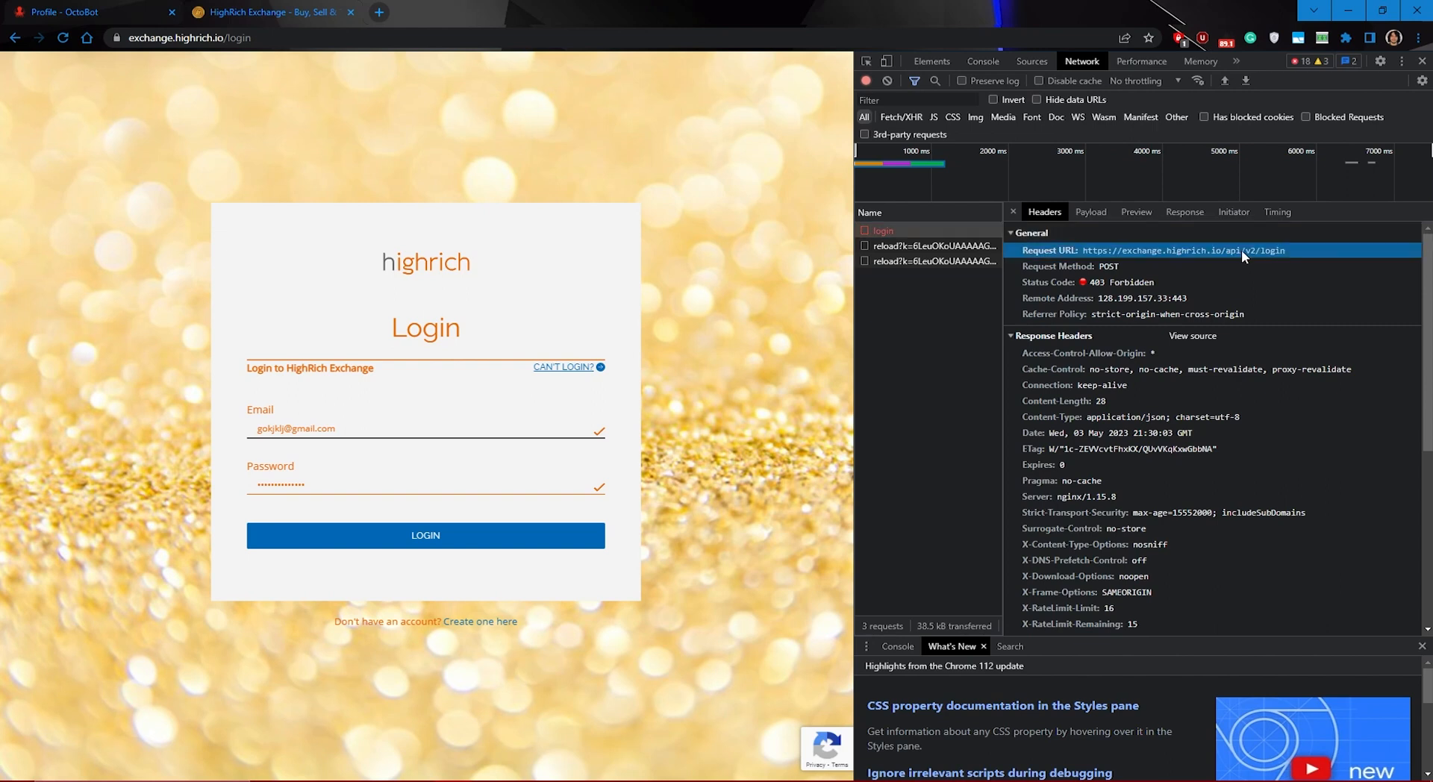
mouse_move(1236, 256)
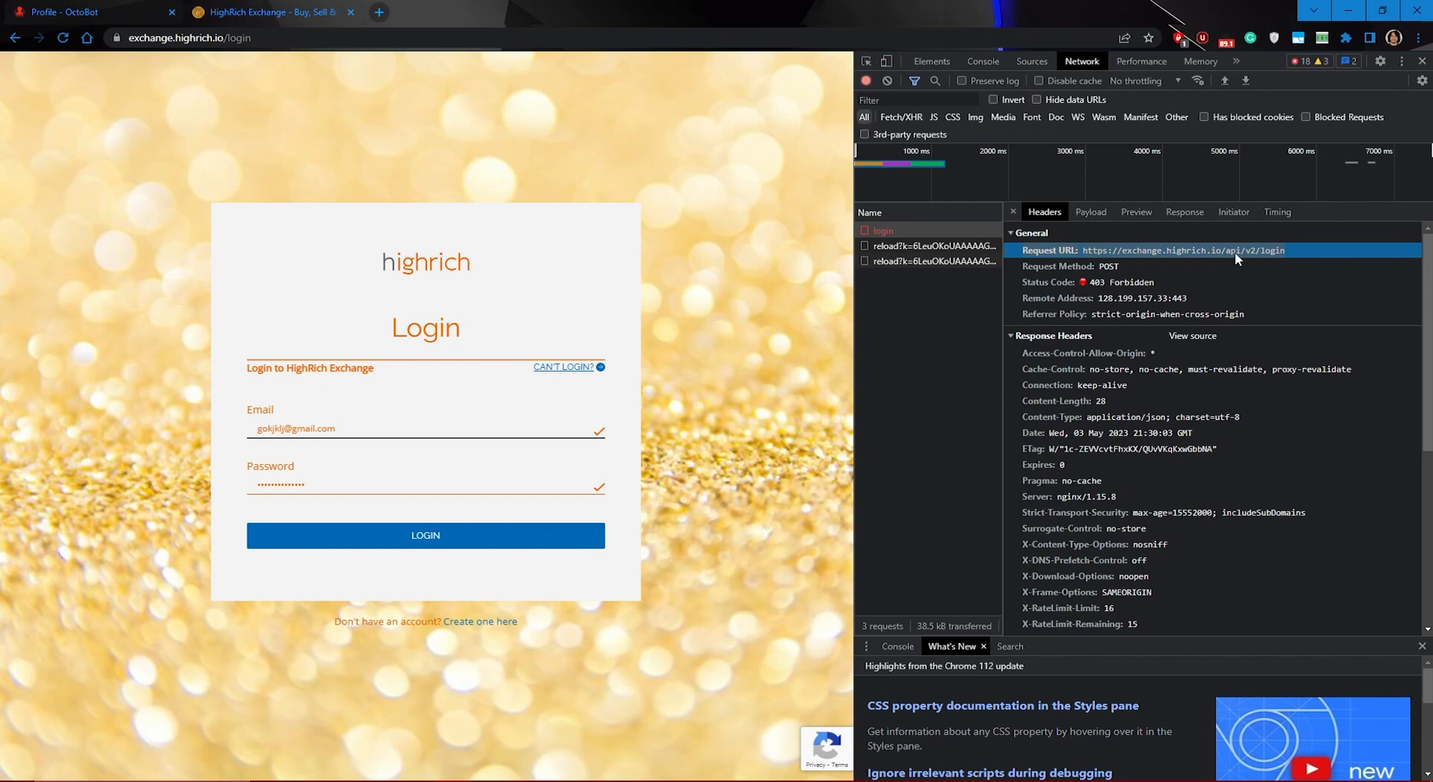
click(69, 12)
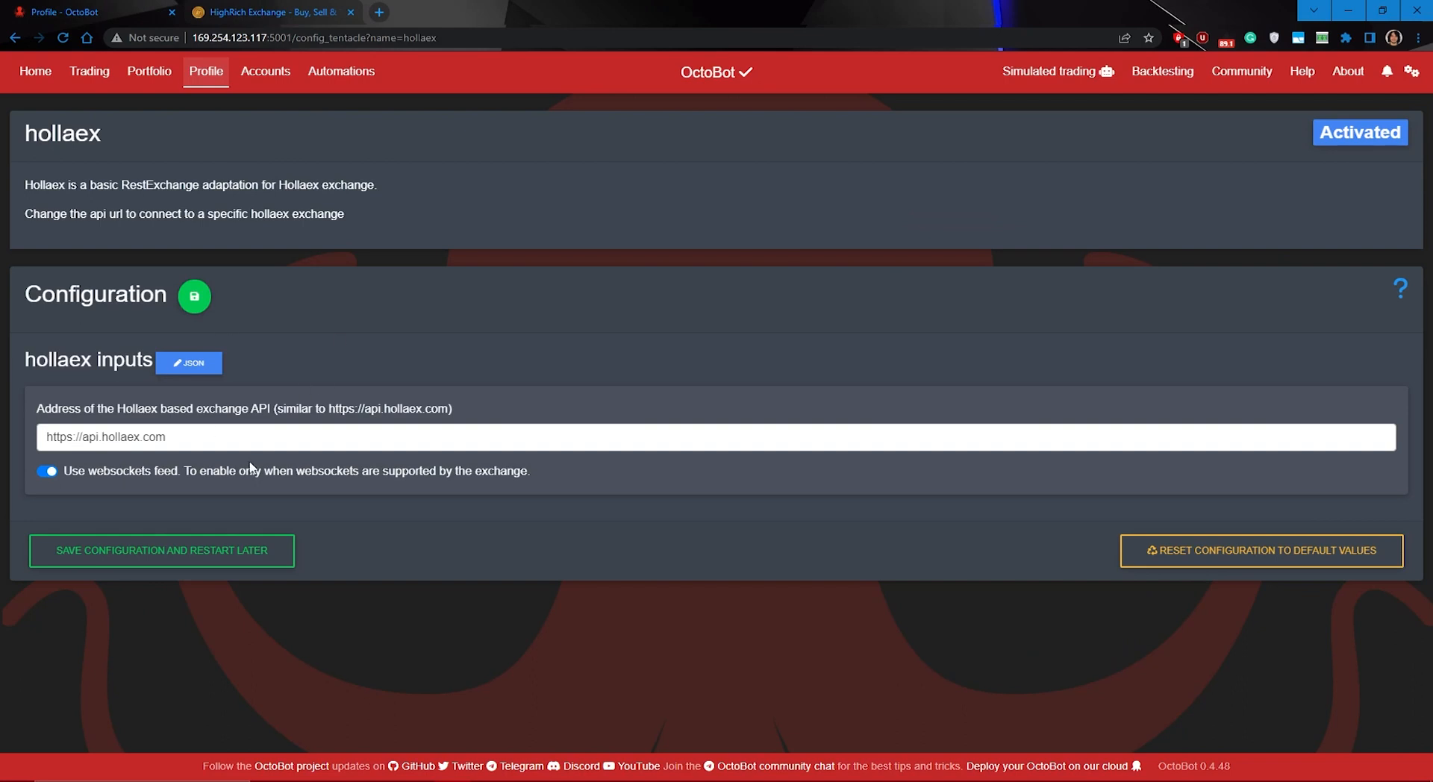
text(Request URL: https://exchange.highrich.io/api/v2/login)
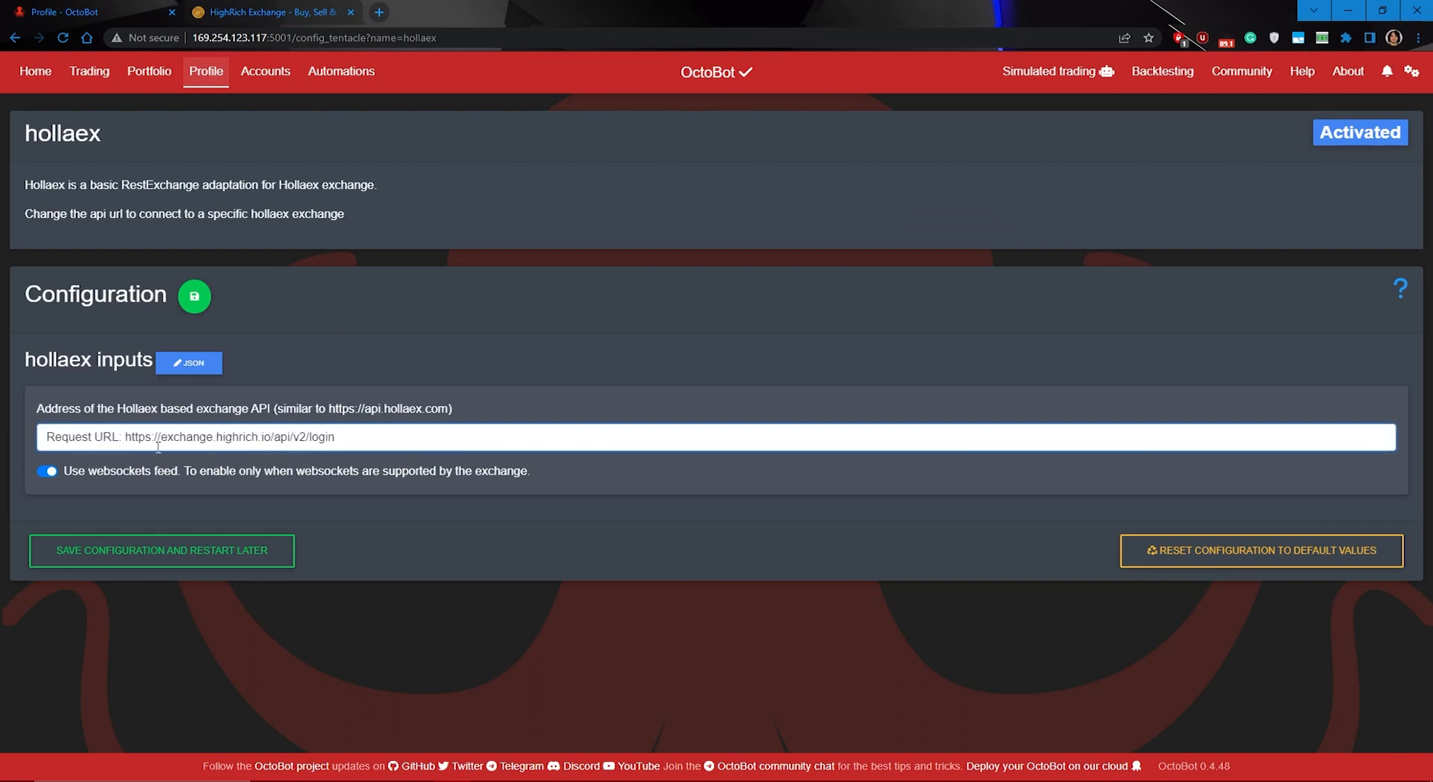
double_click(83, 437)
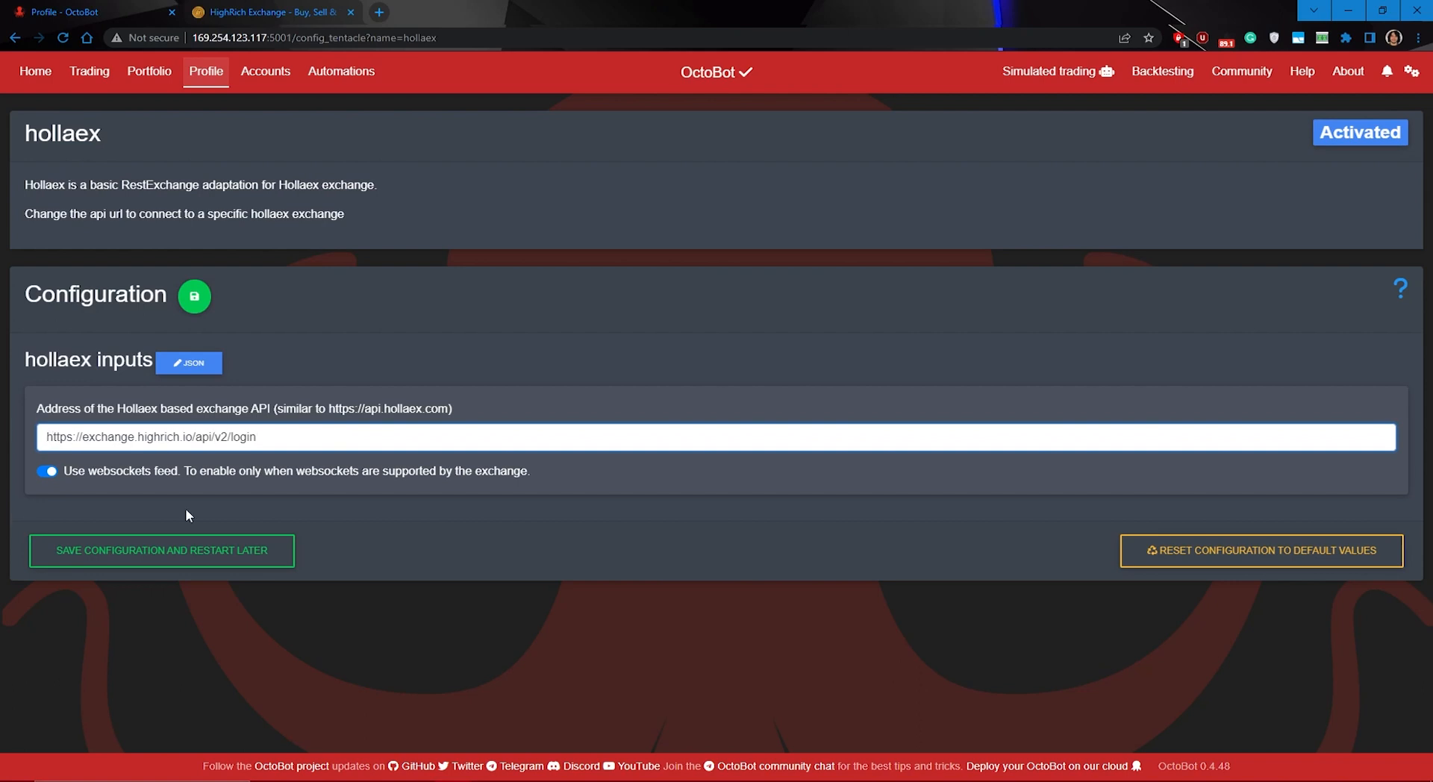
double_click(233, 437)
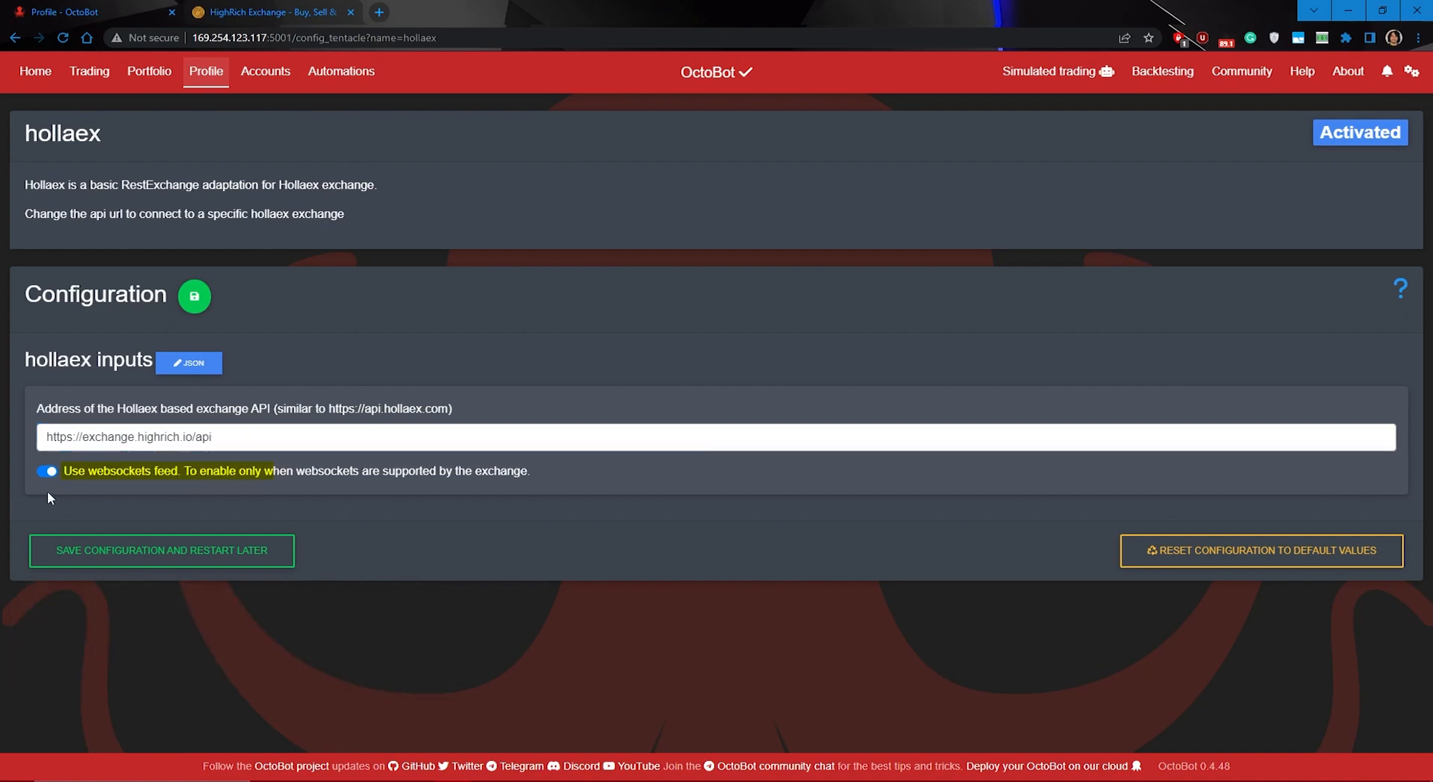
click(46, 472)
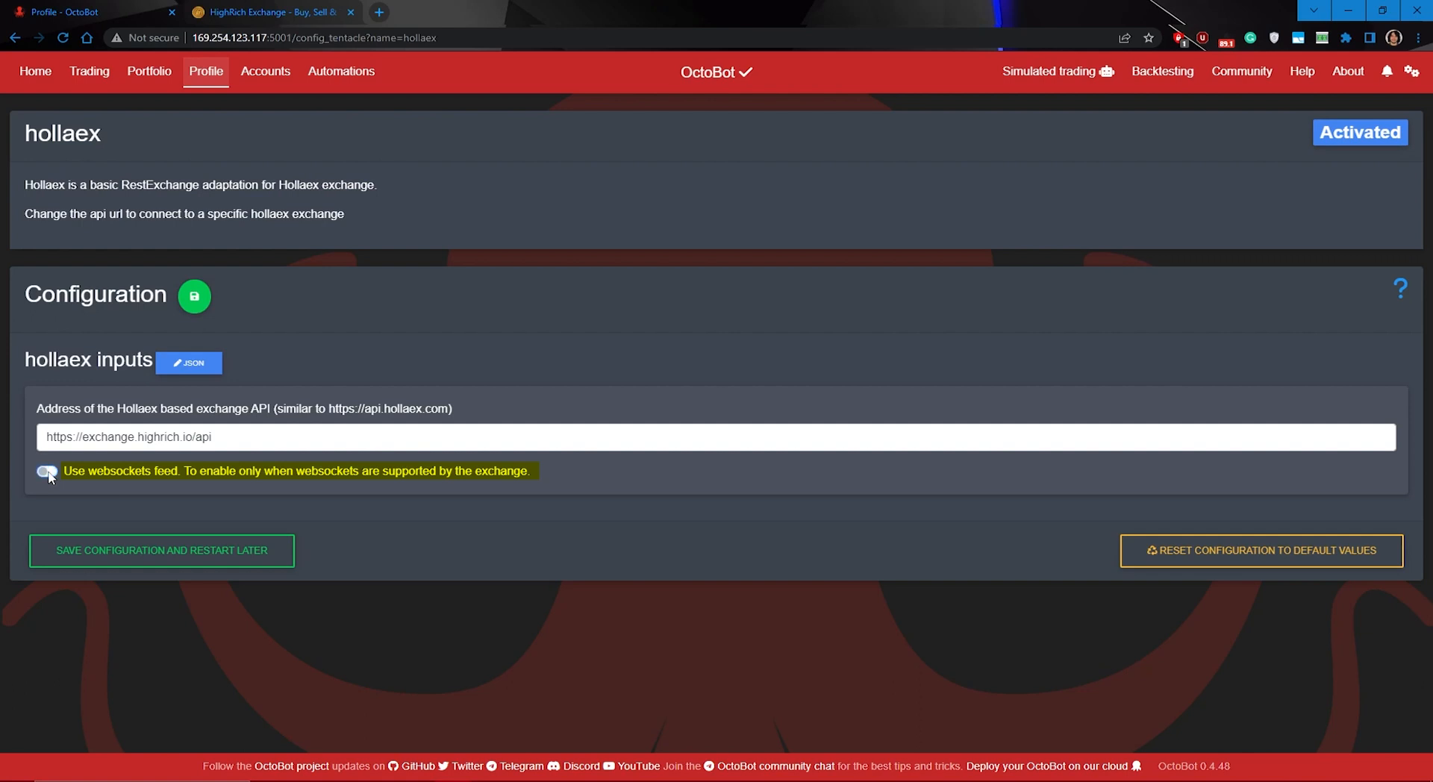
click(161, 551)
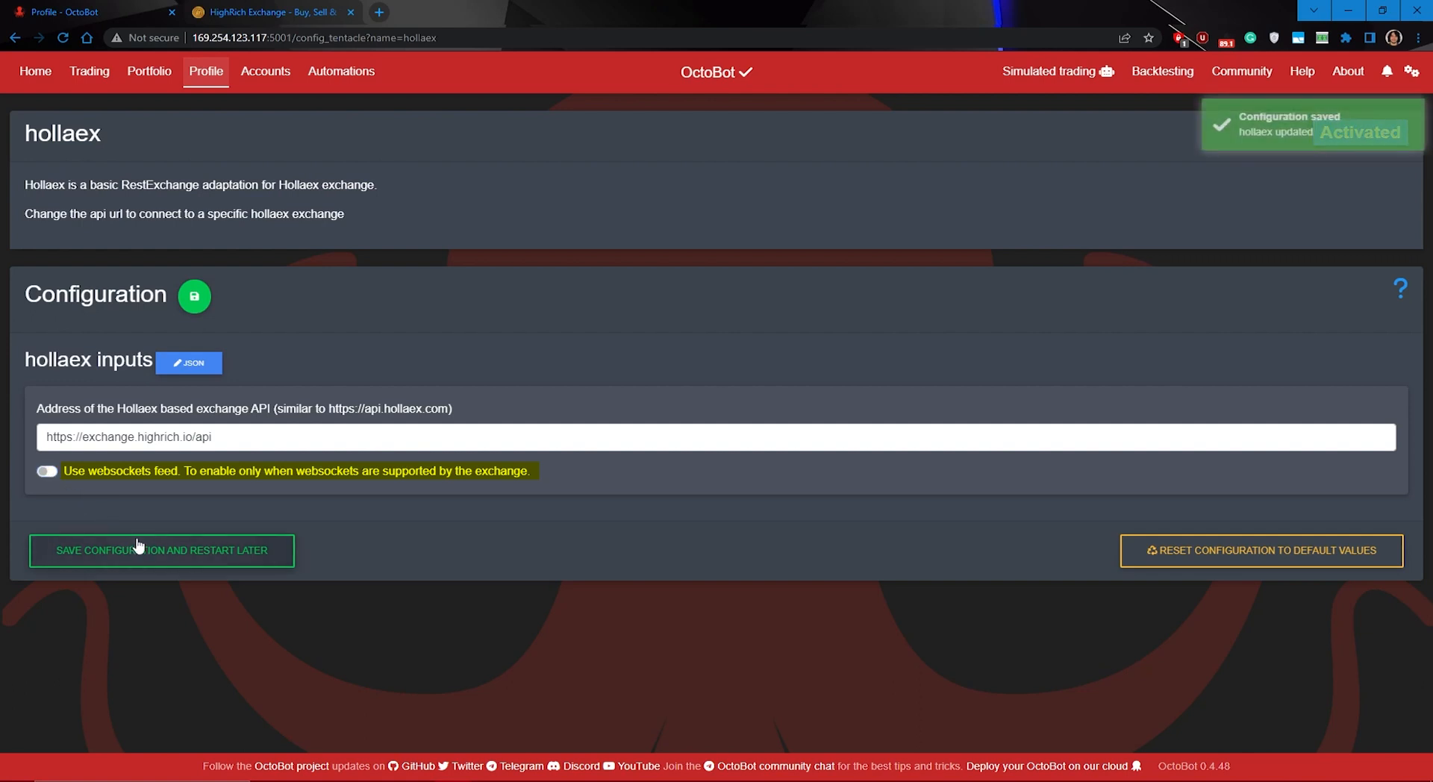
mouse_move(893, 365)
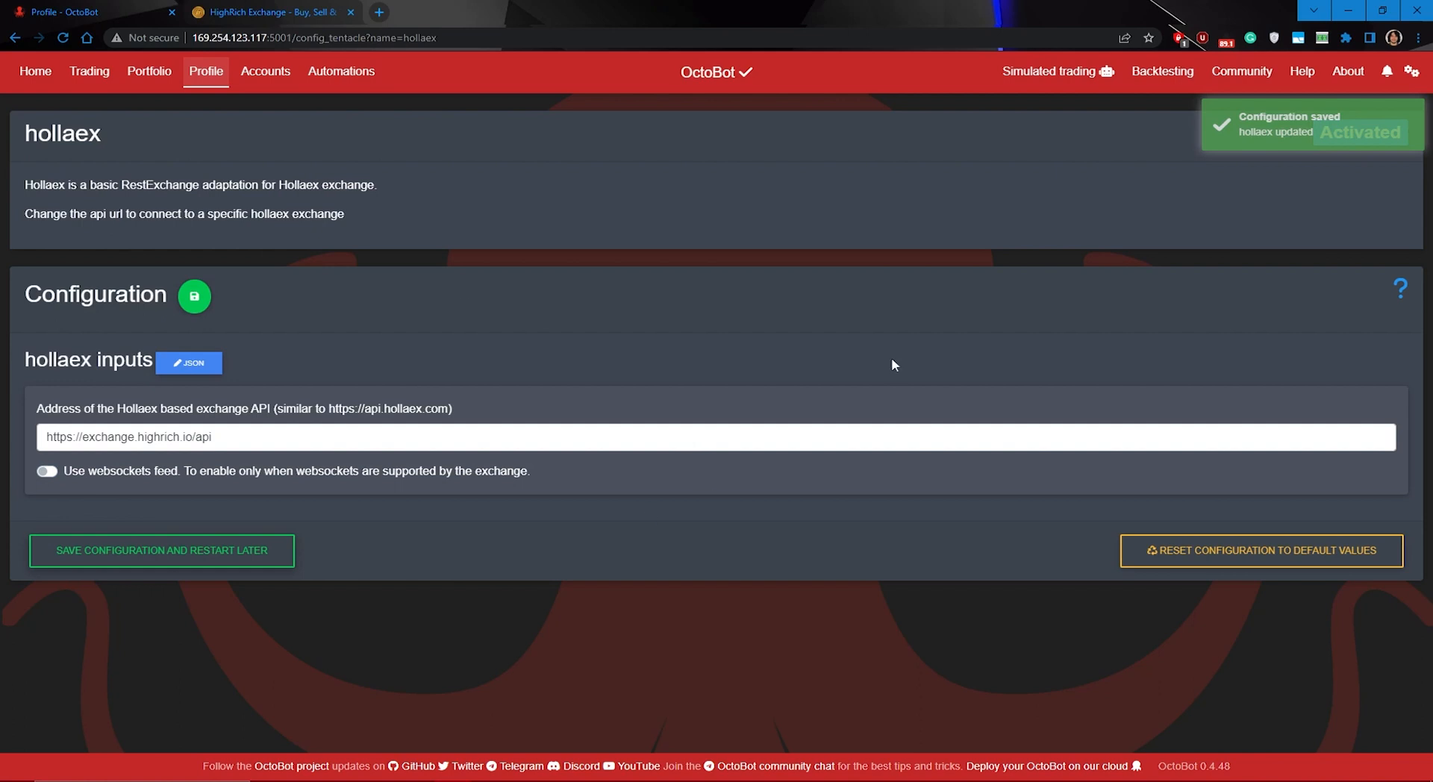
Step: Check Hollaex shows a successful login under Exchanges, then move to Currencies
click(206, 71)
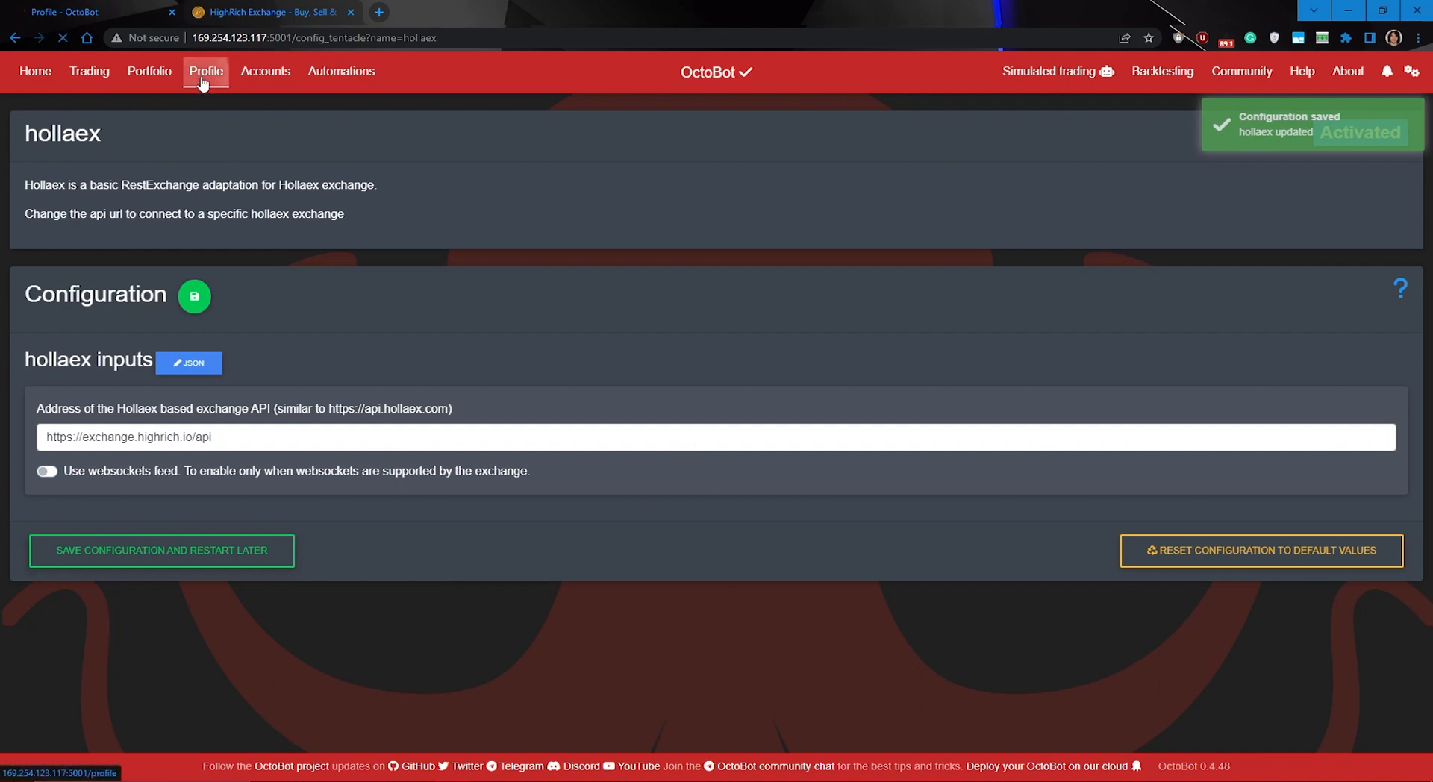
click(204, 71)
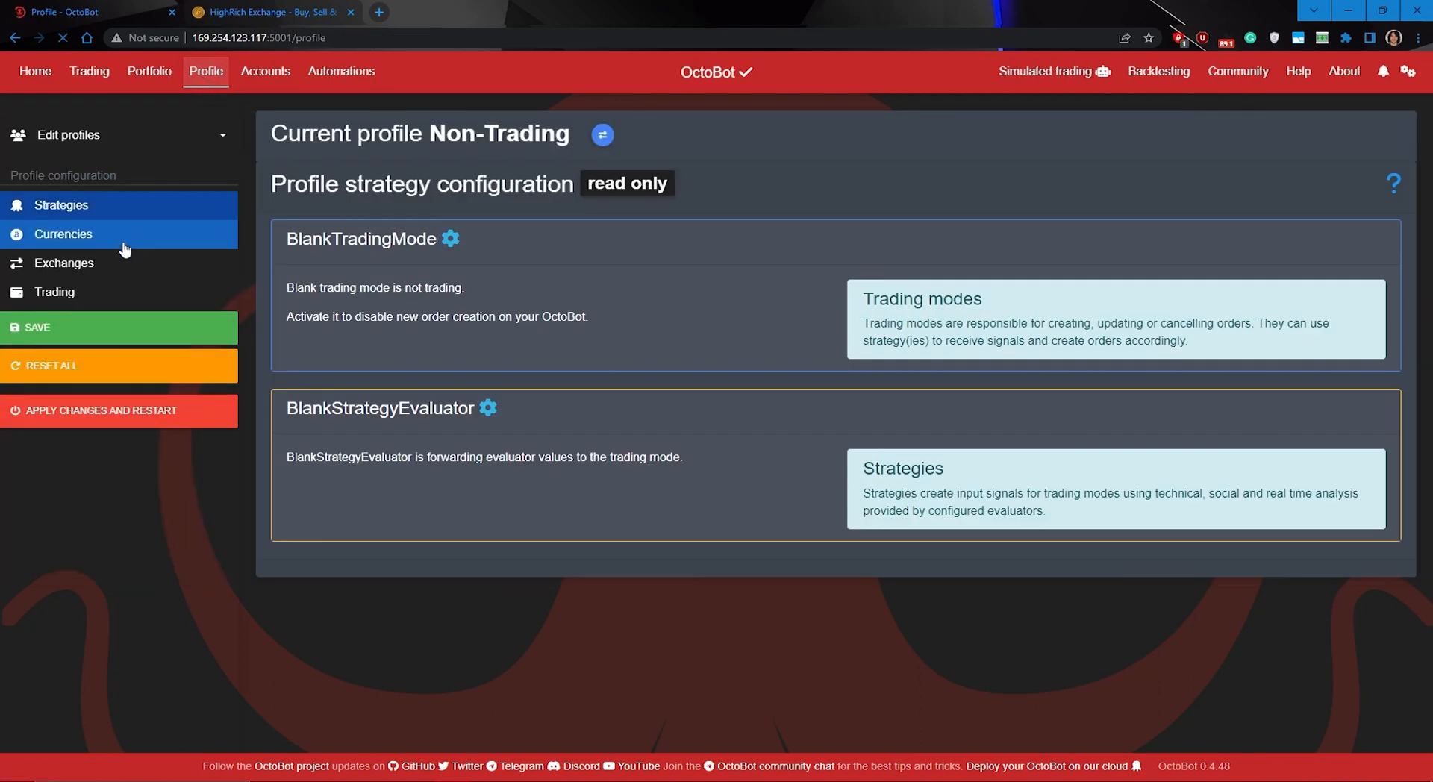
click(63, 263)
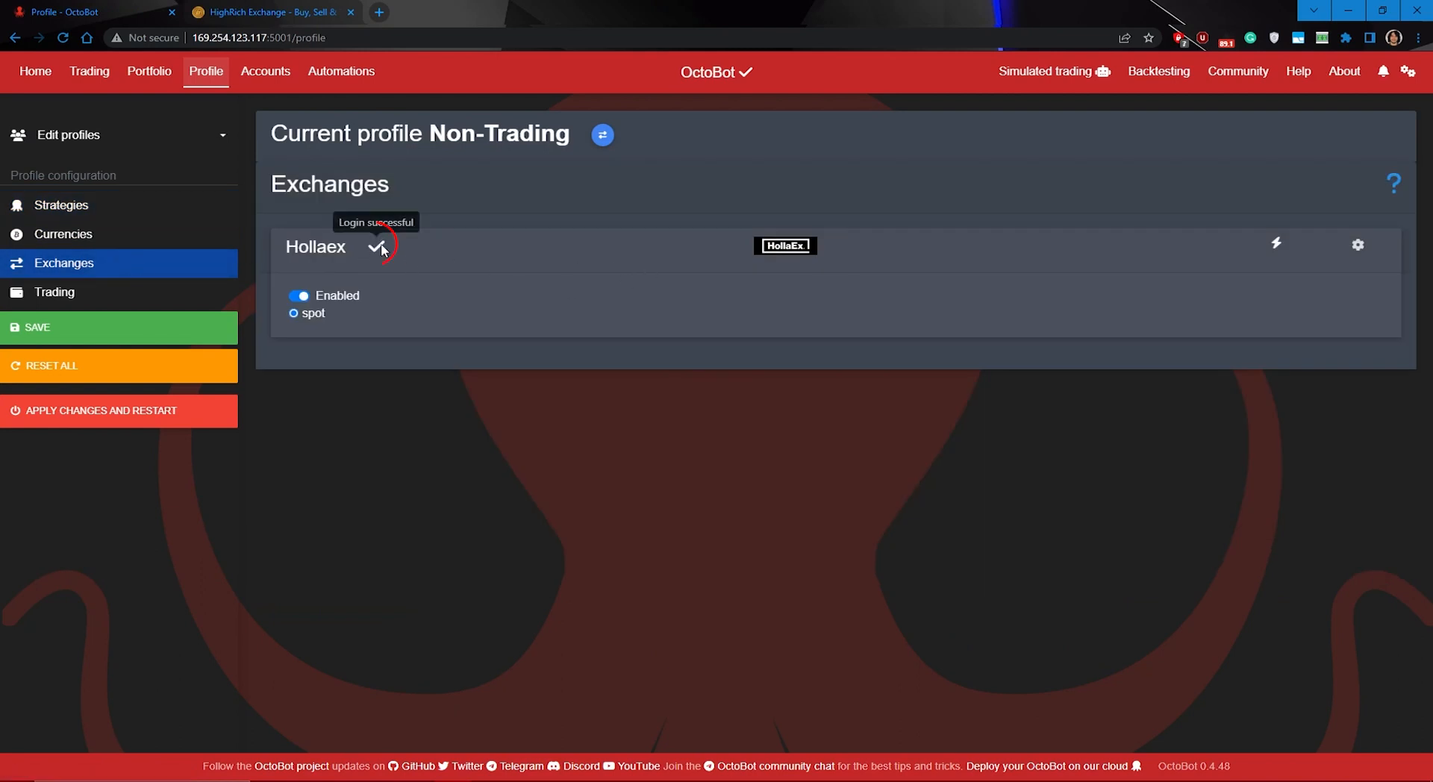
mouse_move(472, 245)
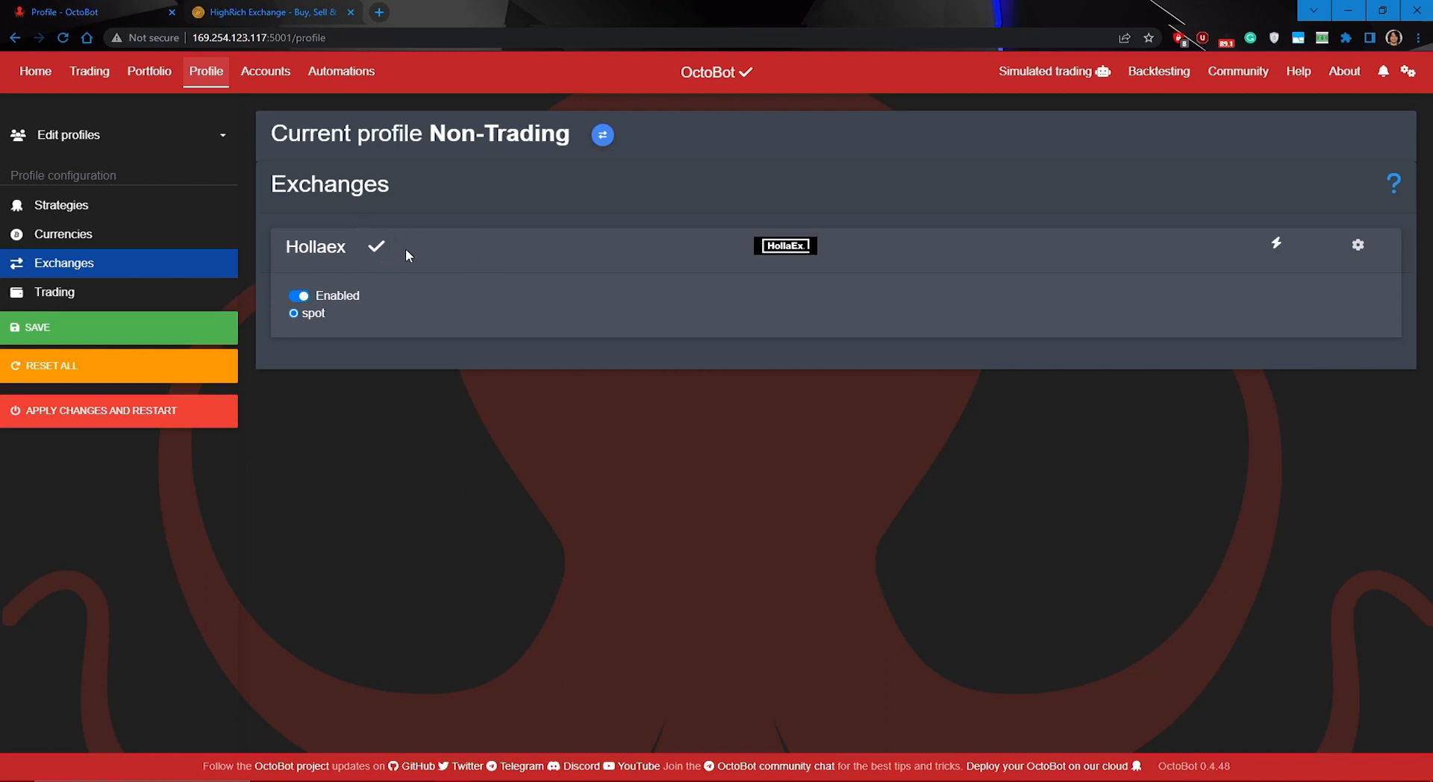
mouse_move(517, 393)
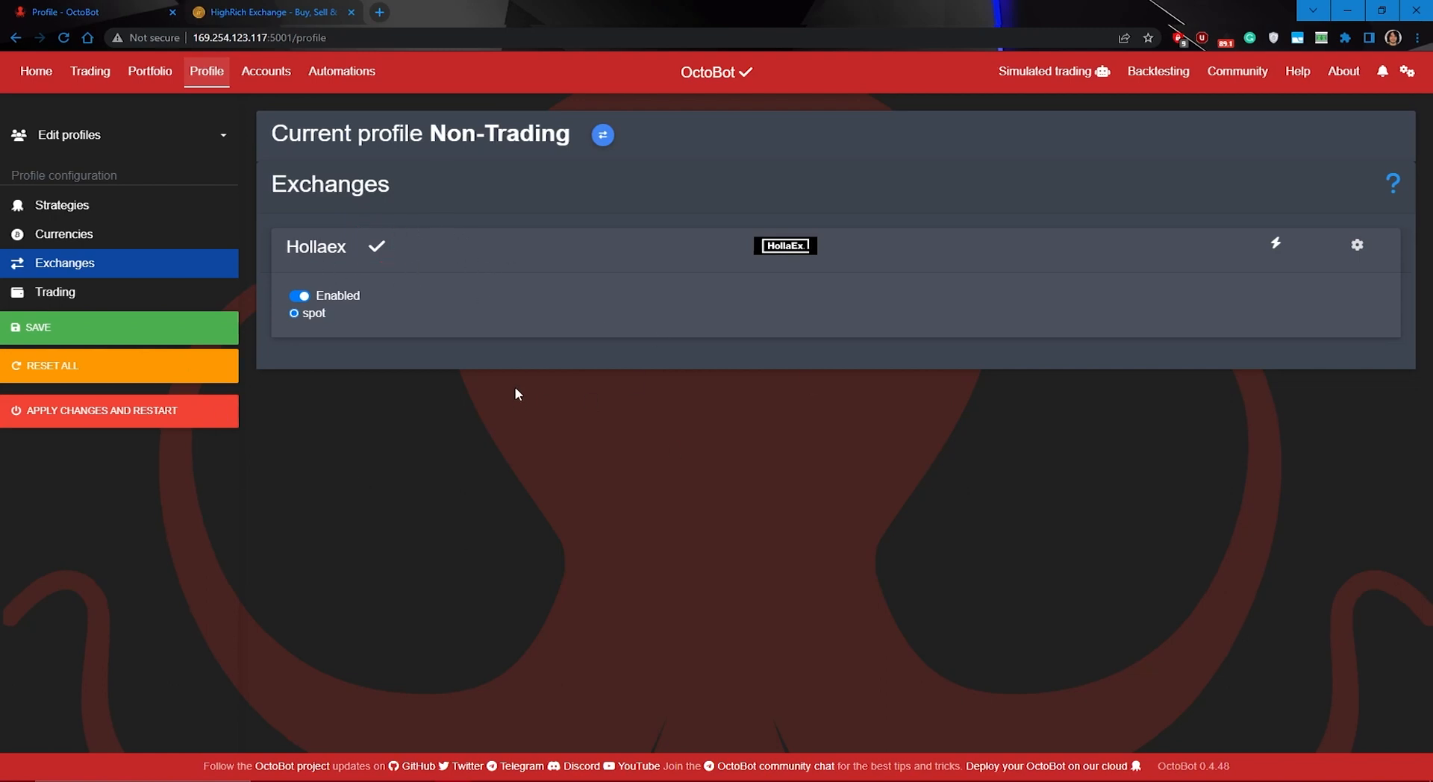
click(63, 234)
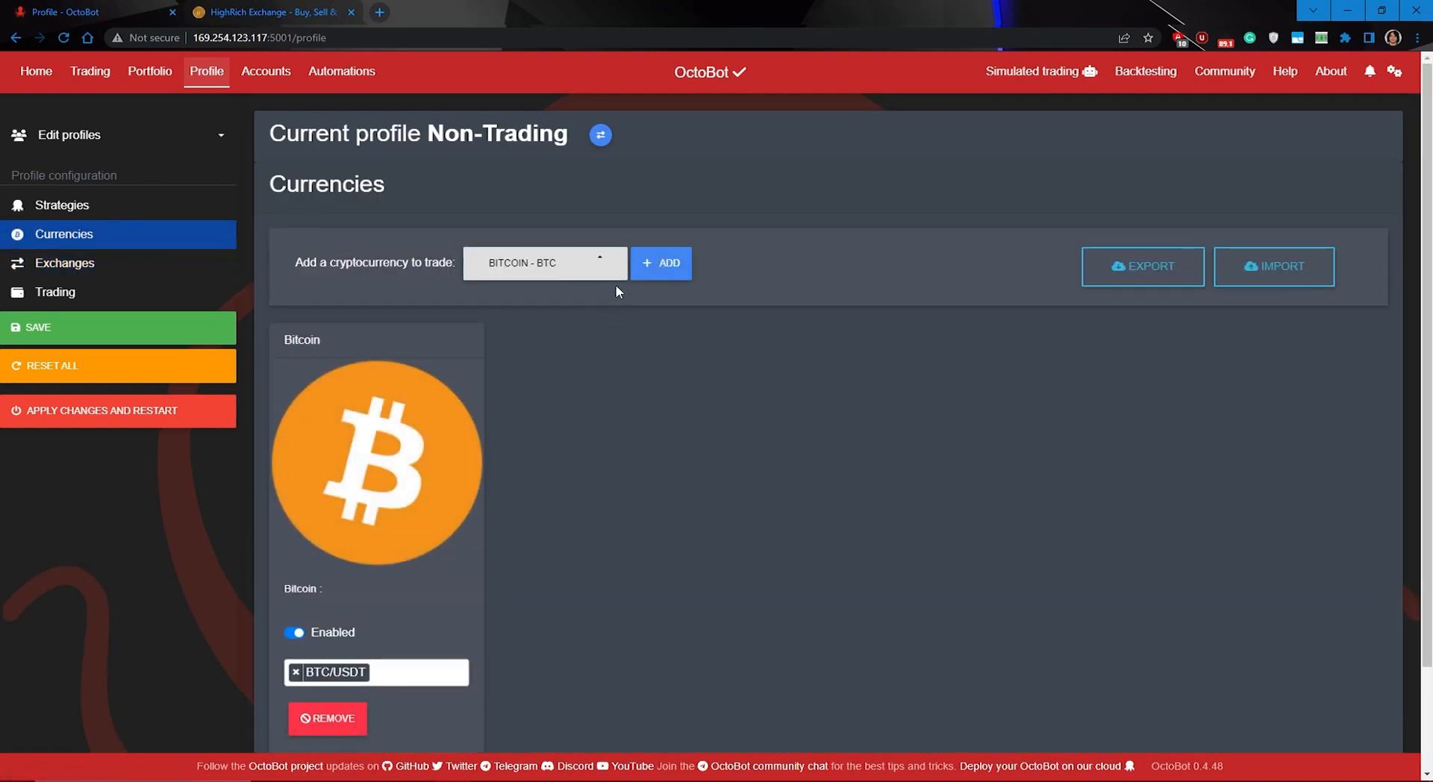
Step: Add Tether as a traded currency with the HRCC/USDT pair
click(543, 262)
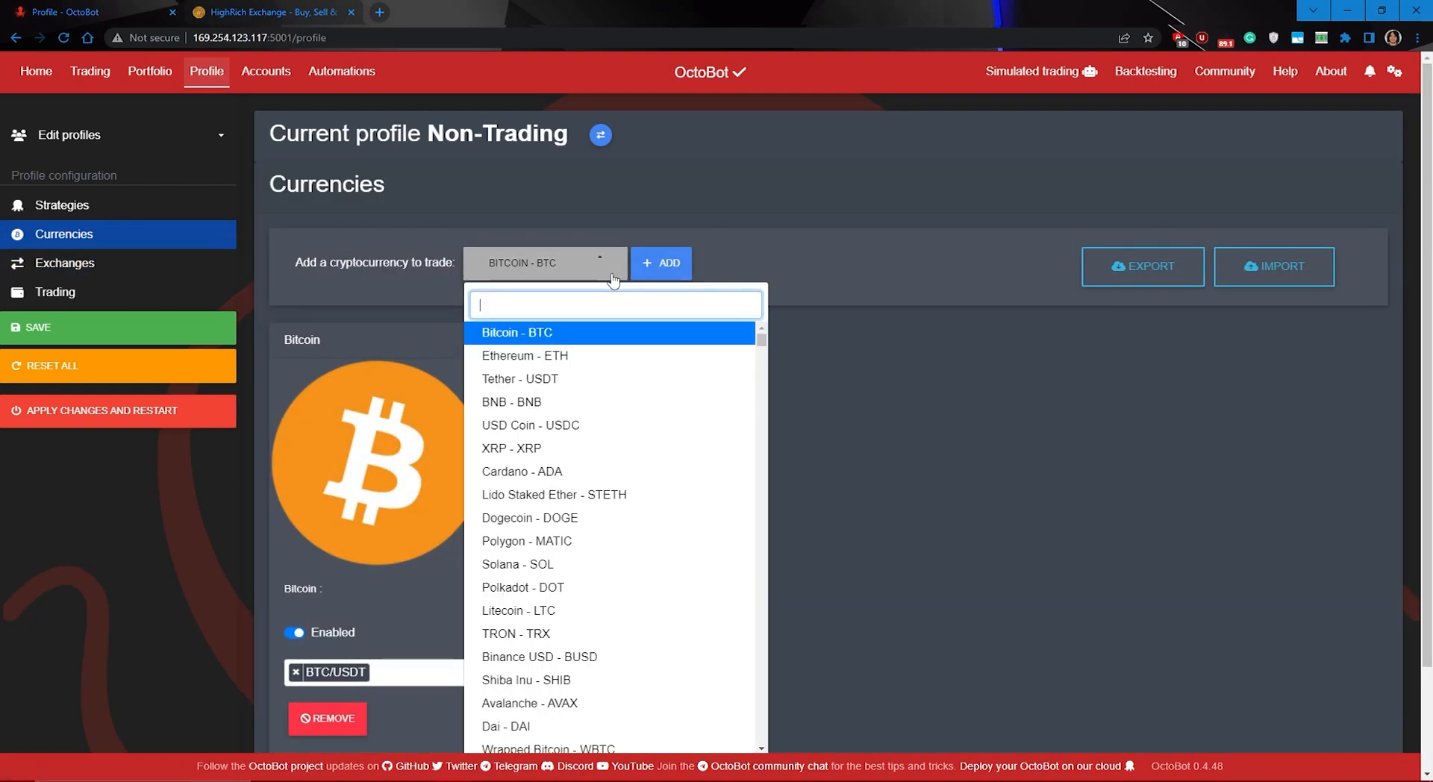
text(te)
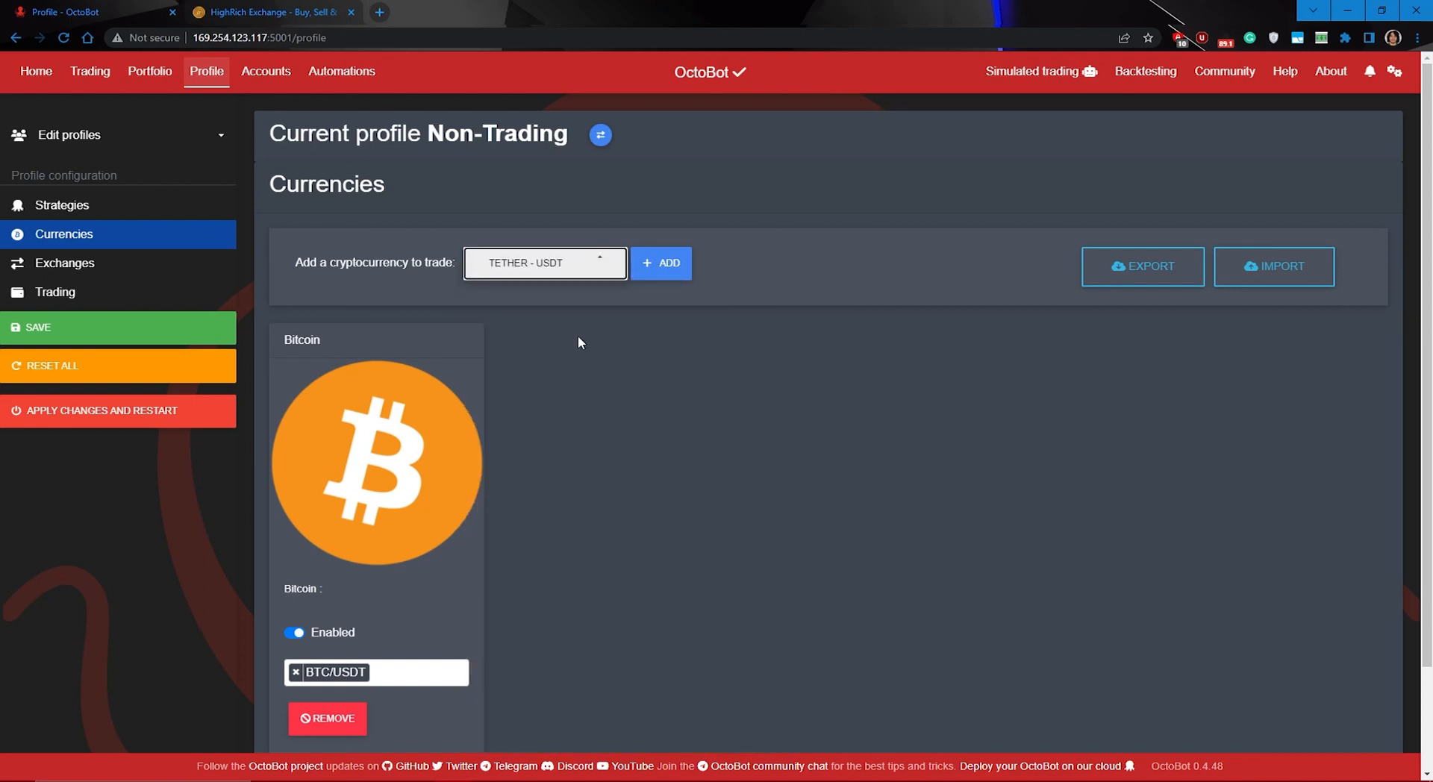
click(662, 262)
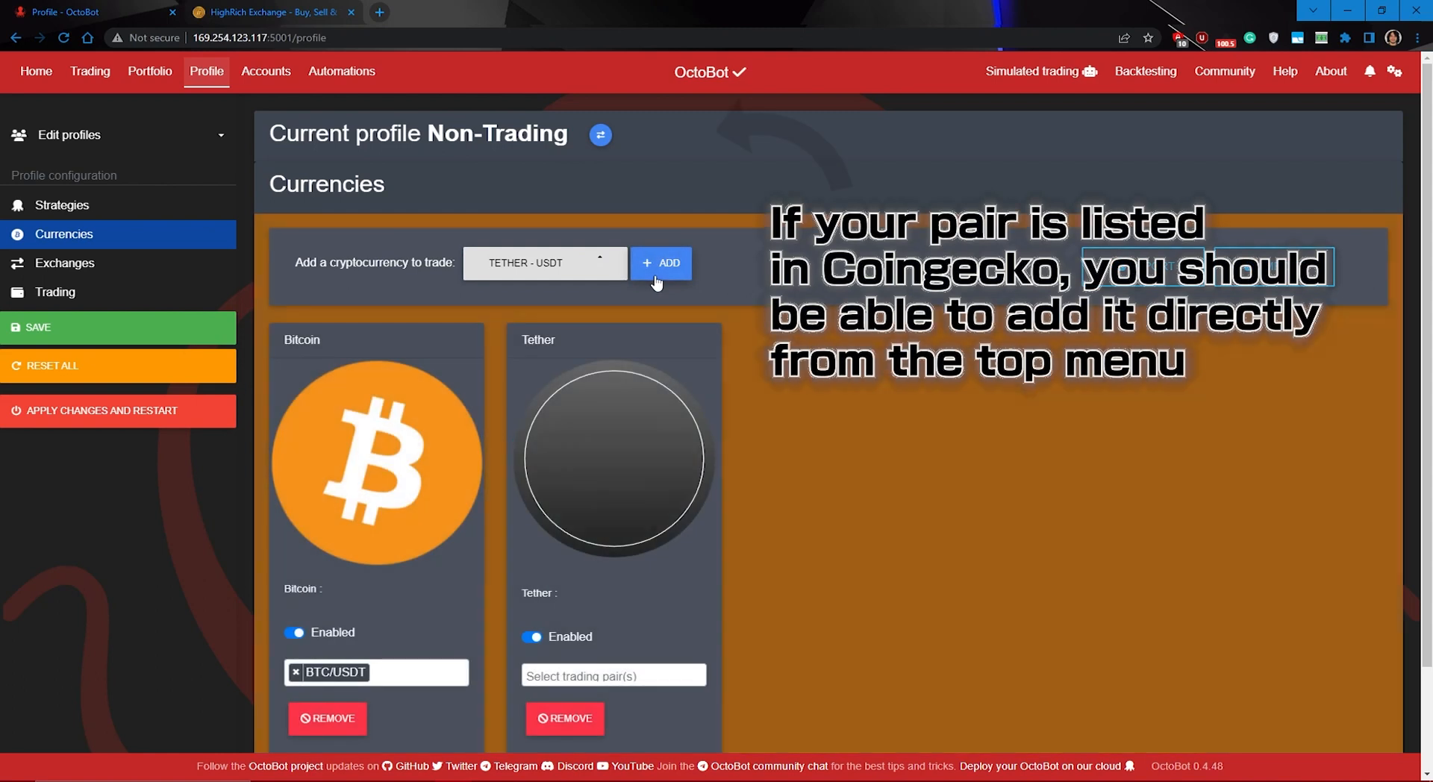
click(613, 675)
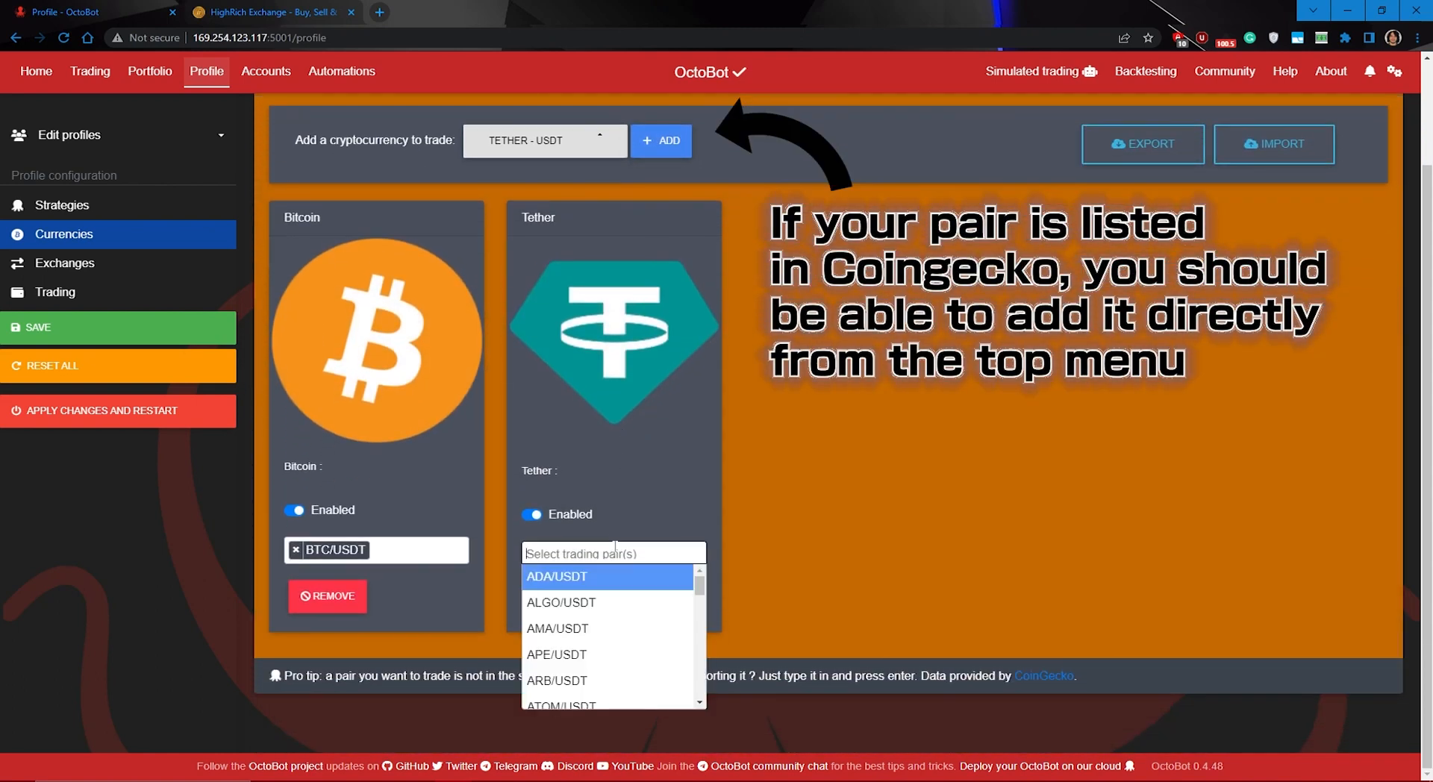
text(H)
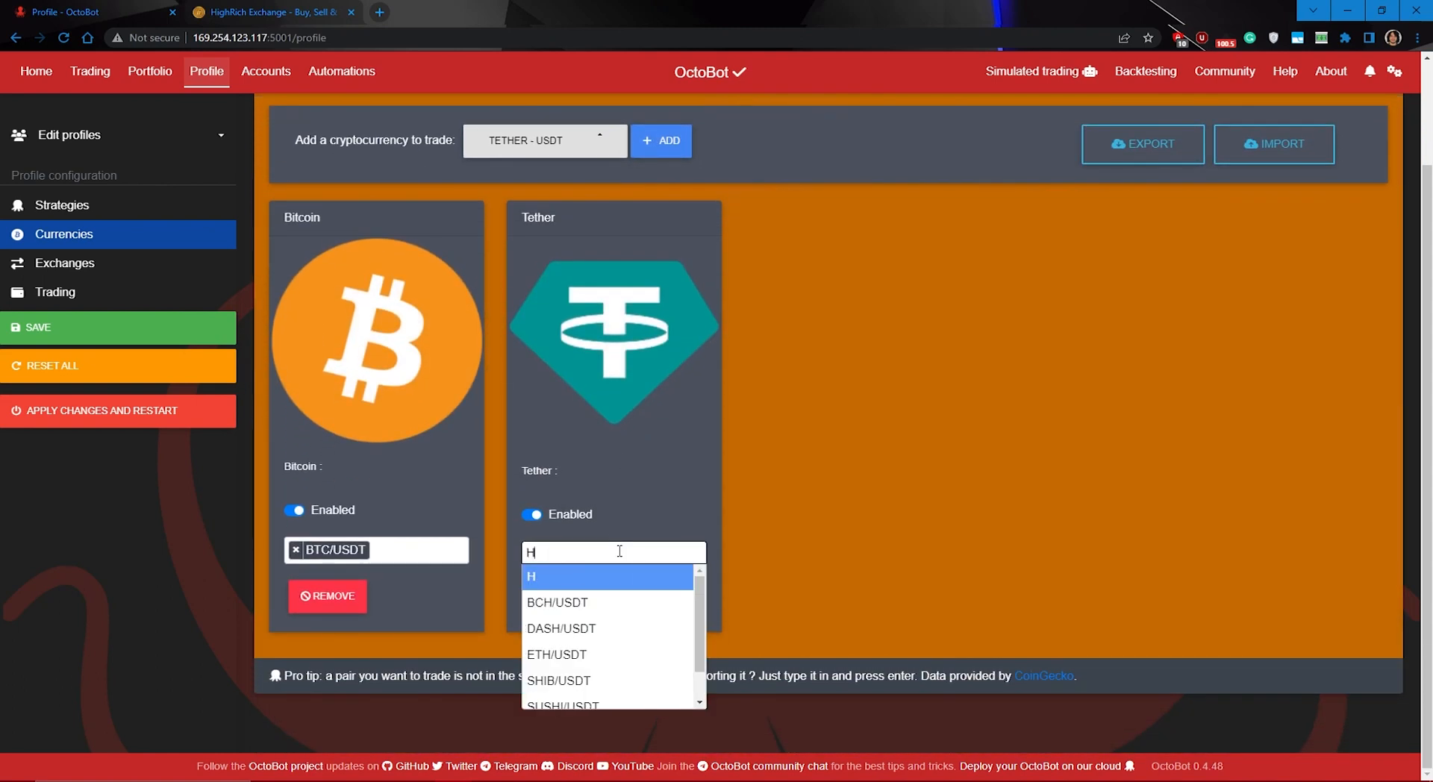
text(RCC/USDT)
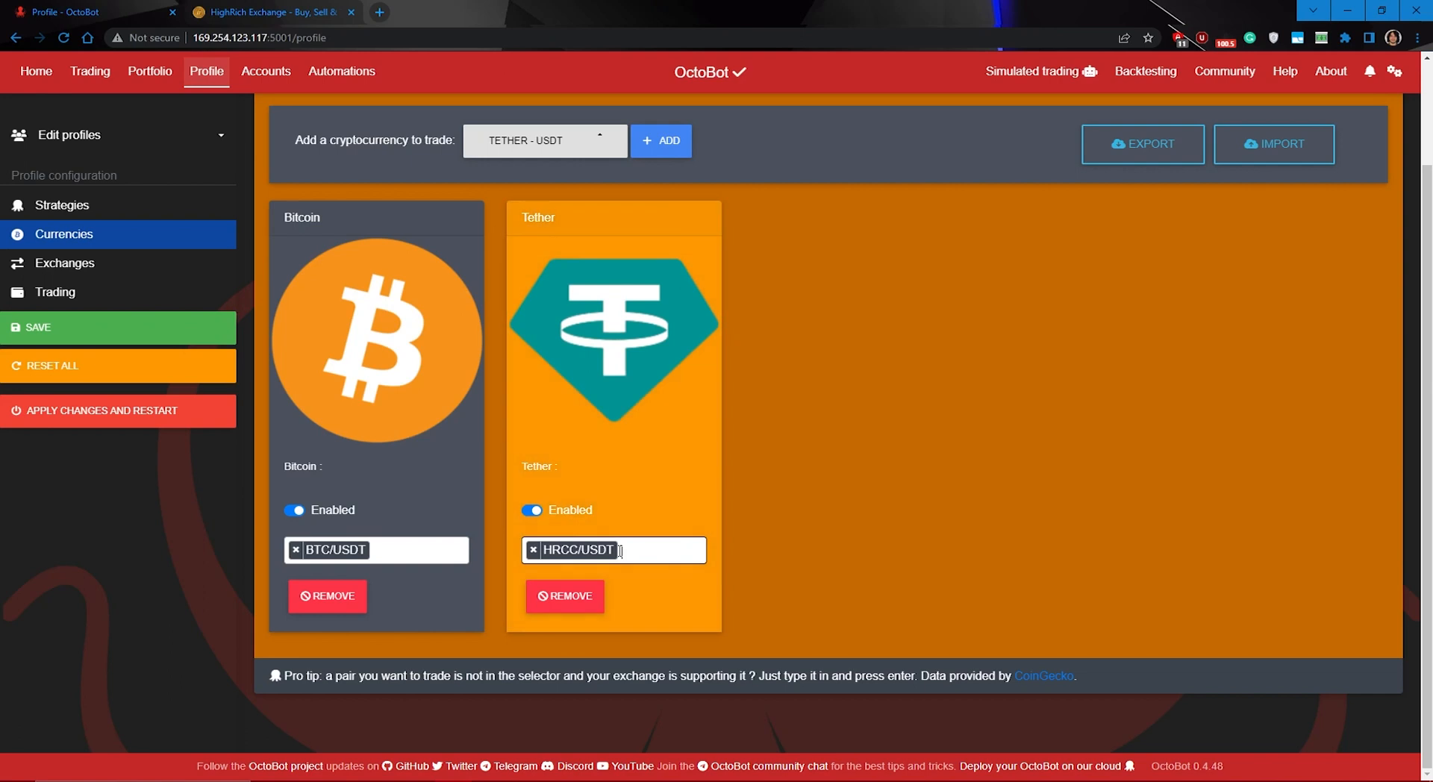
Step: Save the currency list and apply changes with a bot restart
click(116, 327)
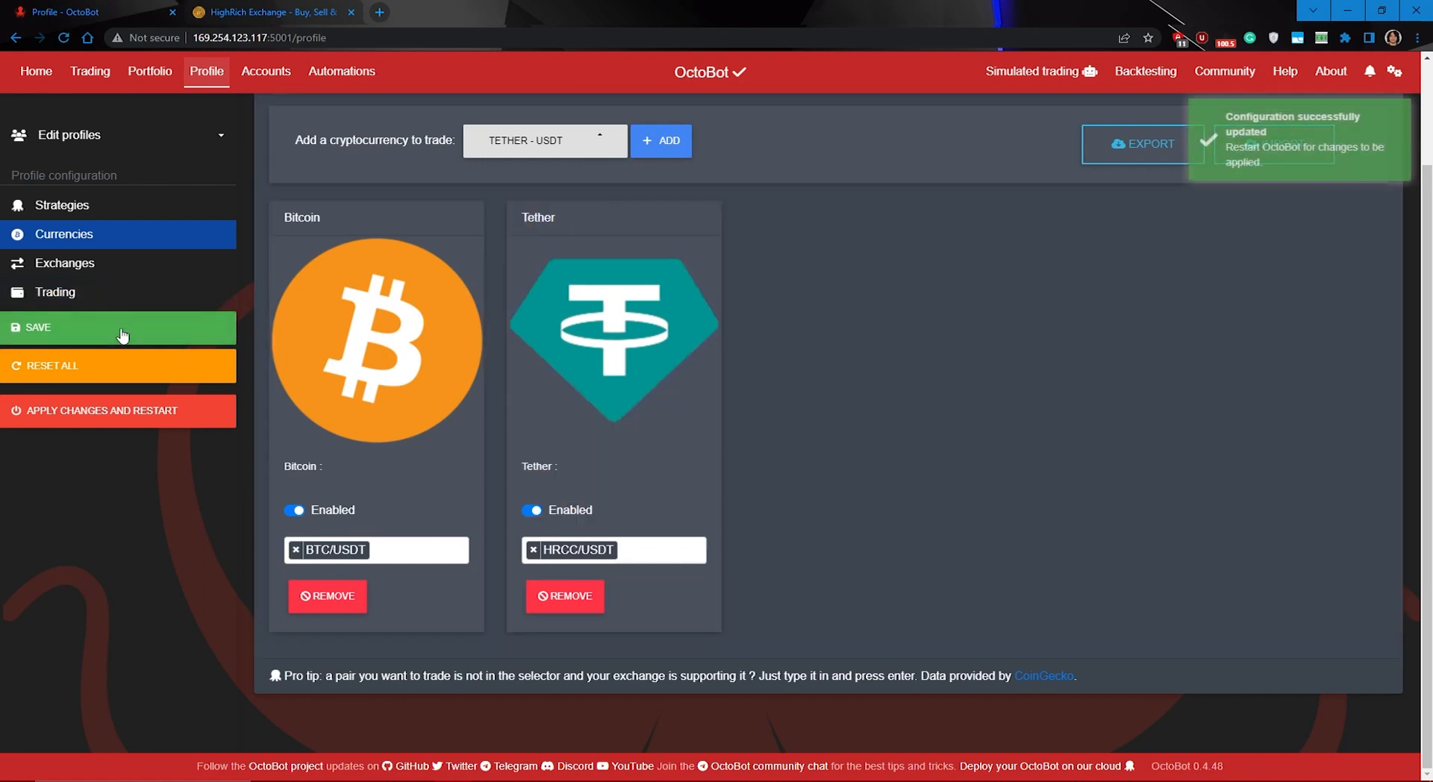
scroll(up, 3)
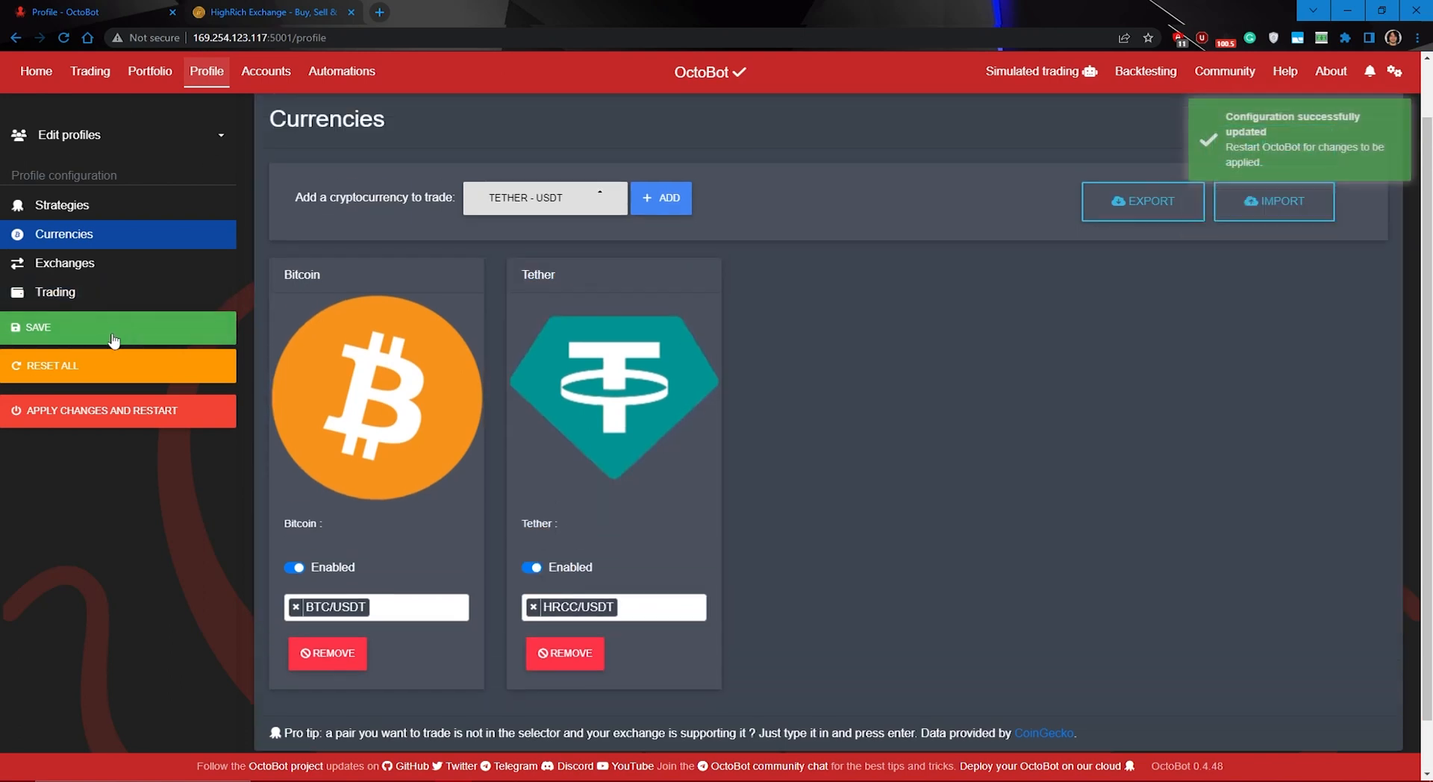
click(96, 411)
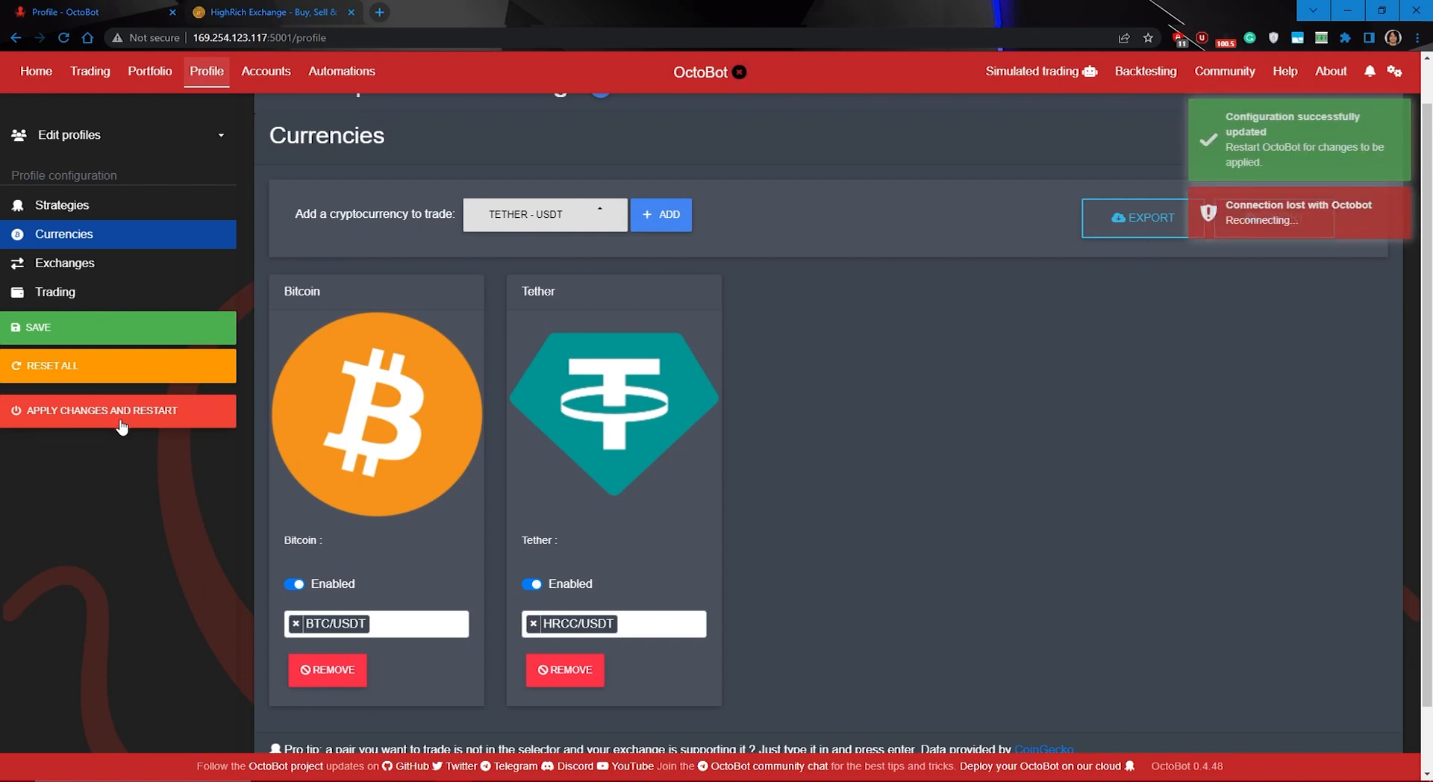
click(95, 410)
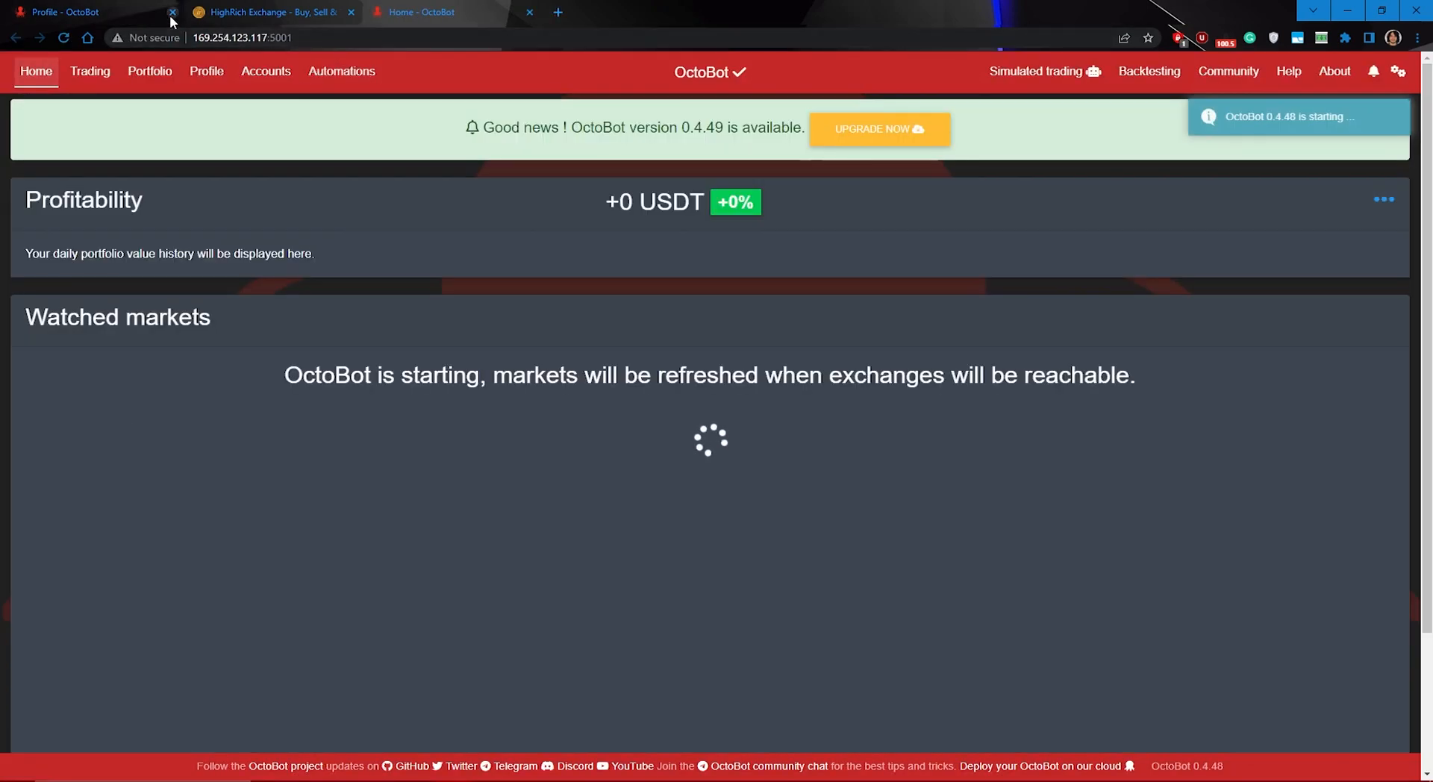
Step: Close the old tab and make Simple DCA the current profile instead of Non-Trading
click(173, 12)
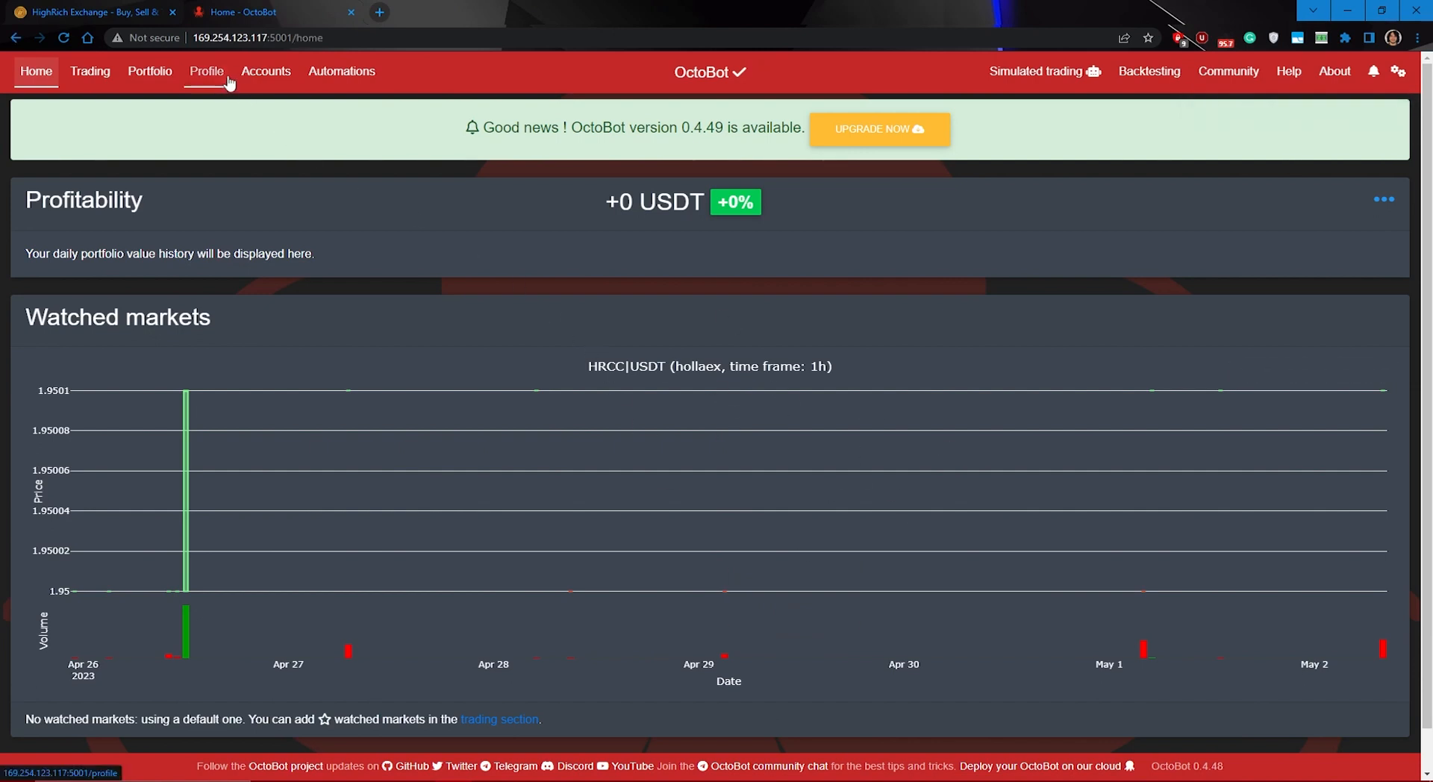
click(206, 71)
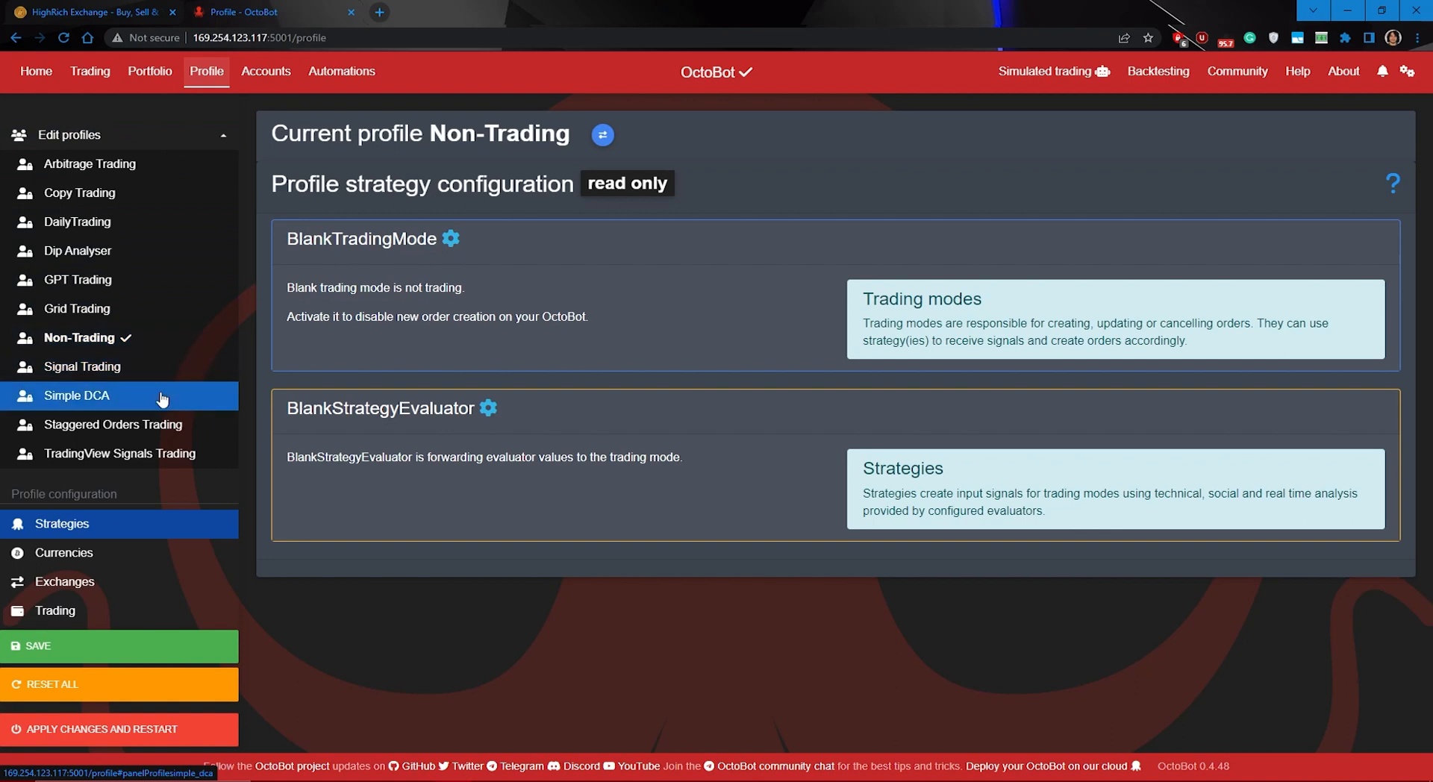
click(76, 394)
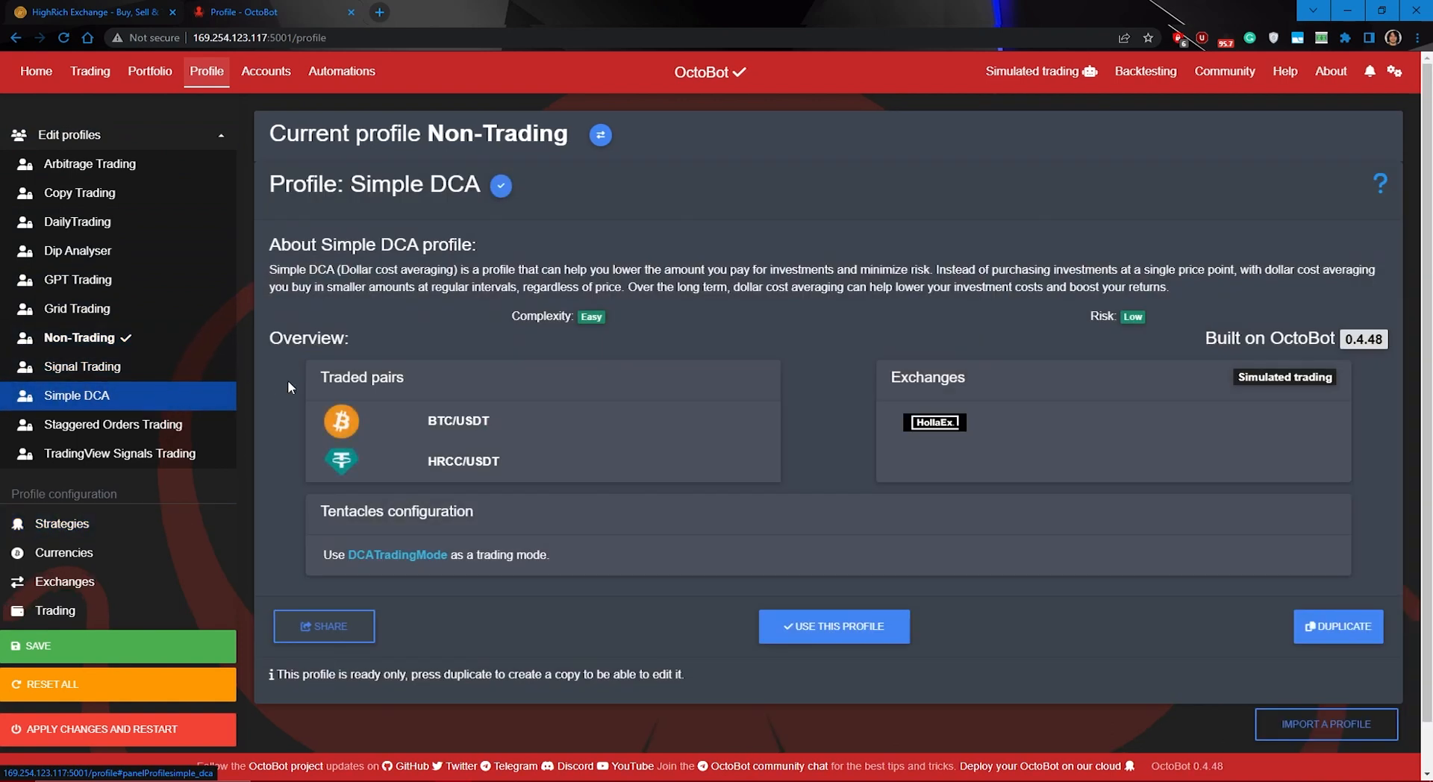
click(833, 626)
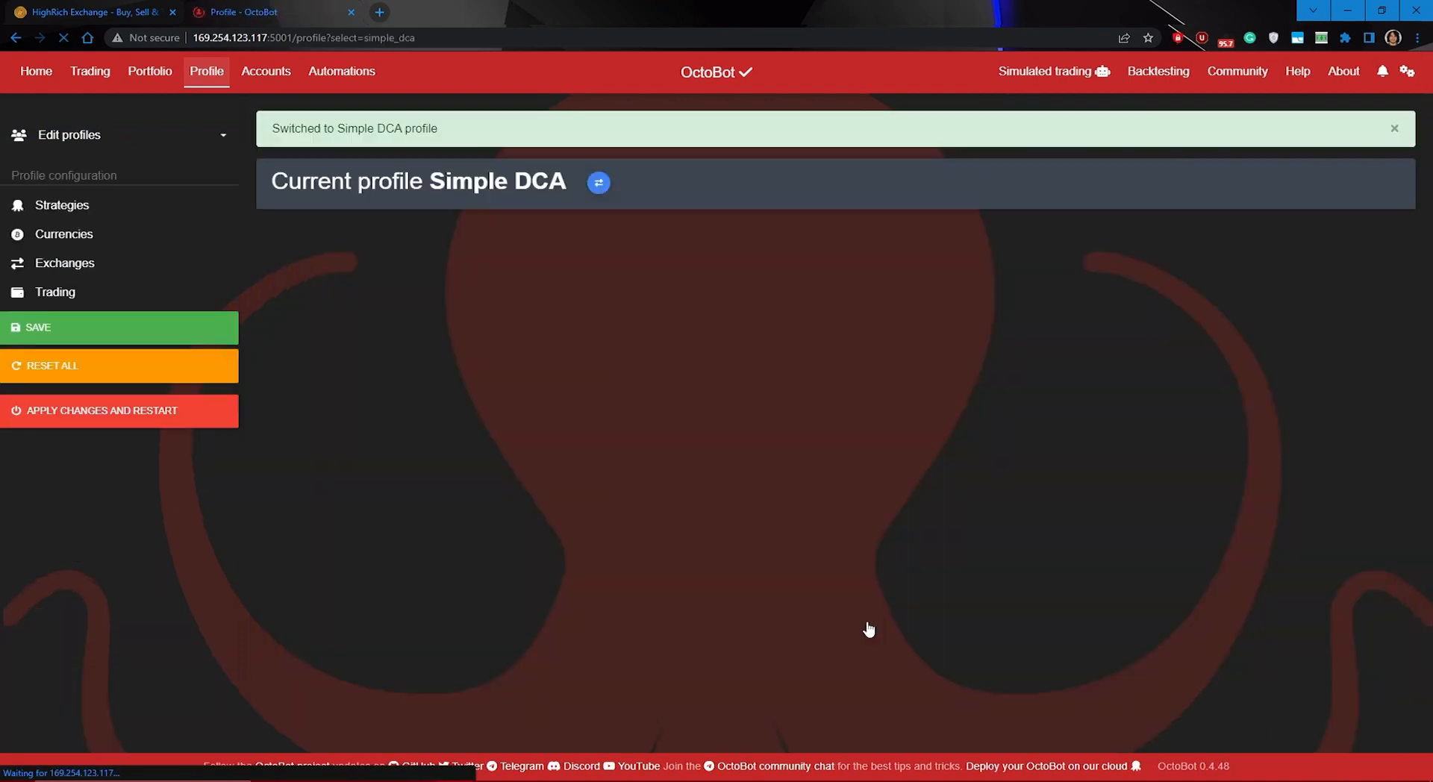
click(61, 205)
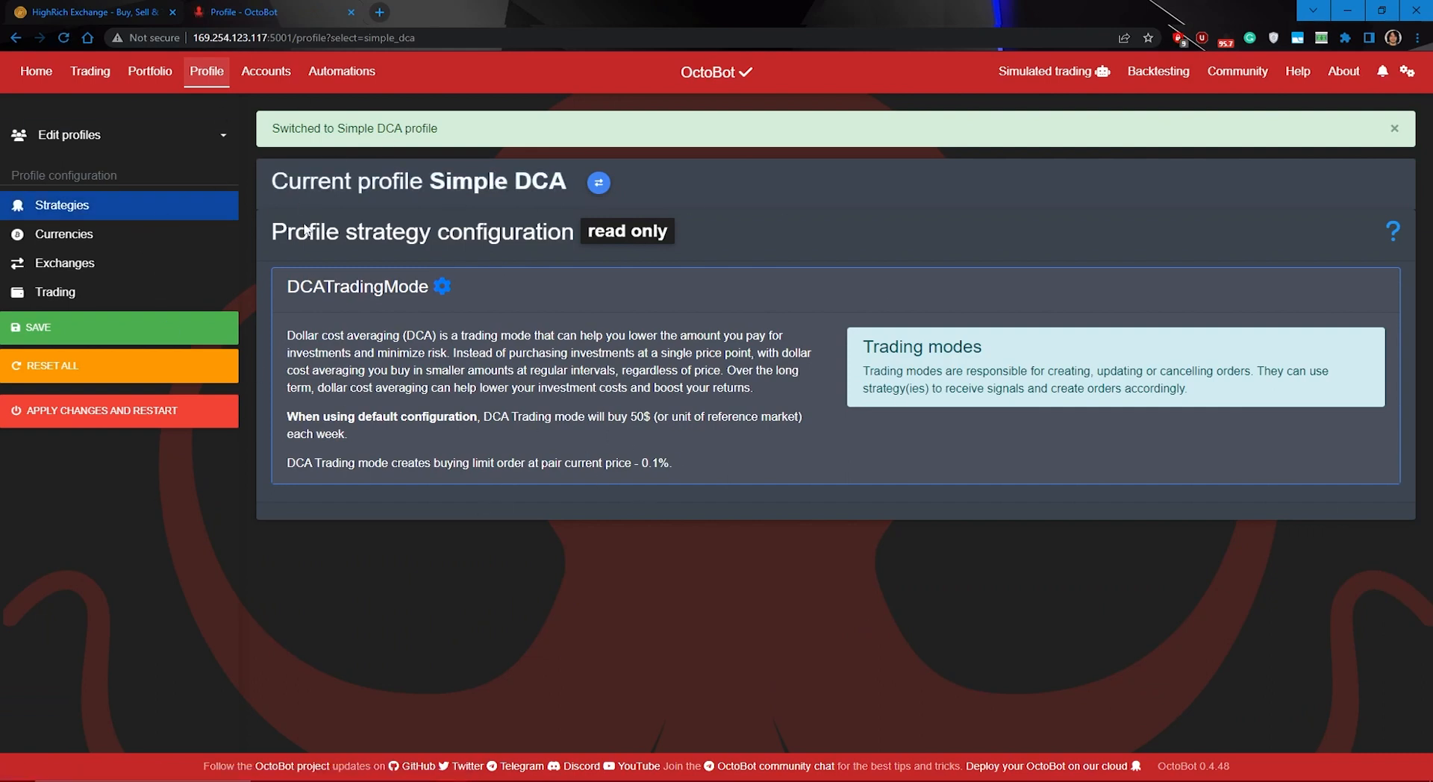
mouse_move(442, 286)
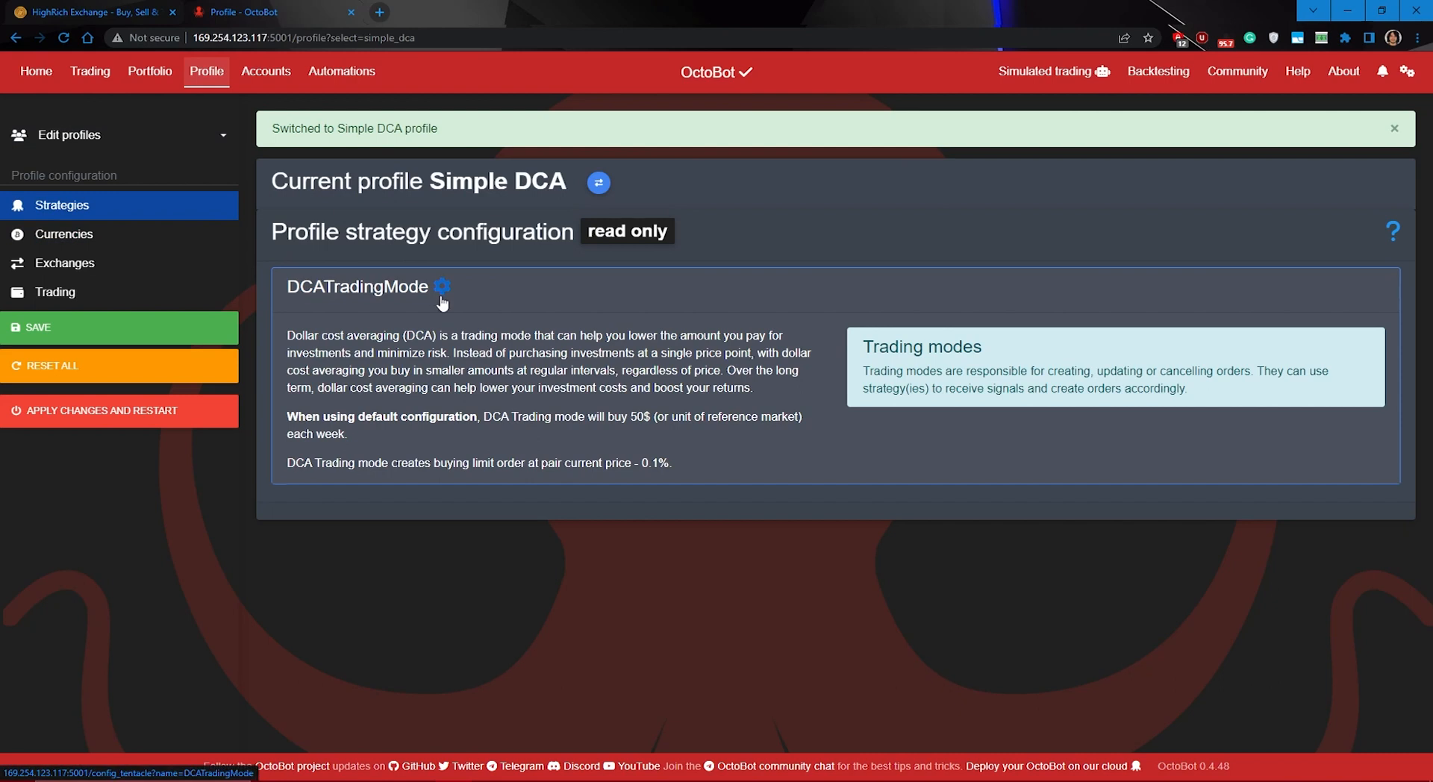
Step: Enable 'Use market orders instead of limit orders' in DCATradingMode settings and return to Profile
click(442, 286)
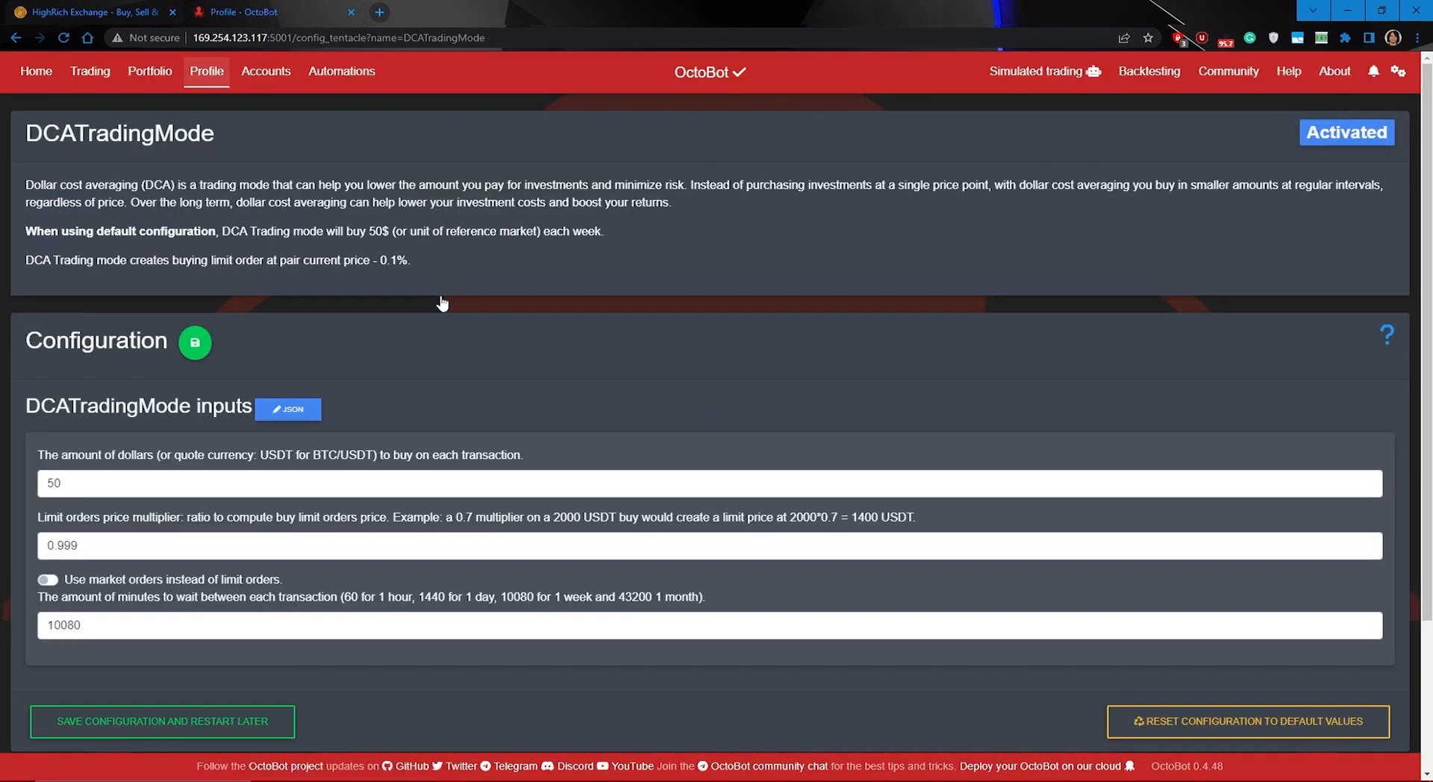
scroll(down, 3)
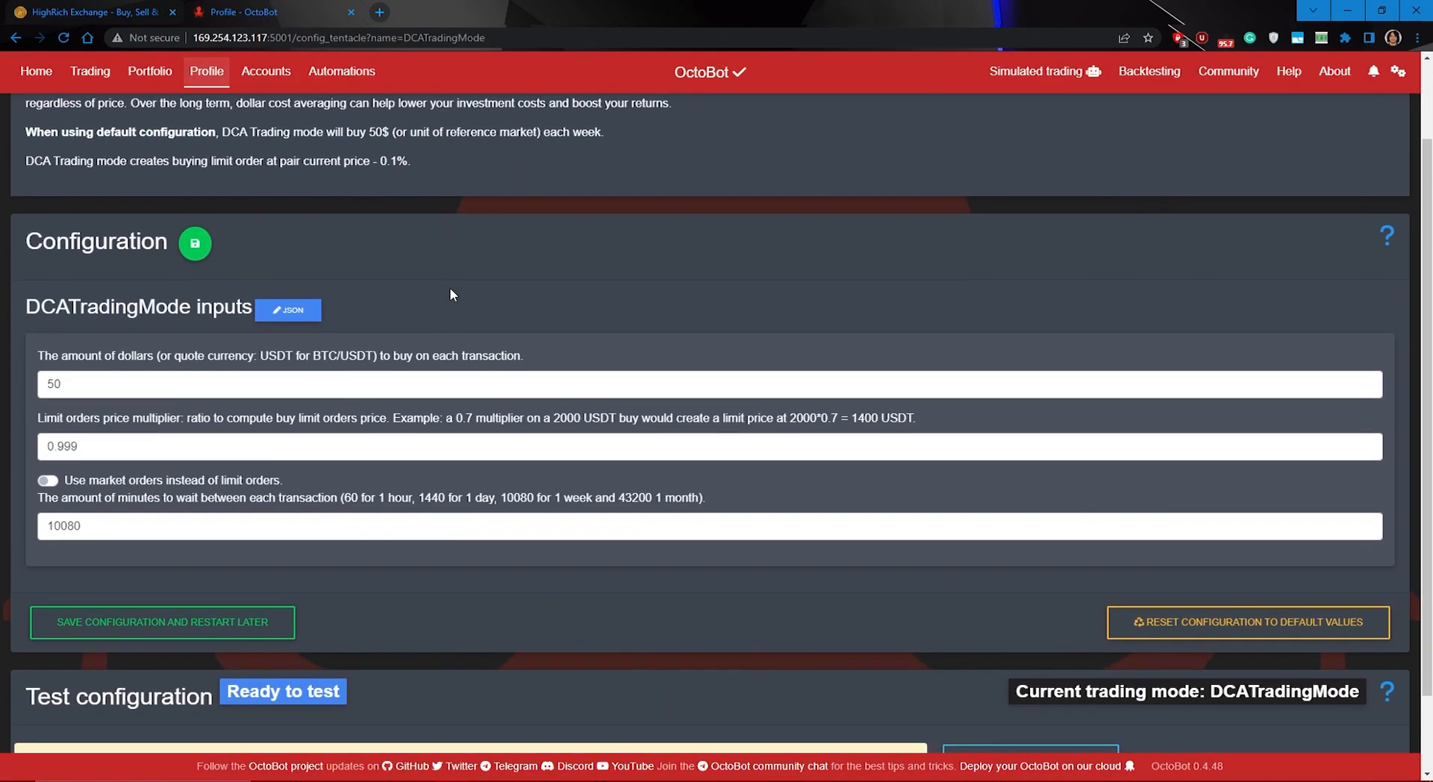
scroll(down, 3)
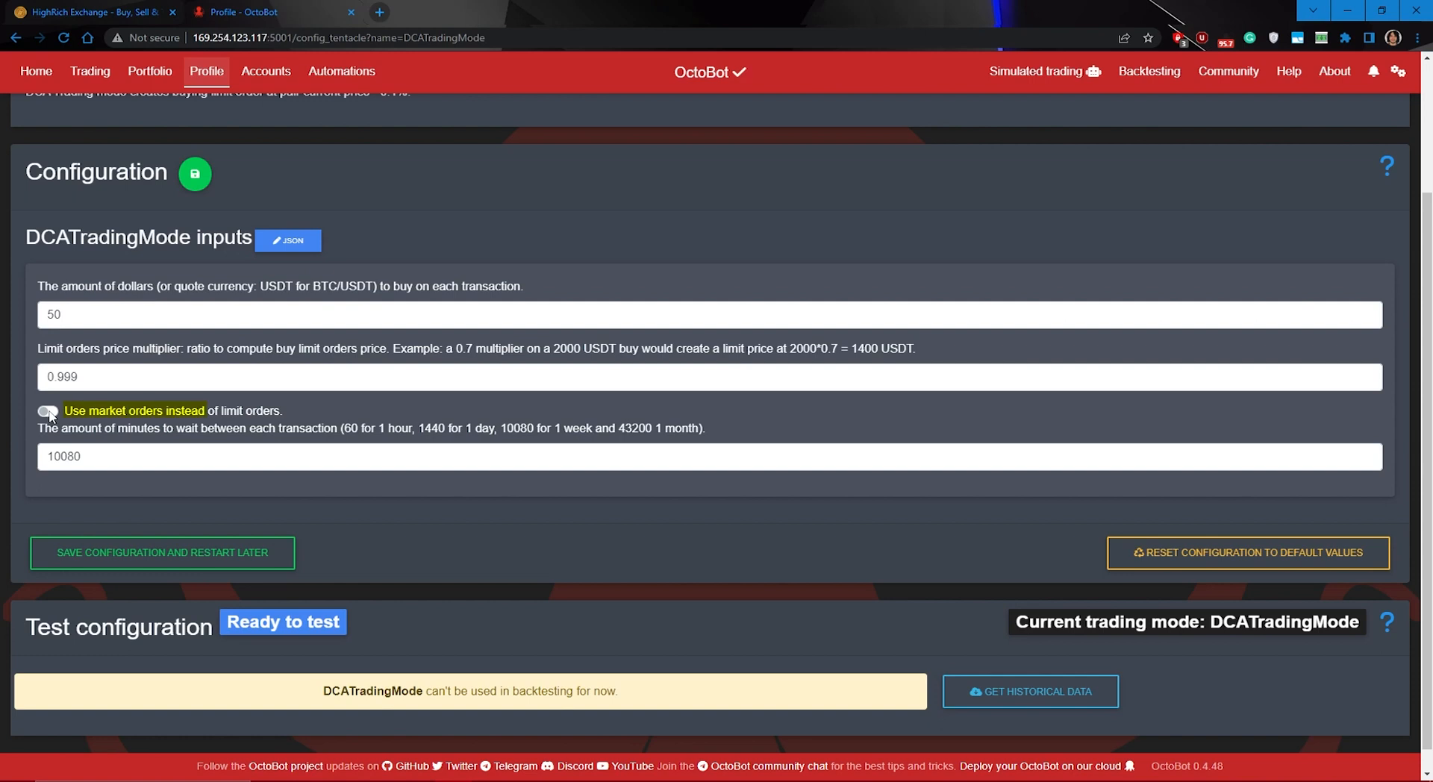
click(48, 412)
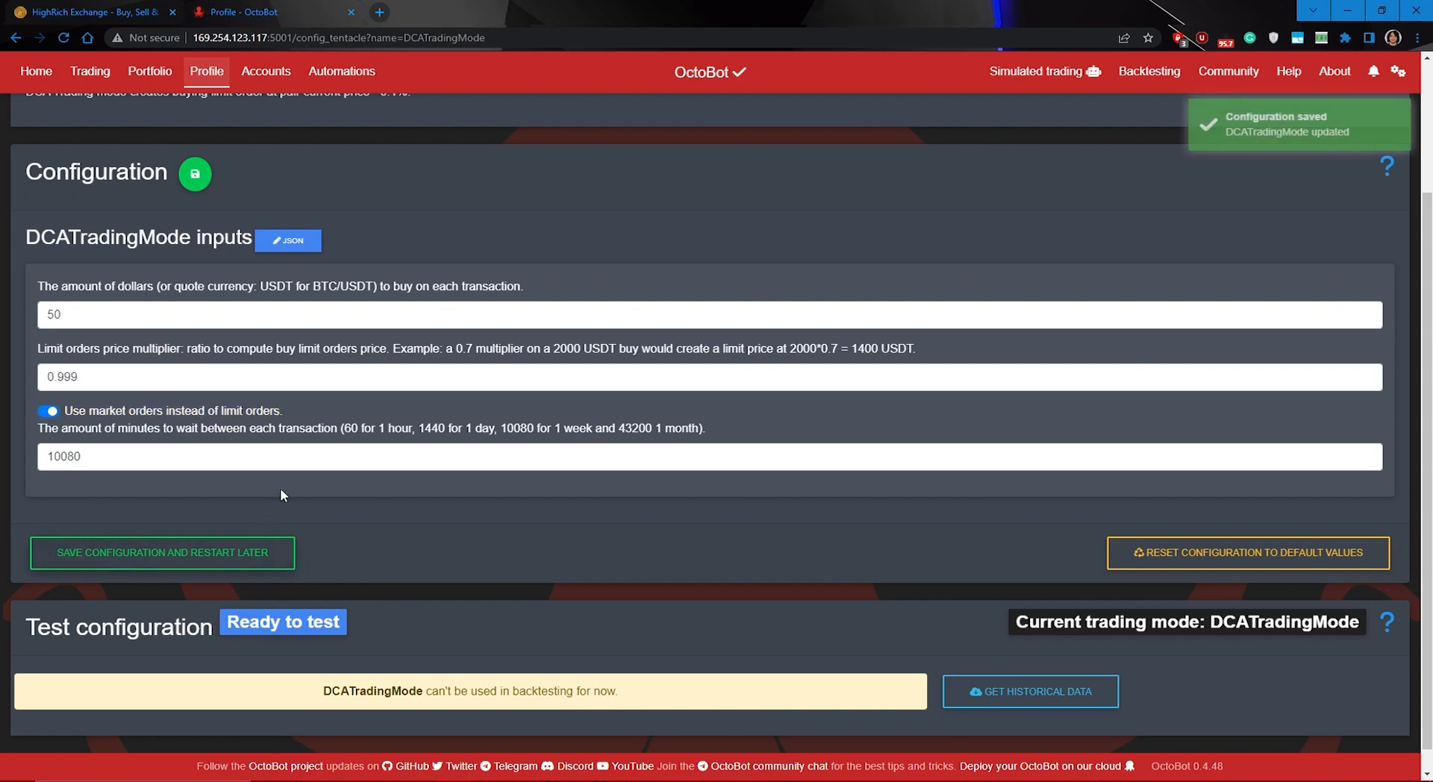
click(206, 72)
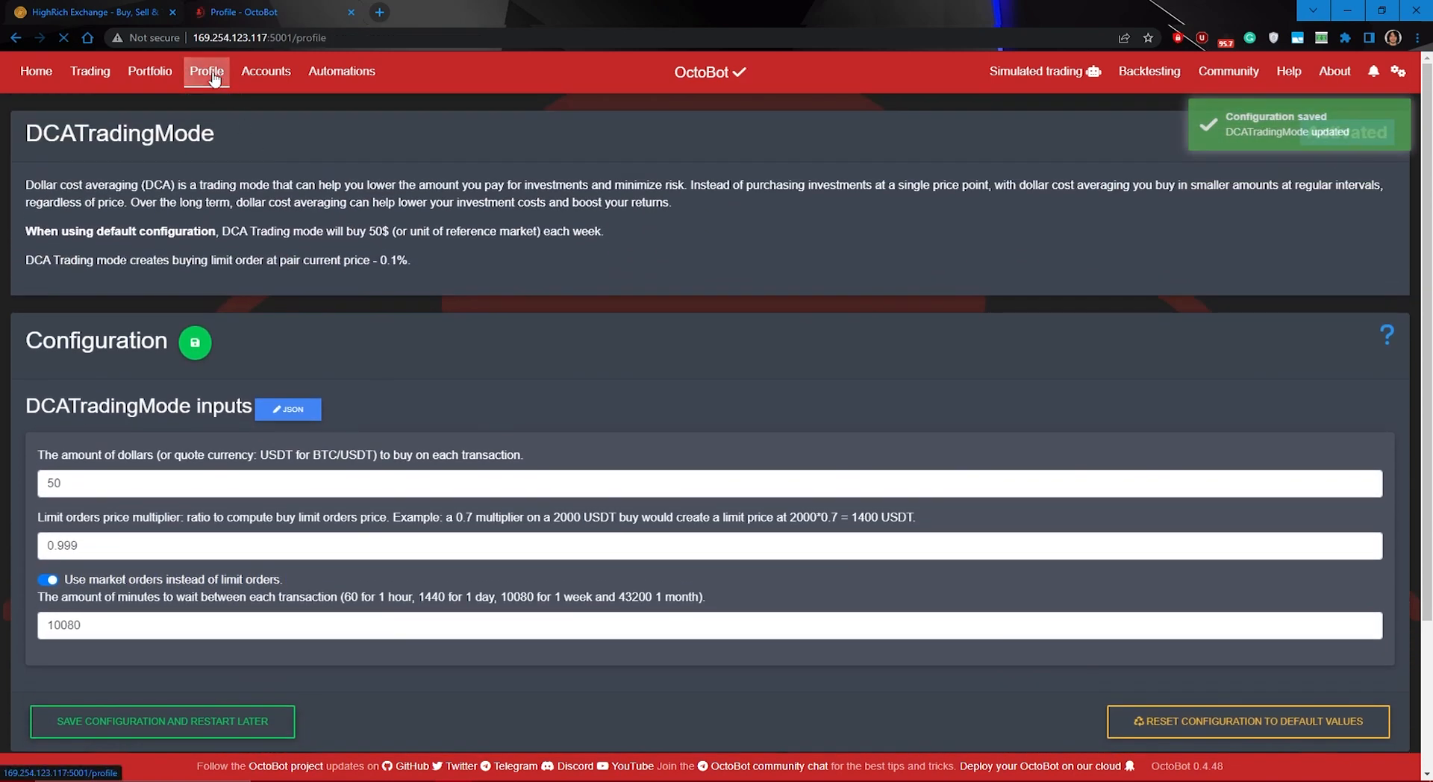
click(206, 72)
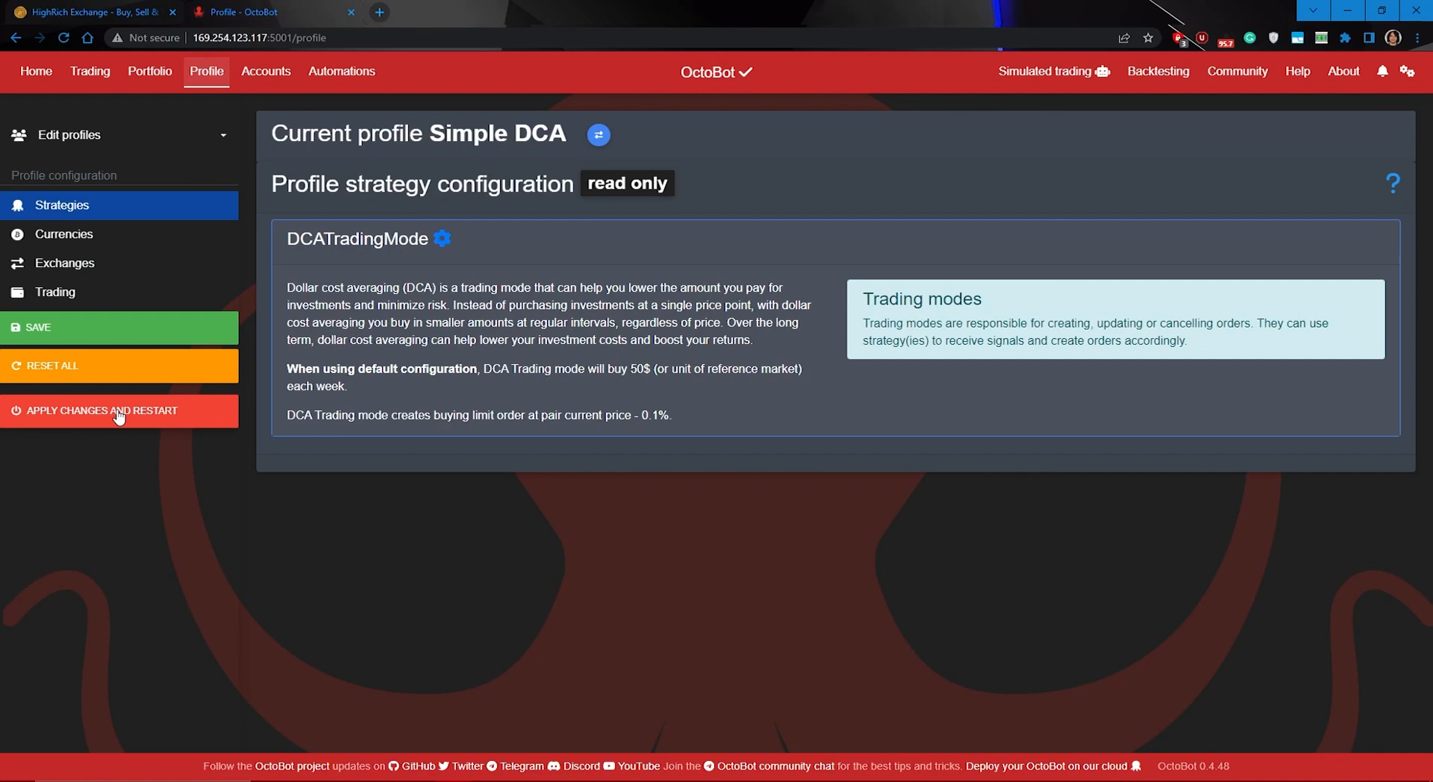
Step: Apply changes and restart the bot so DCA places simulated BTC and HRCC market buys
click(120, 411)
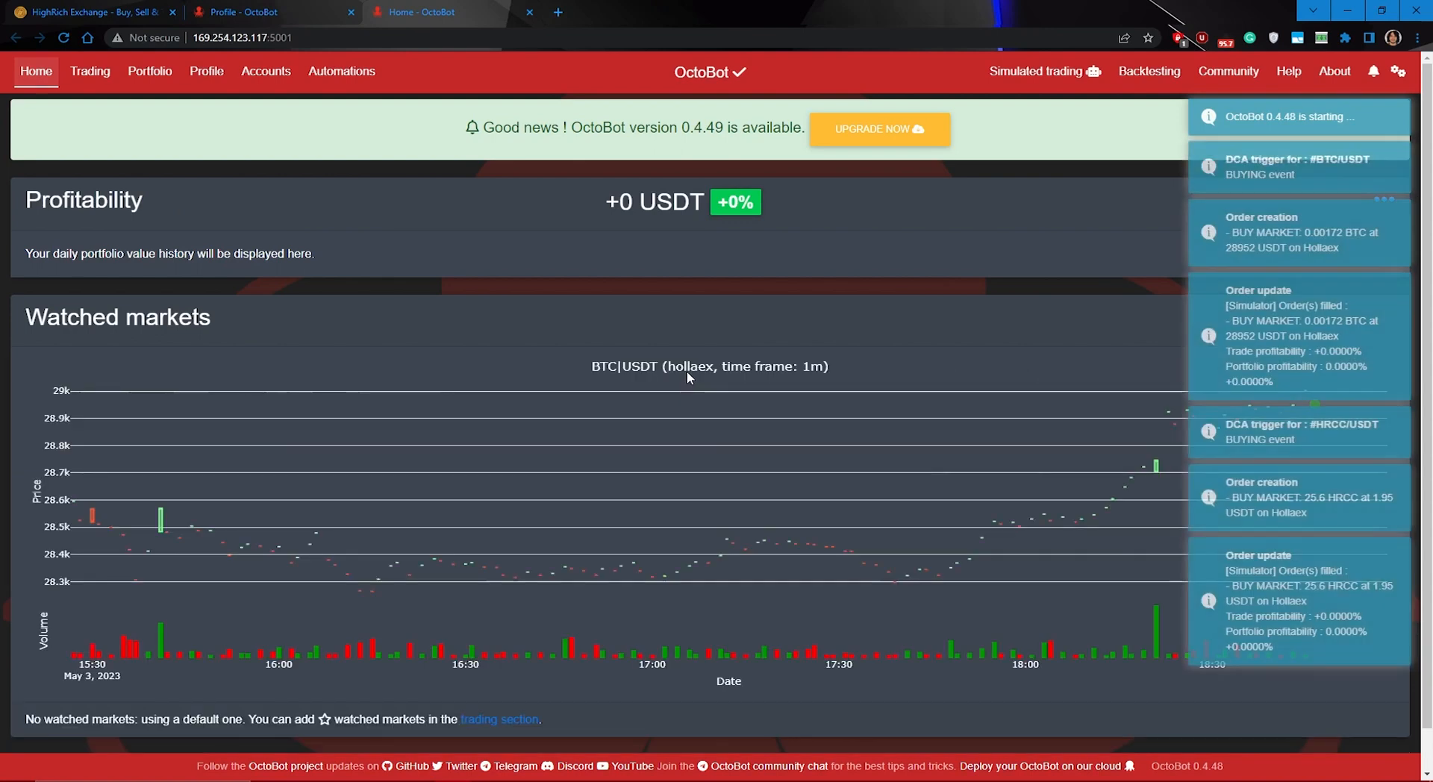
mouse_move(1353, 170)
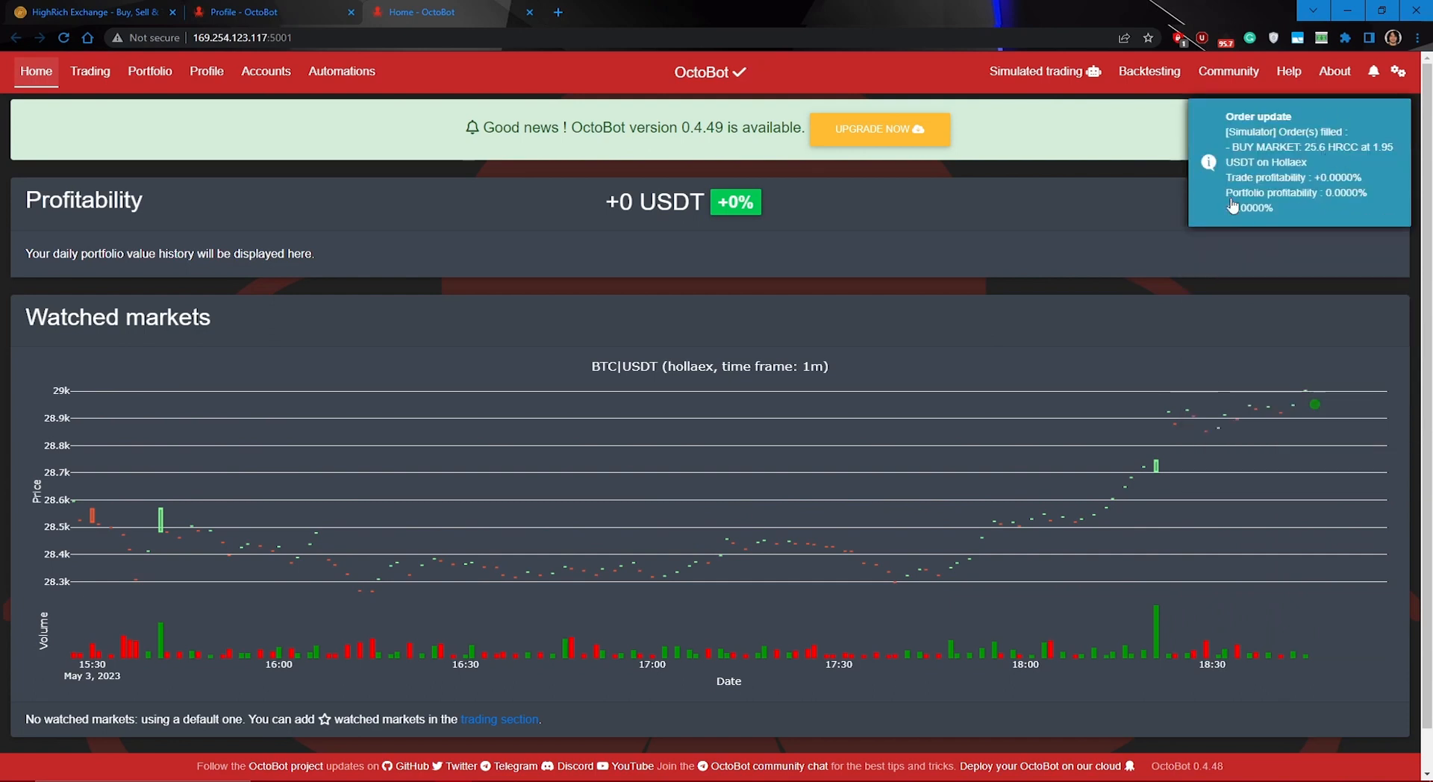
mouse_move(334, 217)
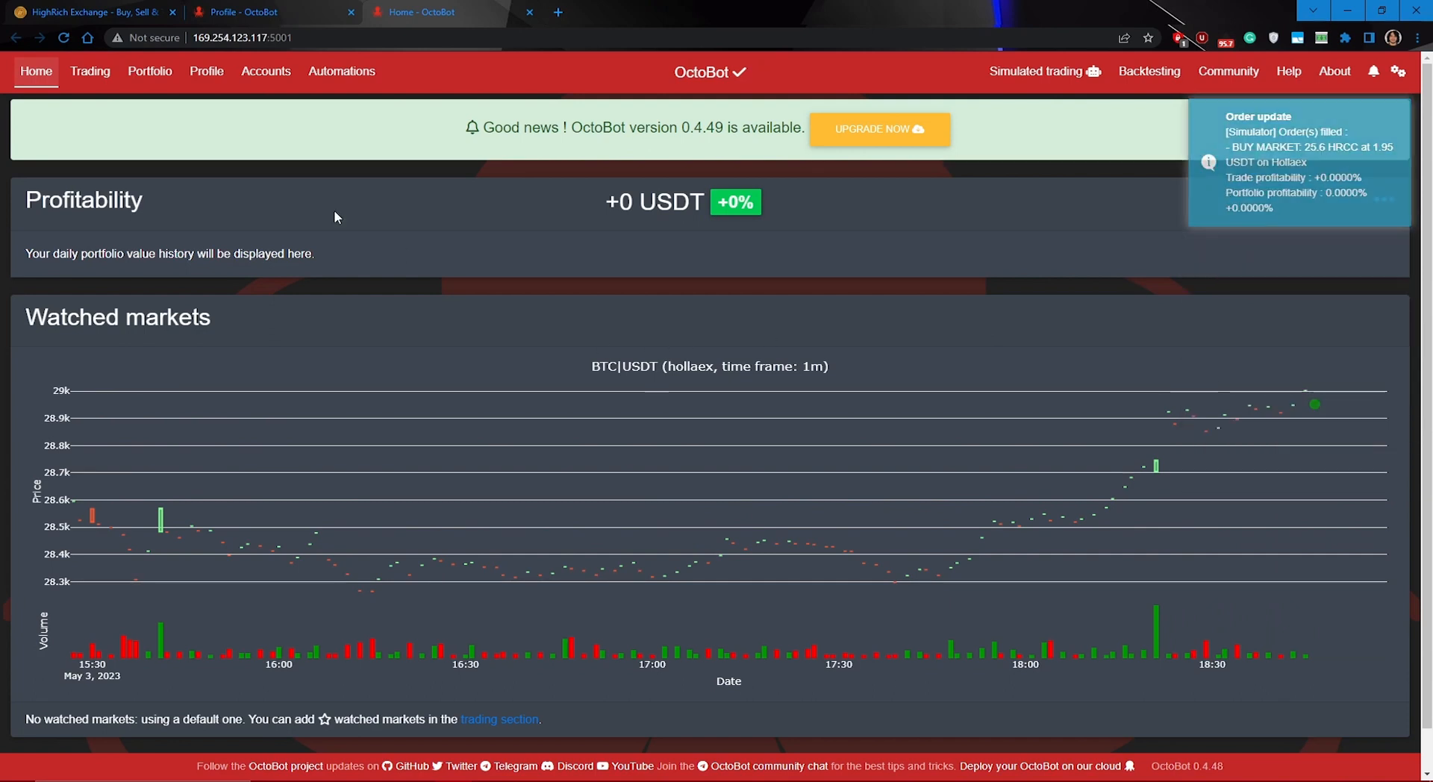
Step: Show the Trades history listing the simulated HRCC/USDT and BTC/USDT market buys
click(90, 71)
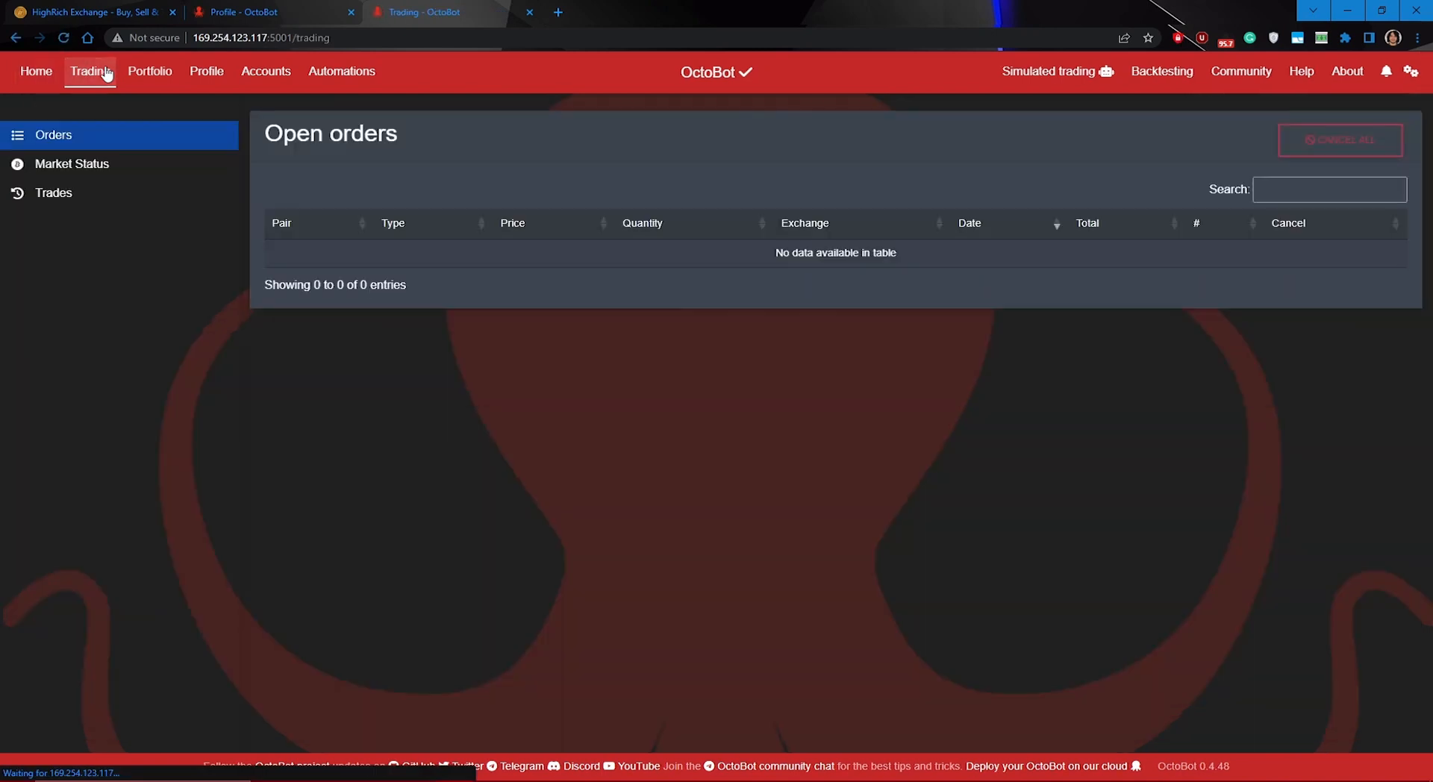
mouse_move(131, 203)
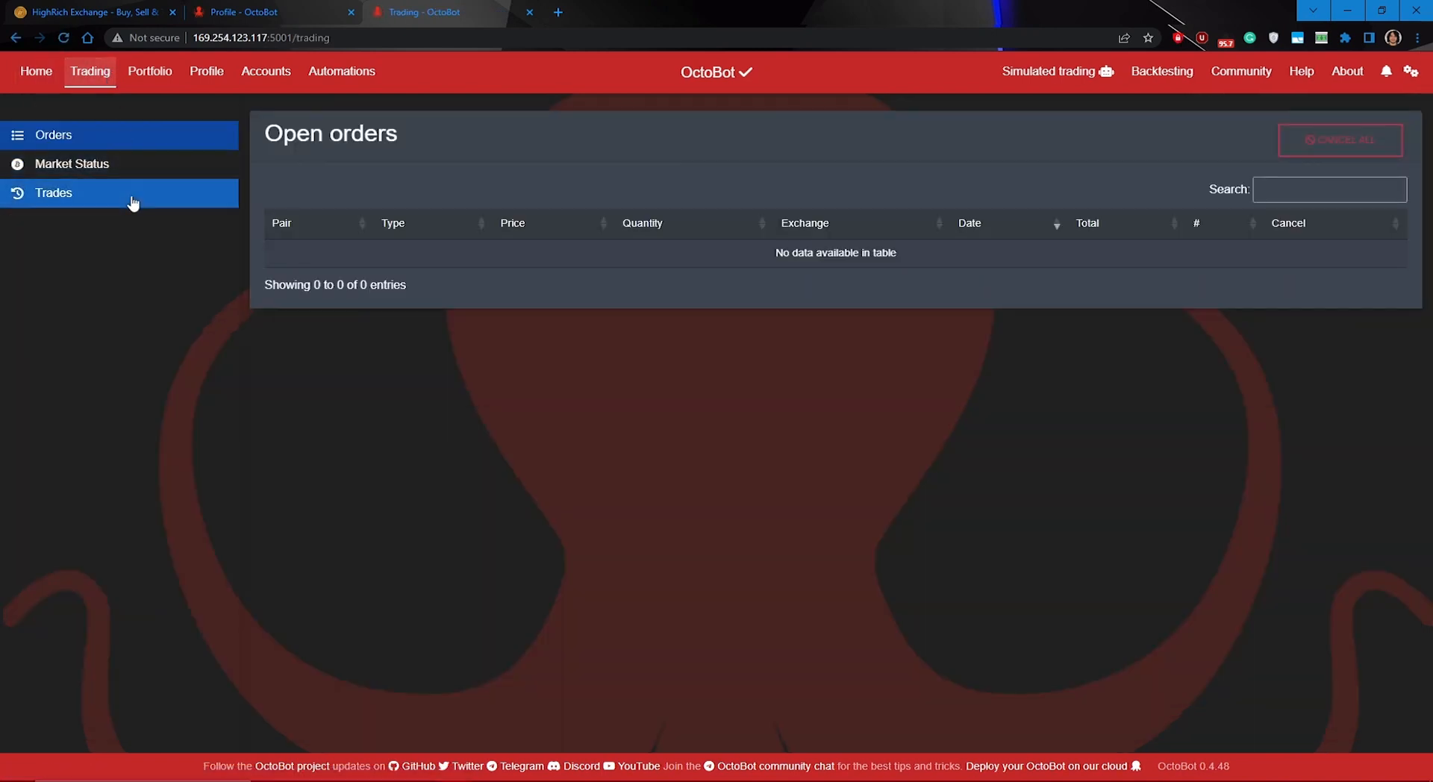
click(53, 192)
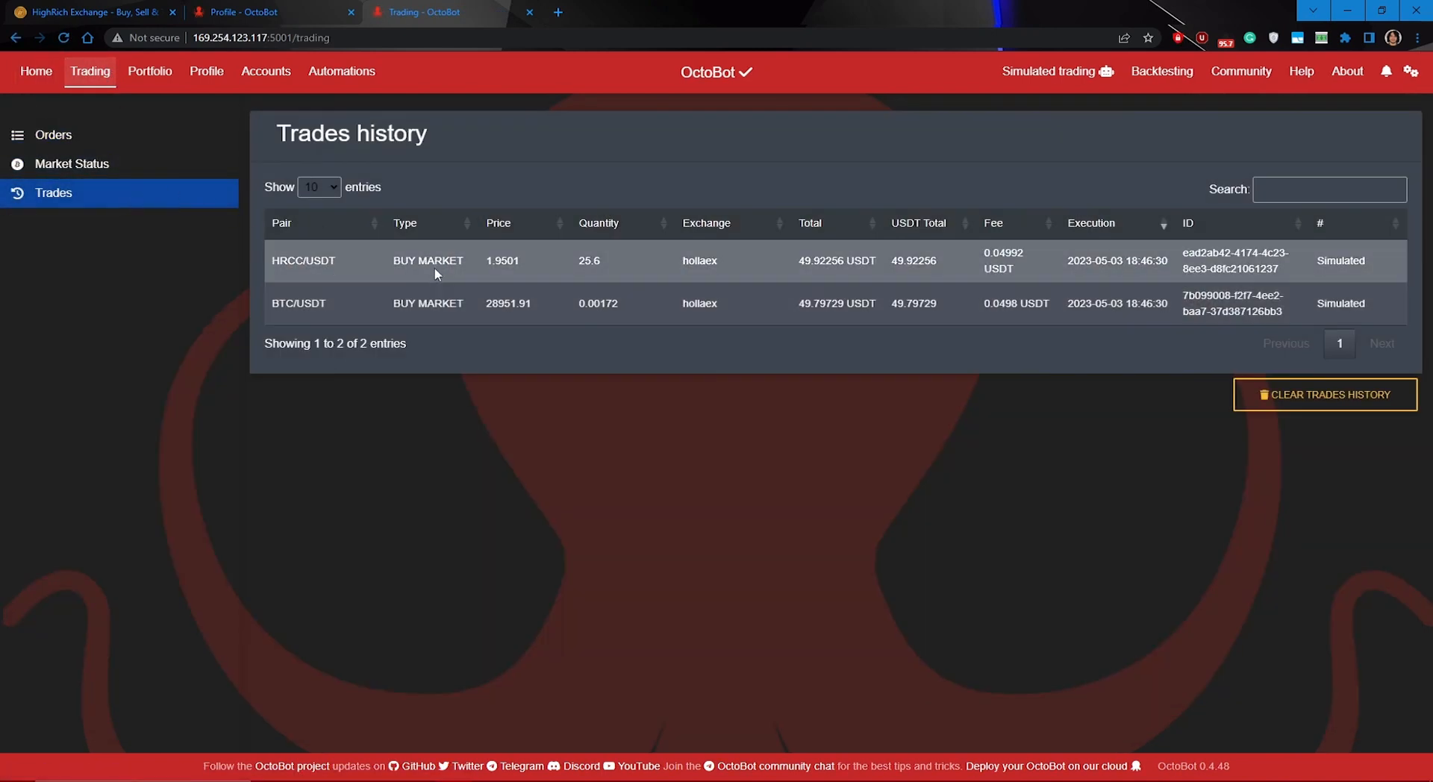
mouse_move(1382, 271)
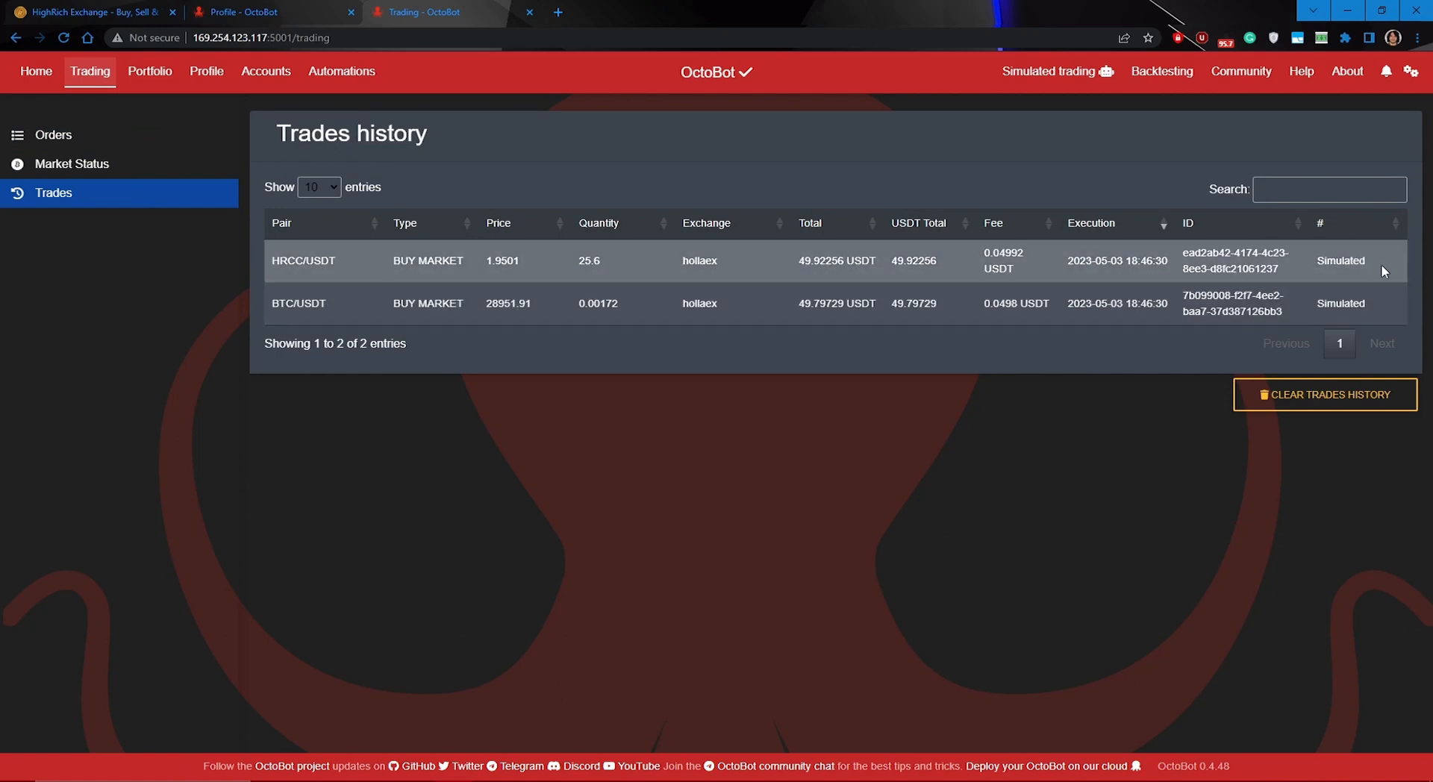